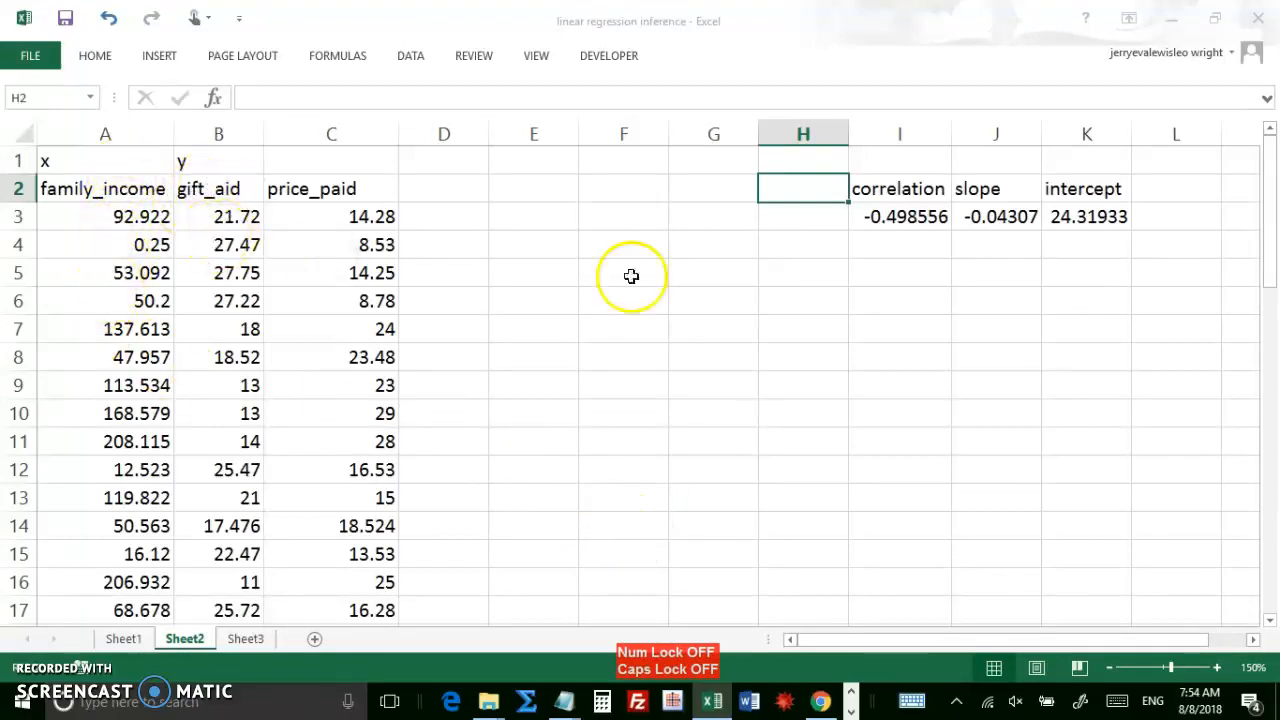
mouse_move(970, 196)
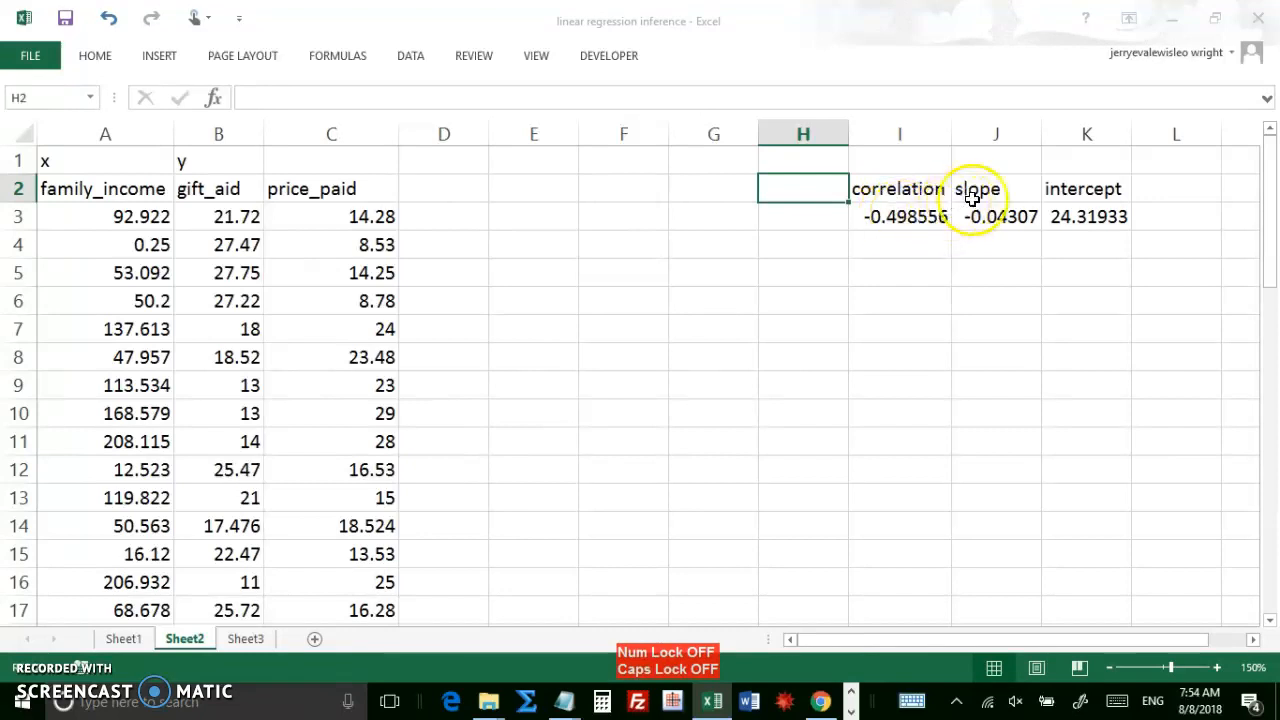
mouse_move(1067, 255)
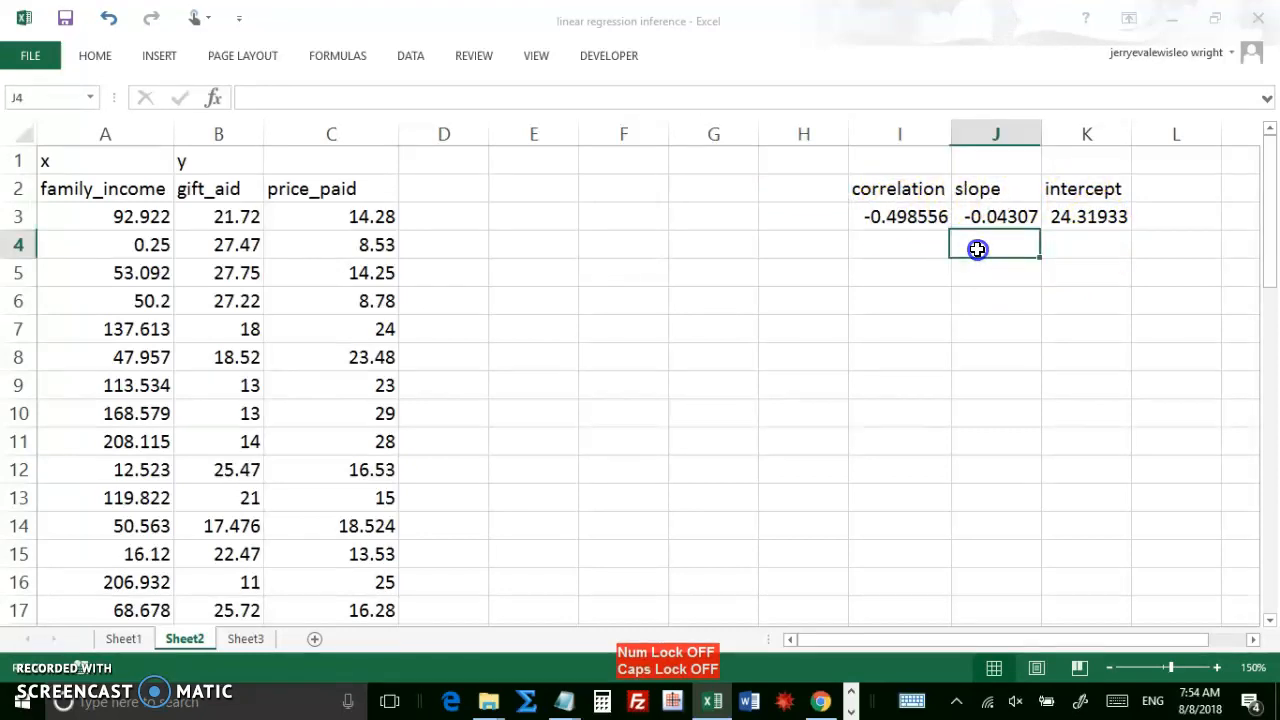
mouse_move(947, 297)
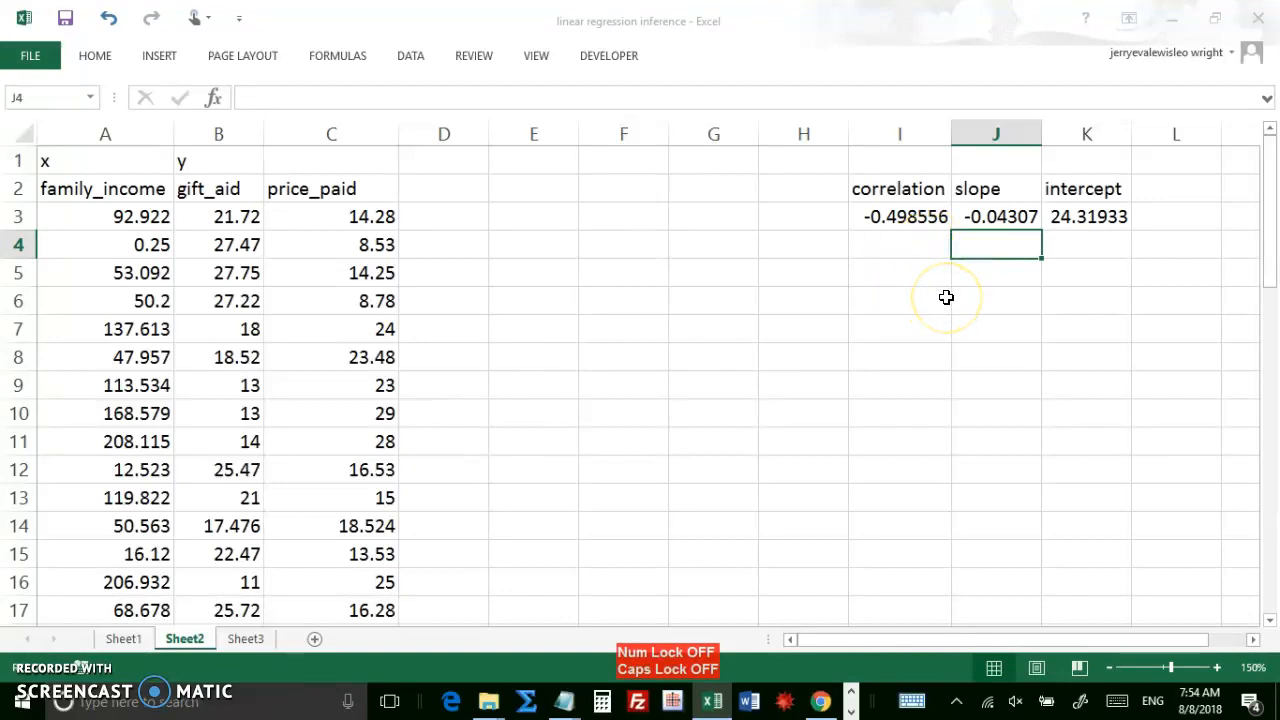
Step: Type the regression equation y=-0.04307x+24.31933 into J4 below the slope
type("y=")
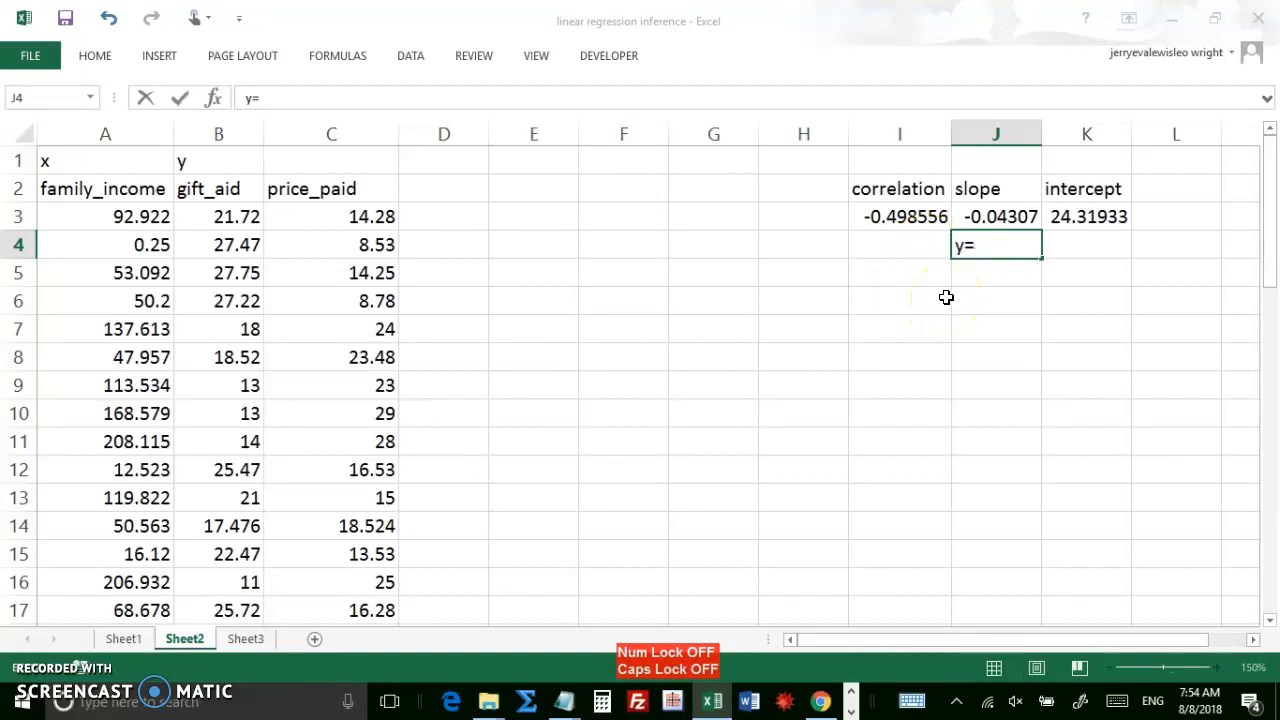
type("-0.0")
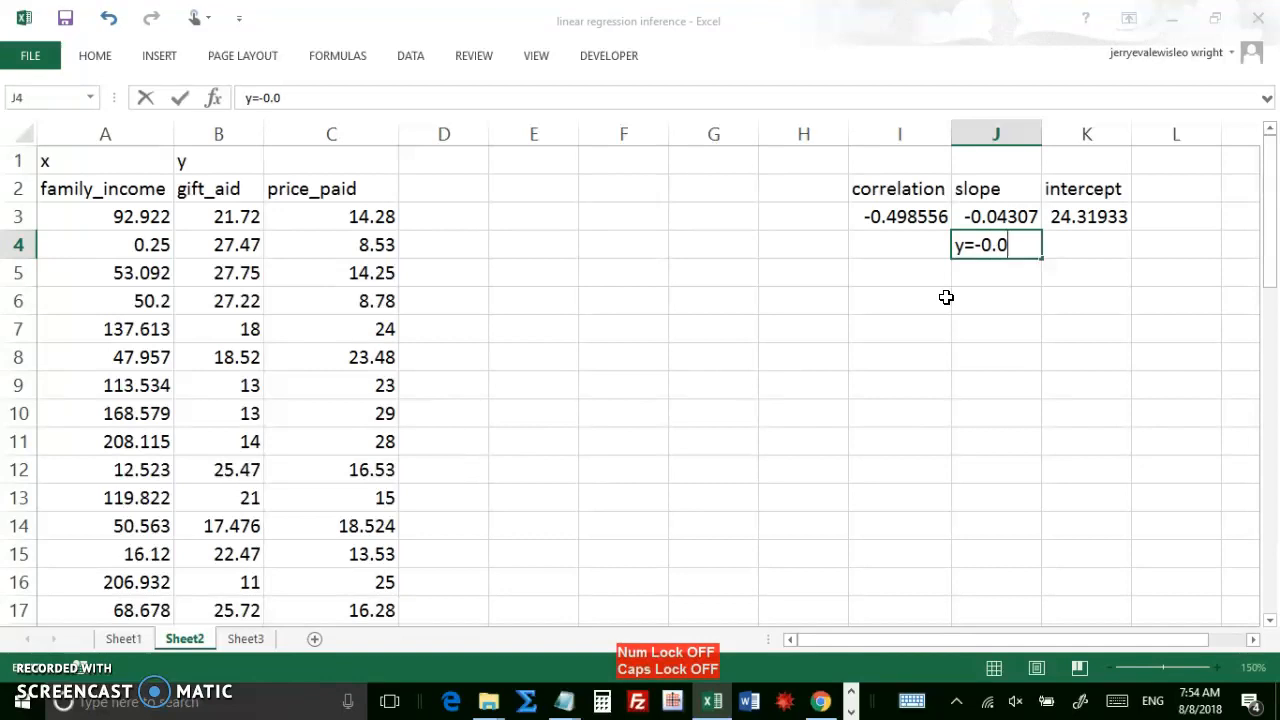
type("43")
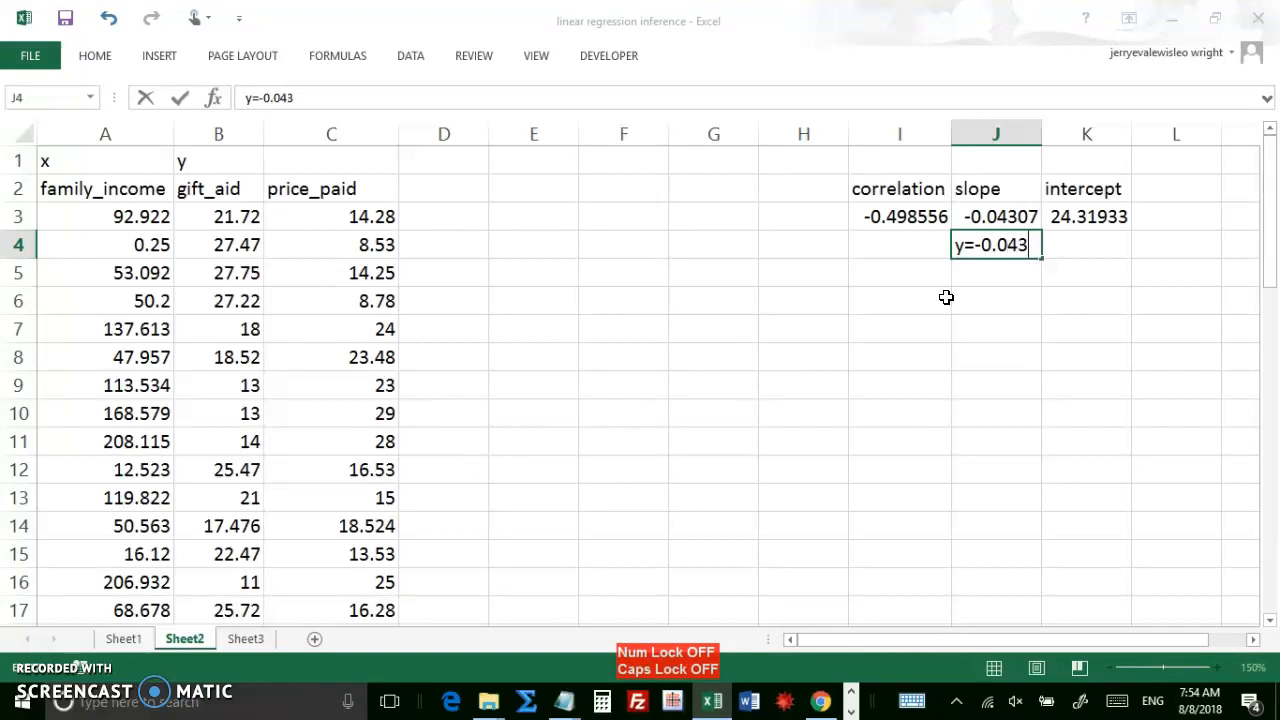
type("07x")
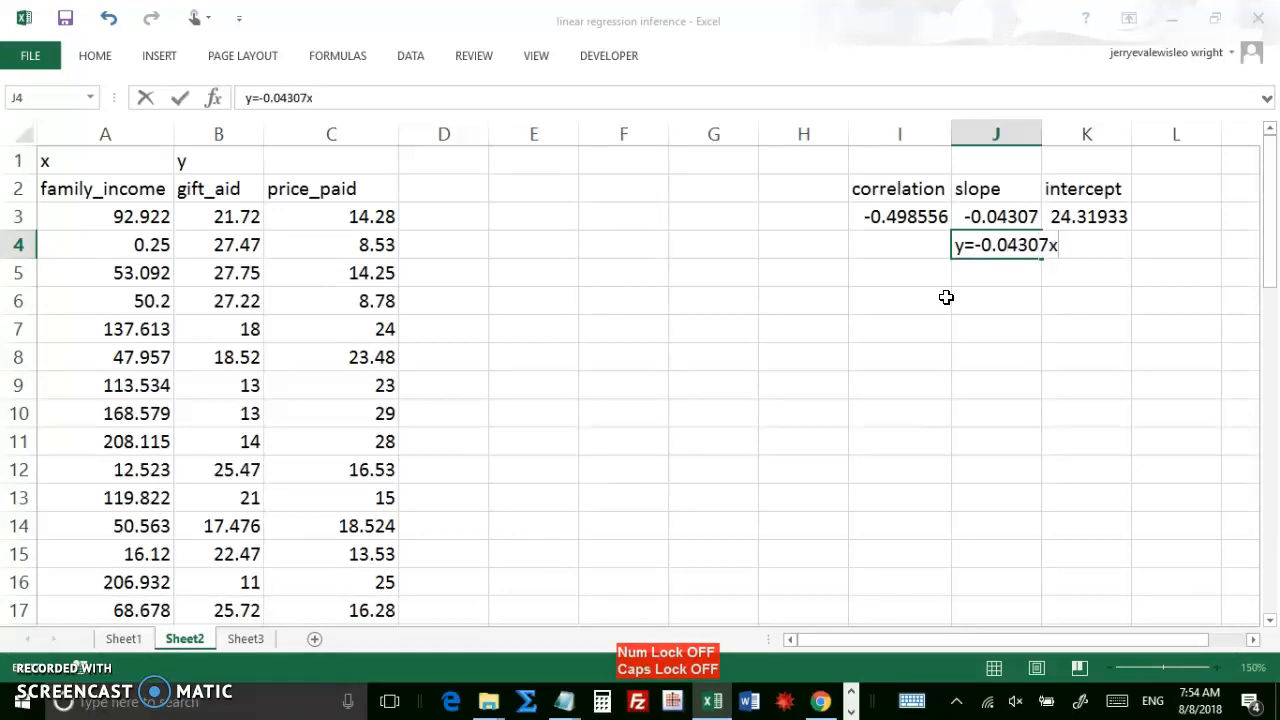
type("+24.")
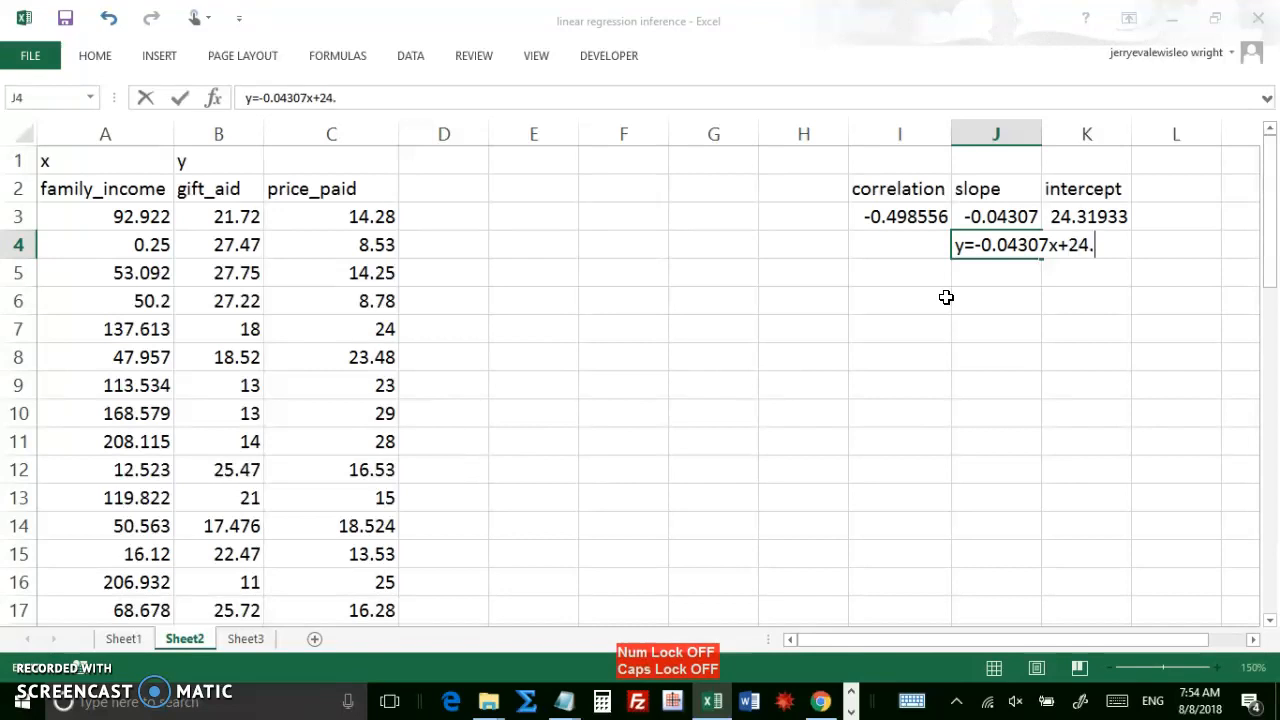
type("31933")
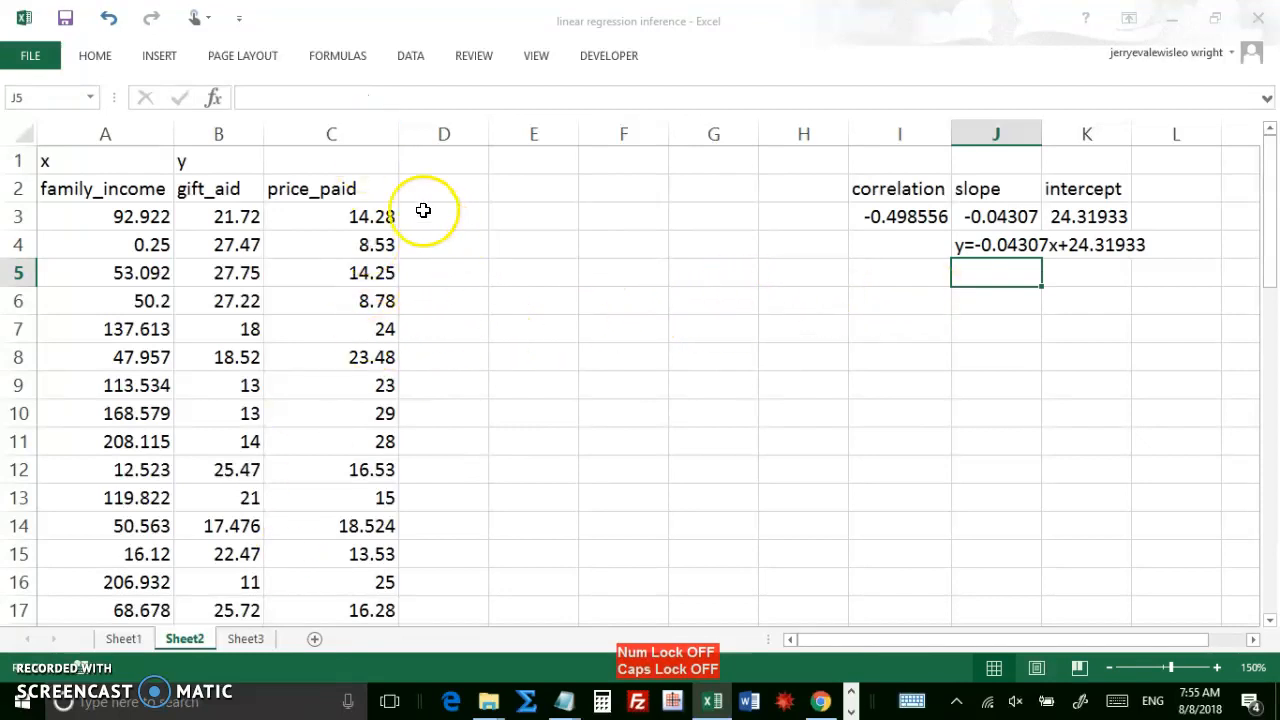
Step: Replace the price_paid column with a widened 'predicted gift_aid' header labelled 'y-hat'
left_click(331, 133)
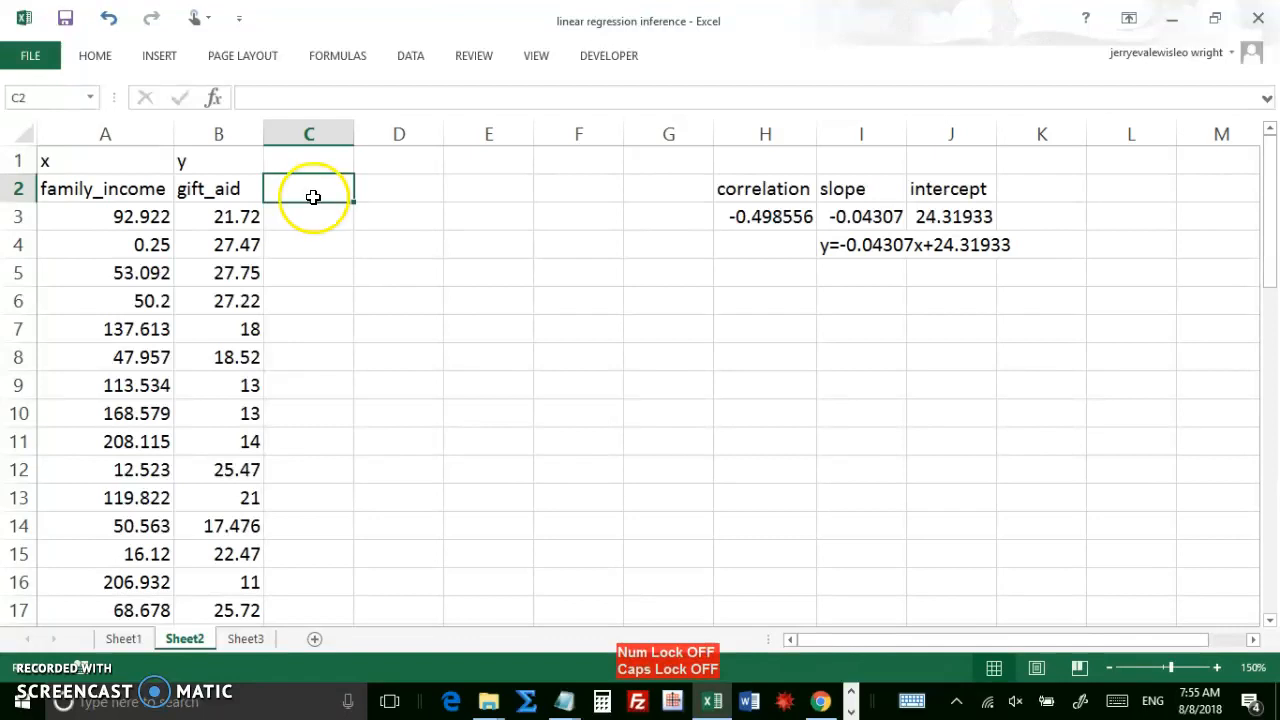
type("predic")
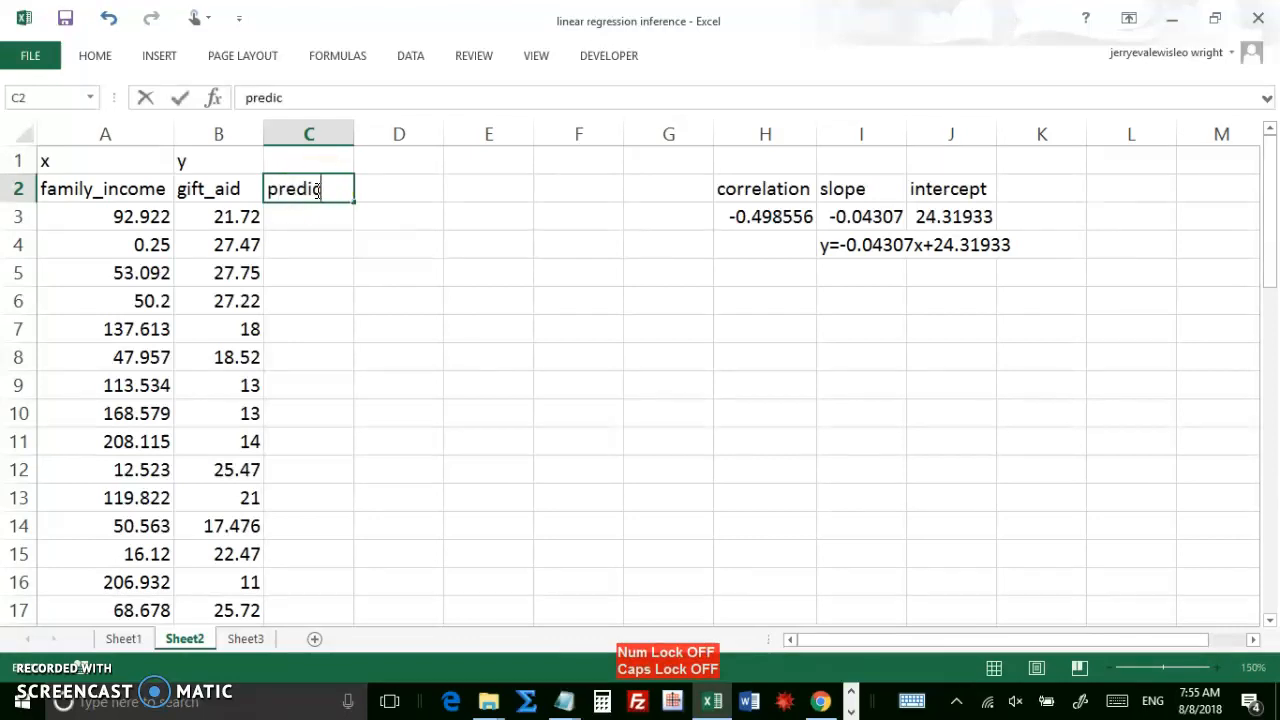
type("ted gi")
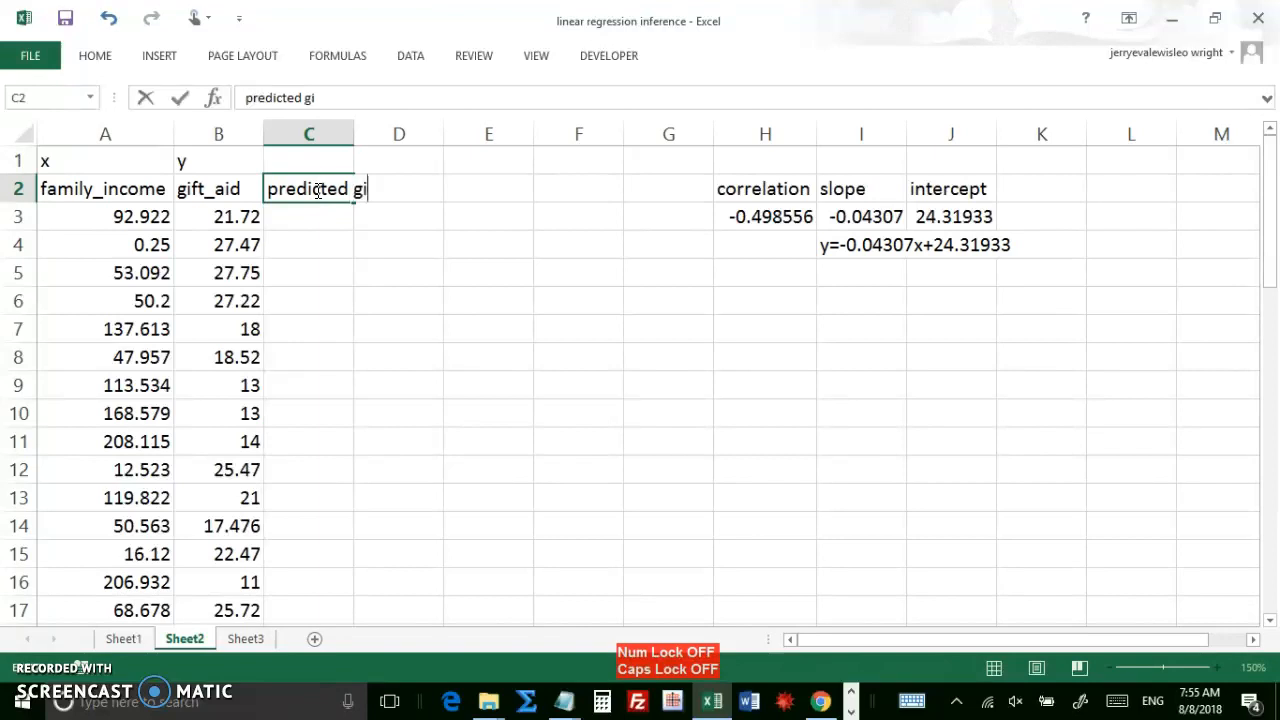
type("ft_")
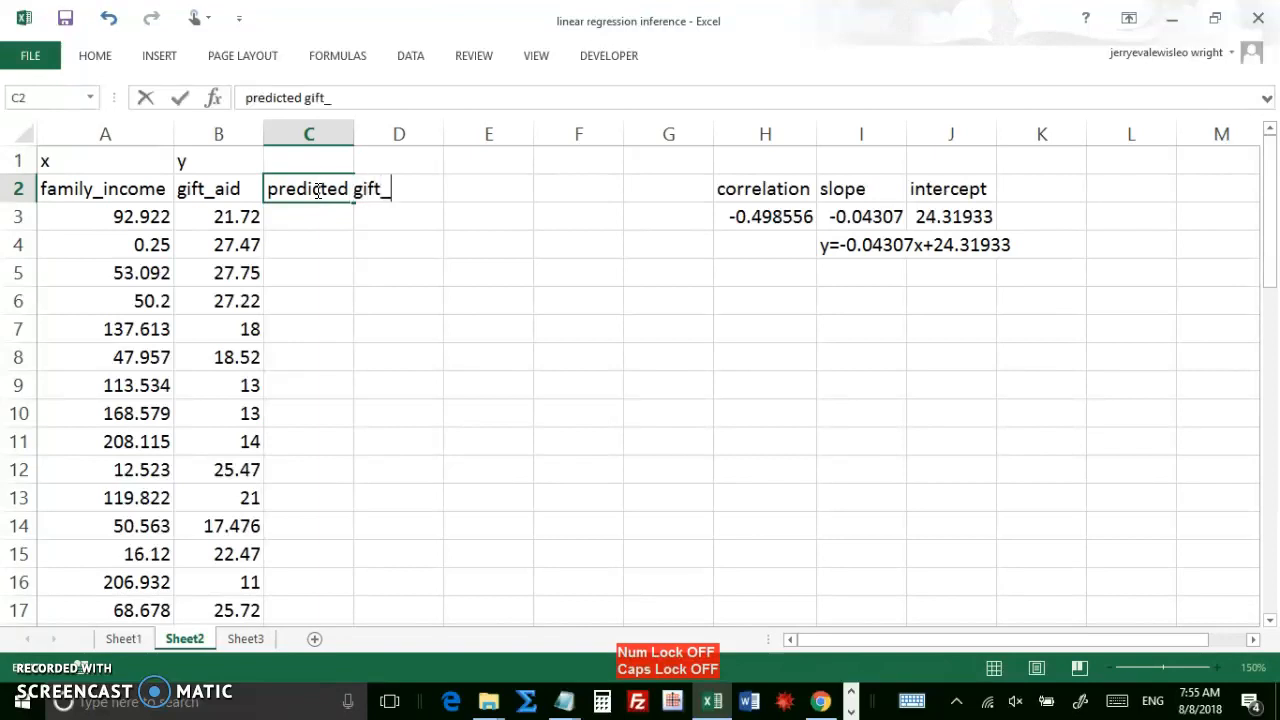
type("aid")
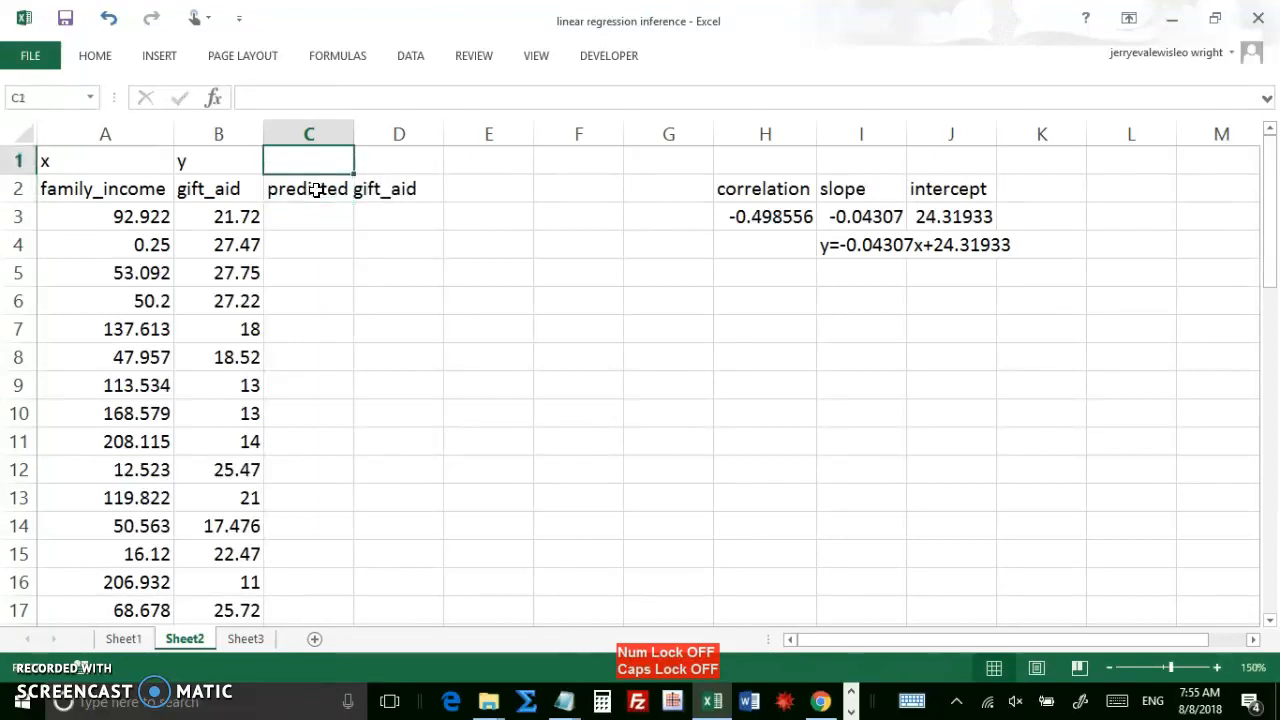
type("y-hat")
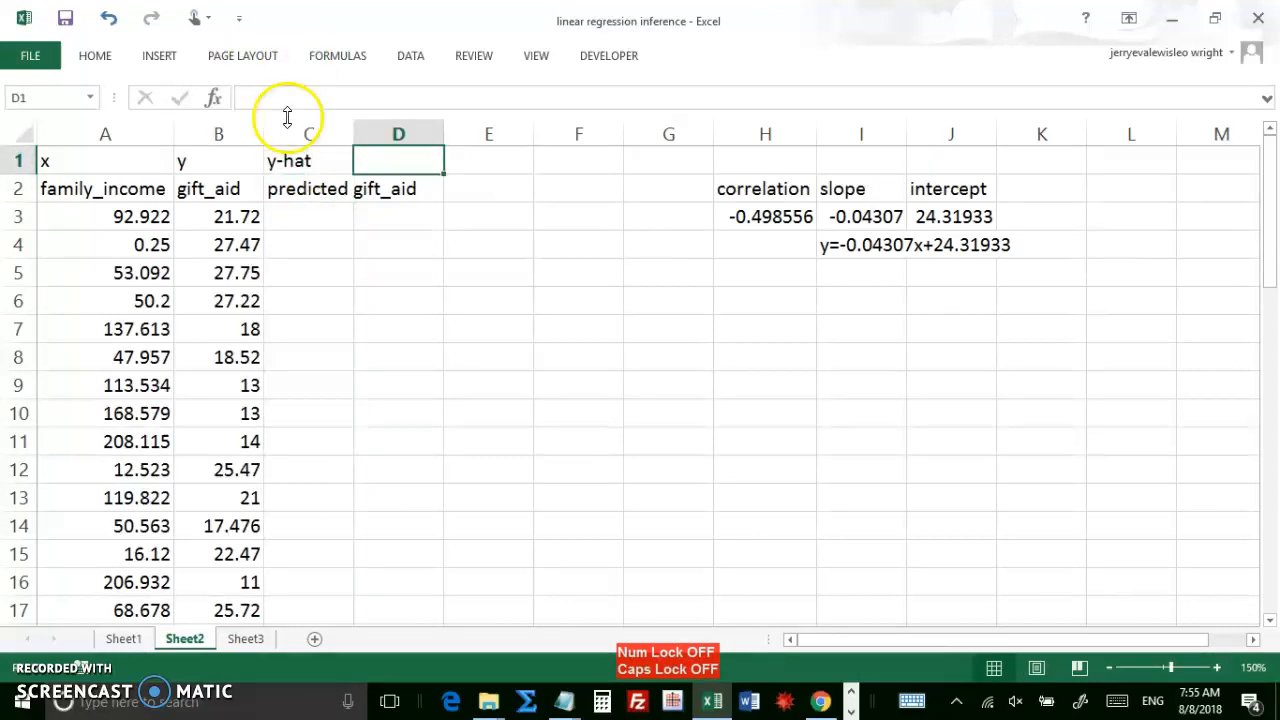
mouse_move(350, 134)
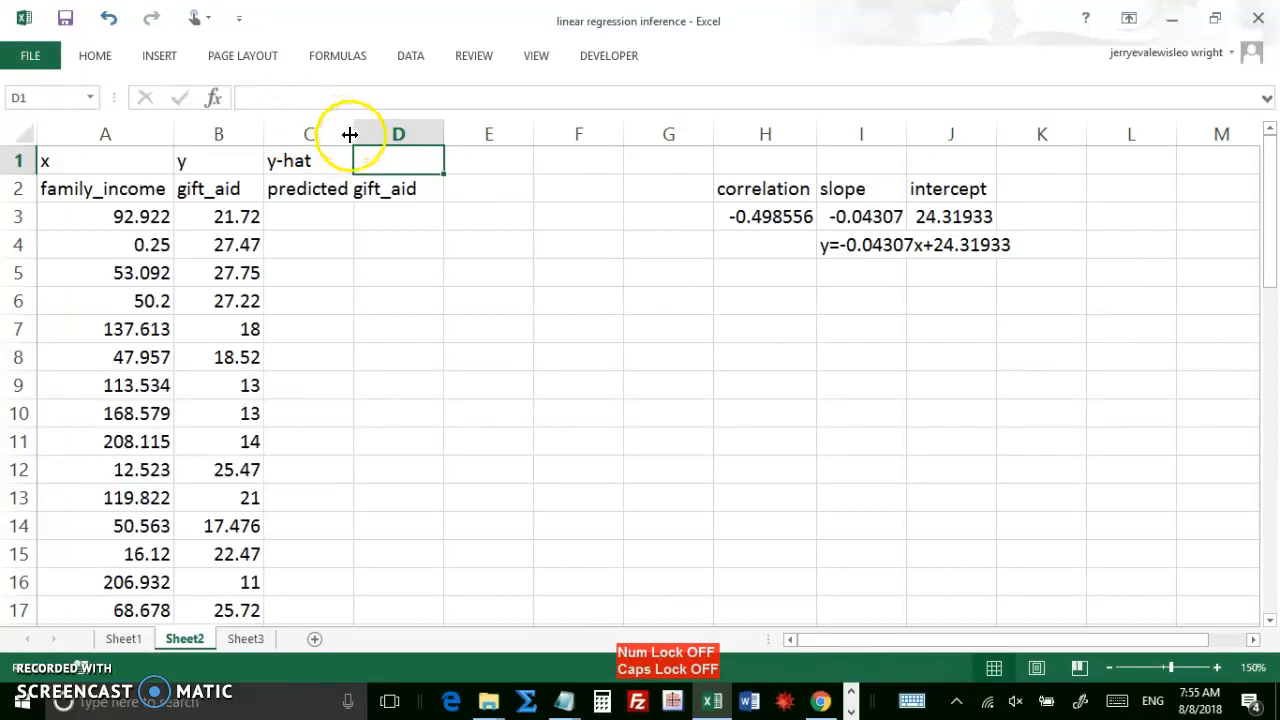
left_click_drag(353, 133, 420, 133)
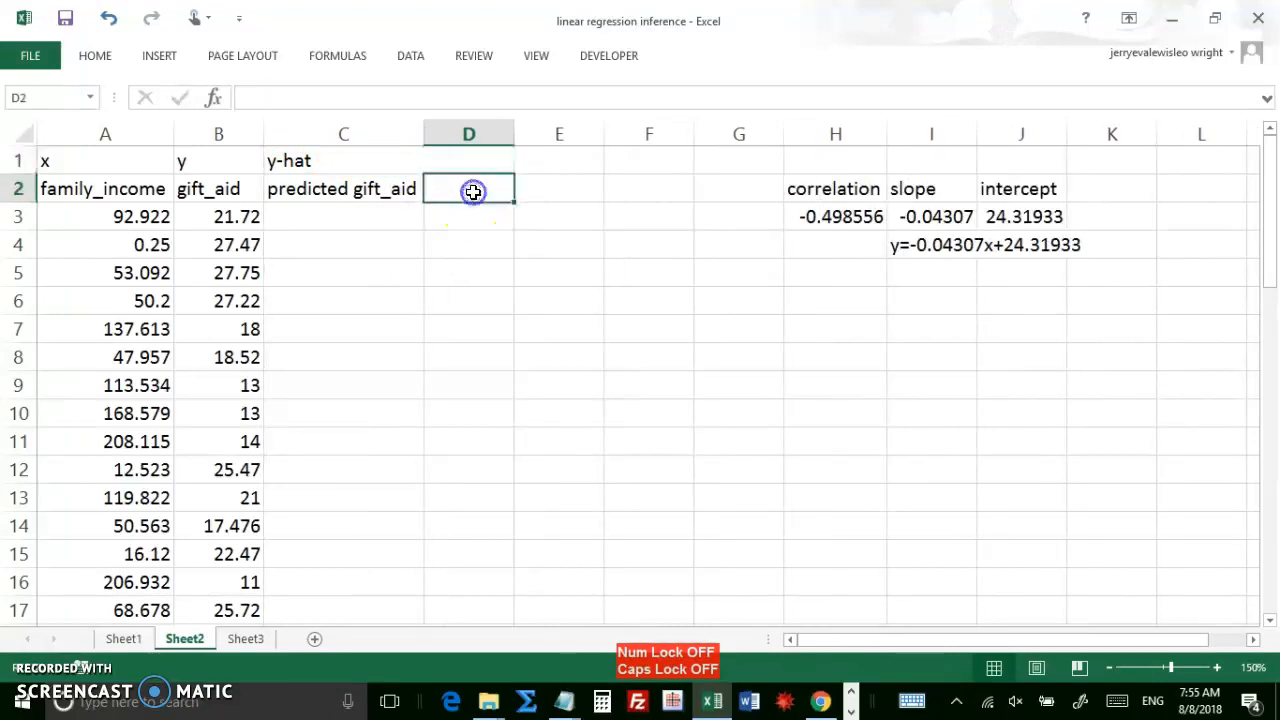
Step: Add the 'residual' header labelled 'e' in column D
type("resi")
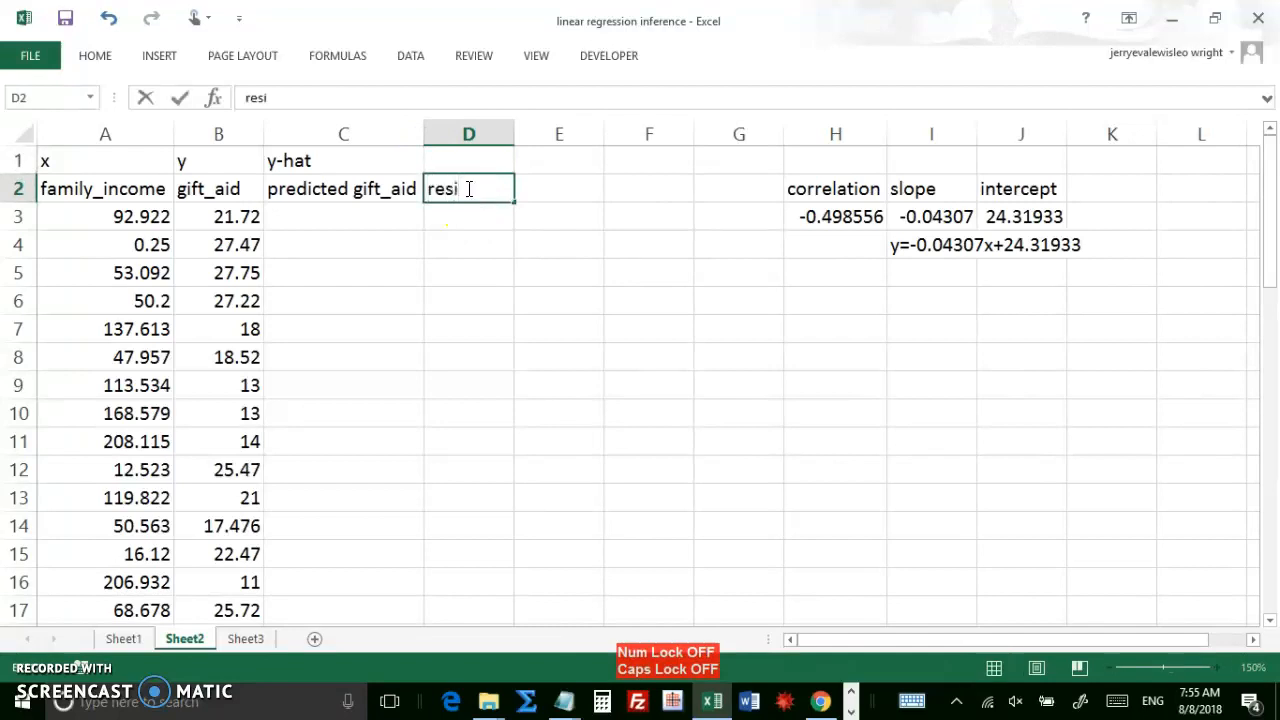
type("residual")
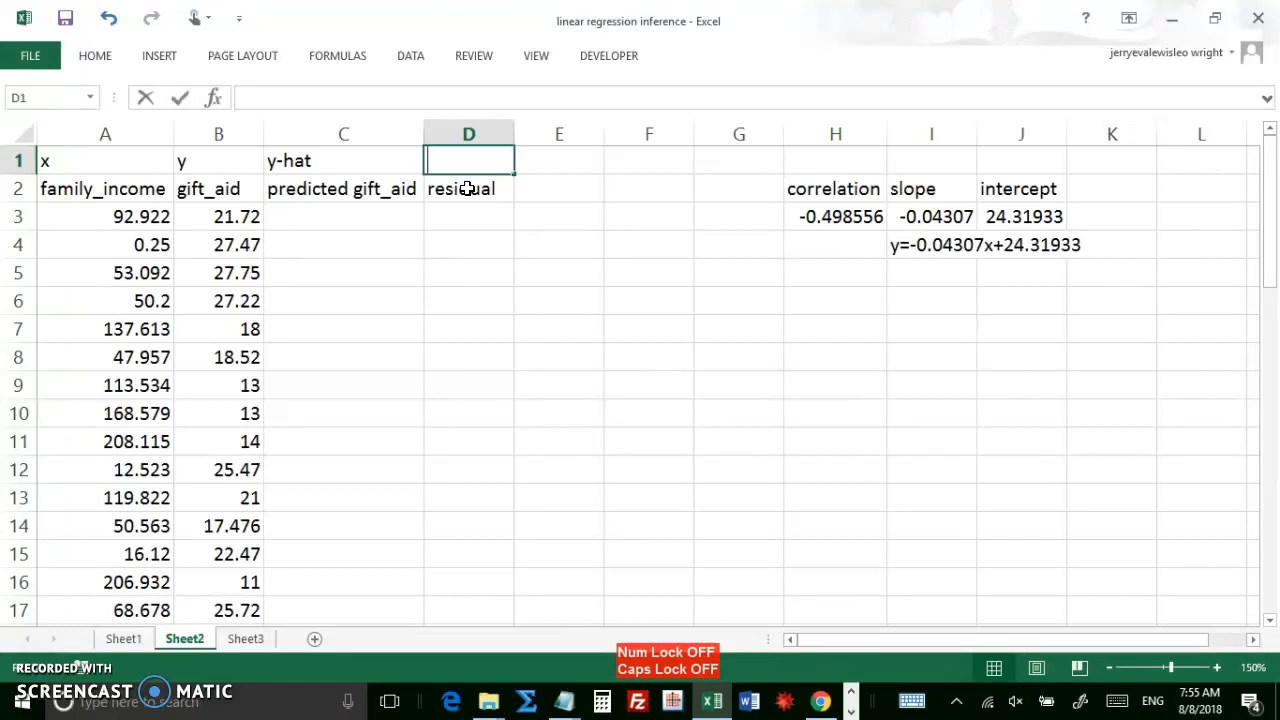
type("e")
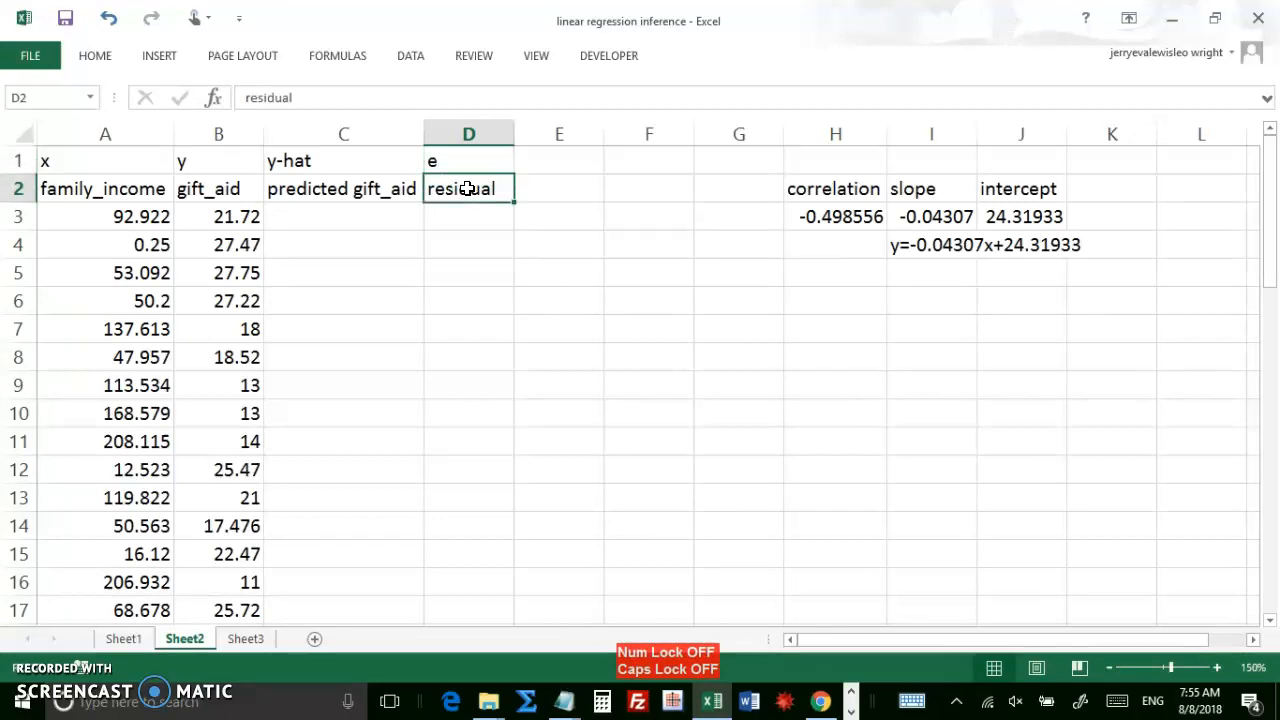
left_click(343, 244)
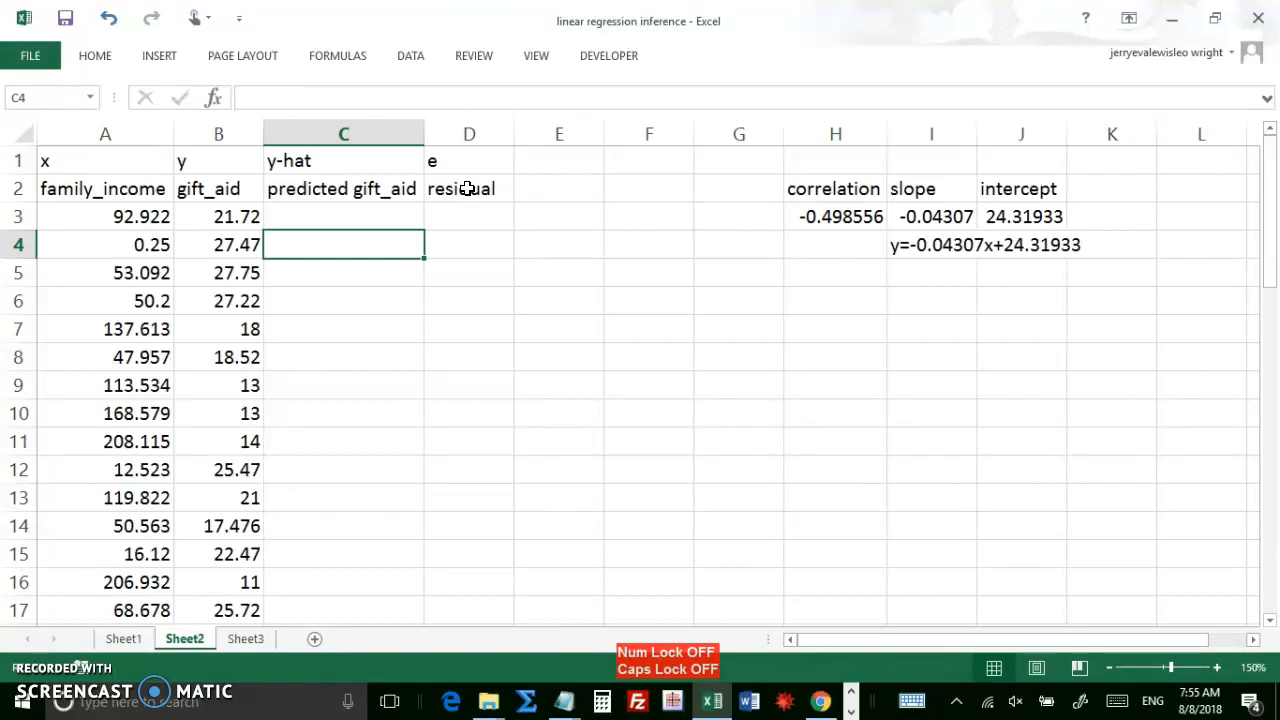
left_click(343, 216)
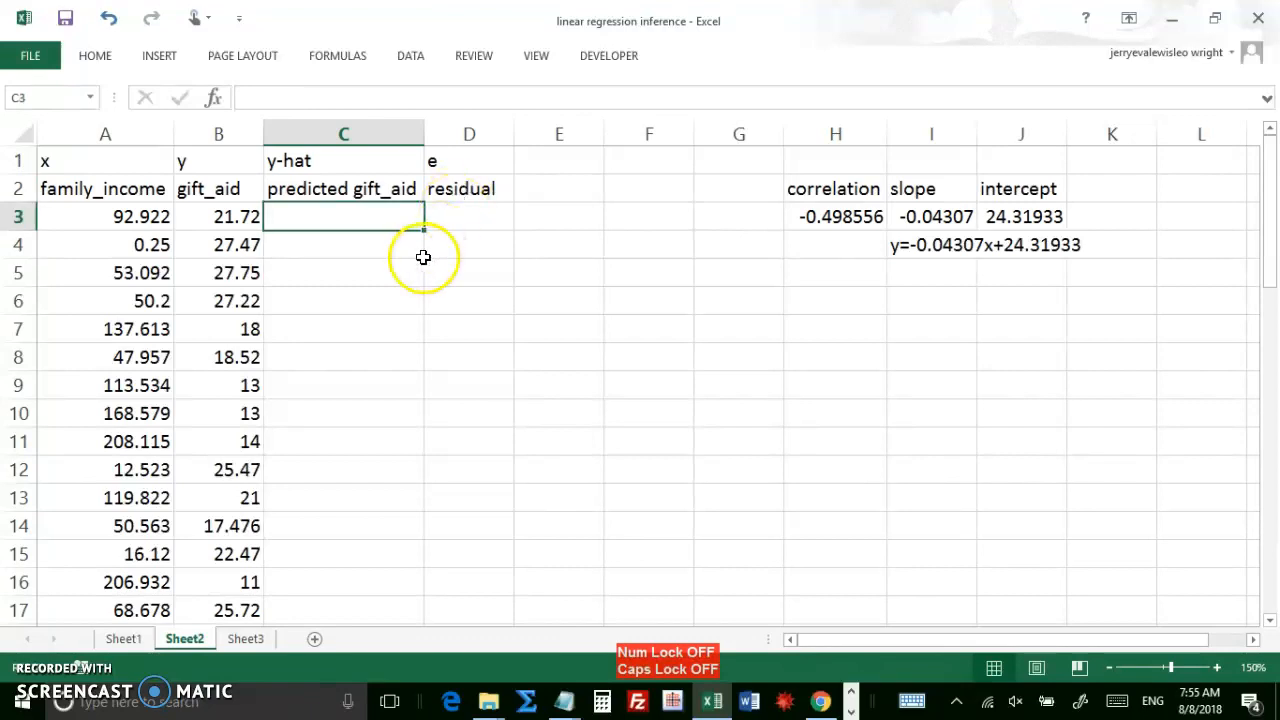
left_click(105, 216)
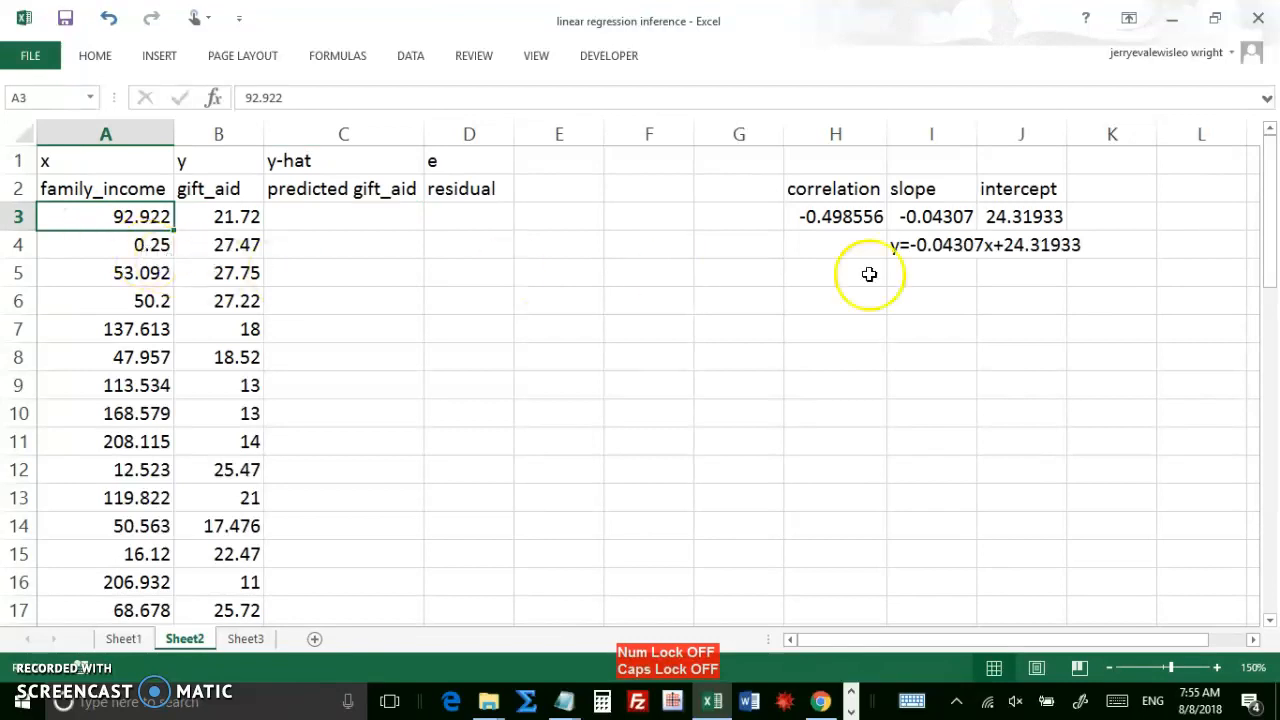
mouse_move(943, 252)
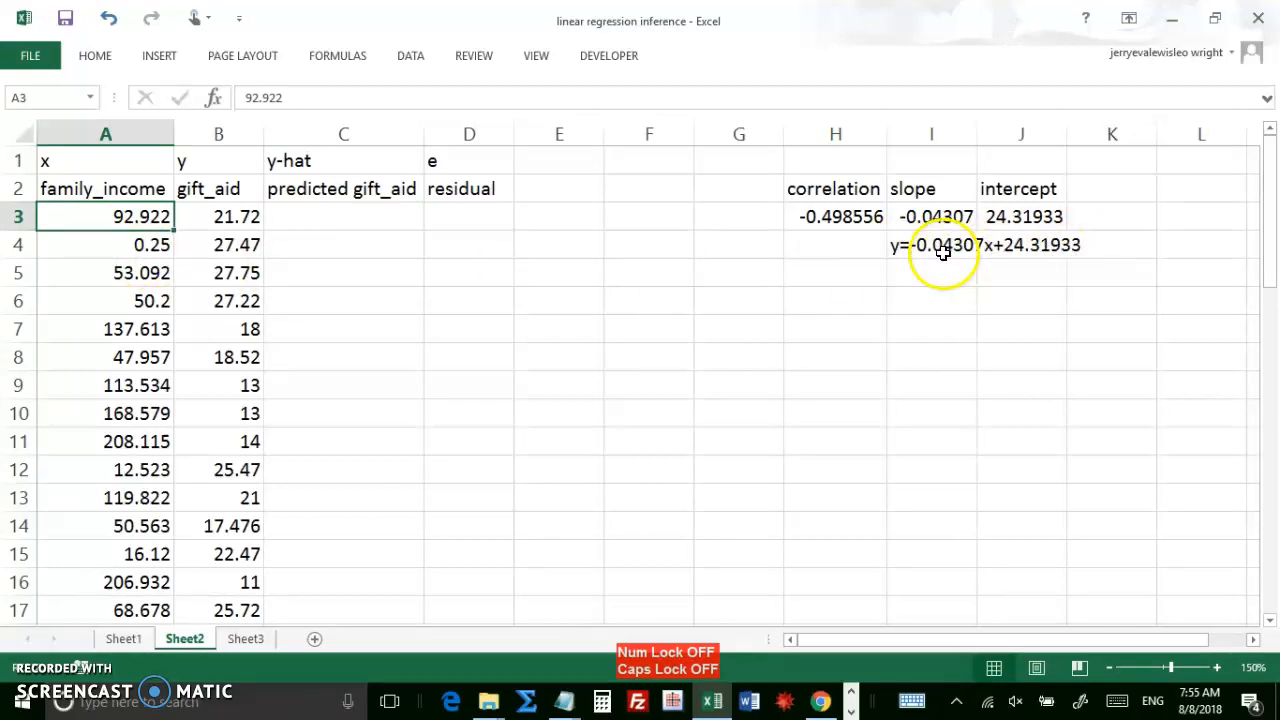
mouse_move(374, 265)
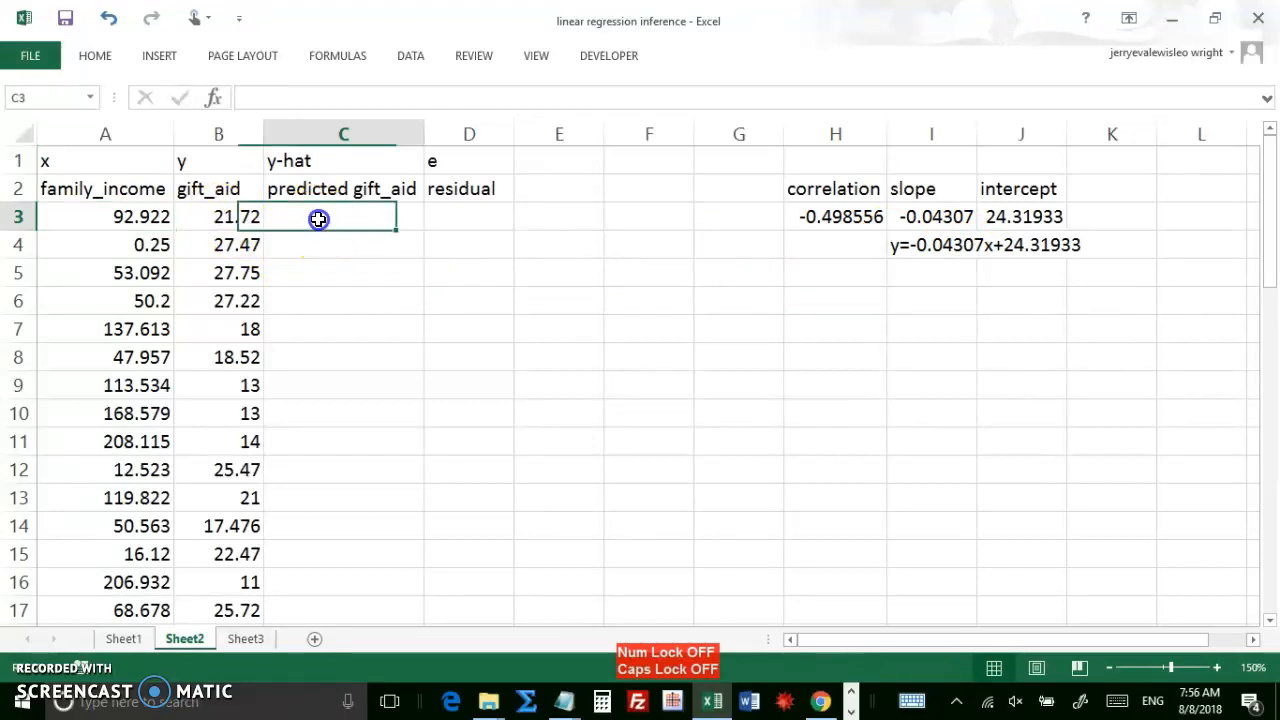
Step: Enter =$I$3*A3+$J$3 in C3, giving a predicted gift_aid of 20.31702495
type("=")
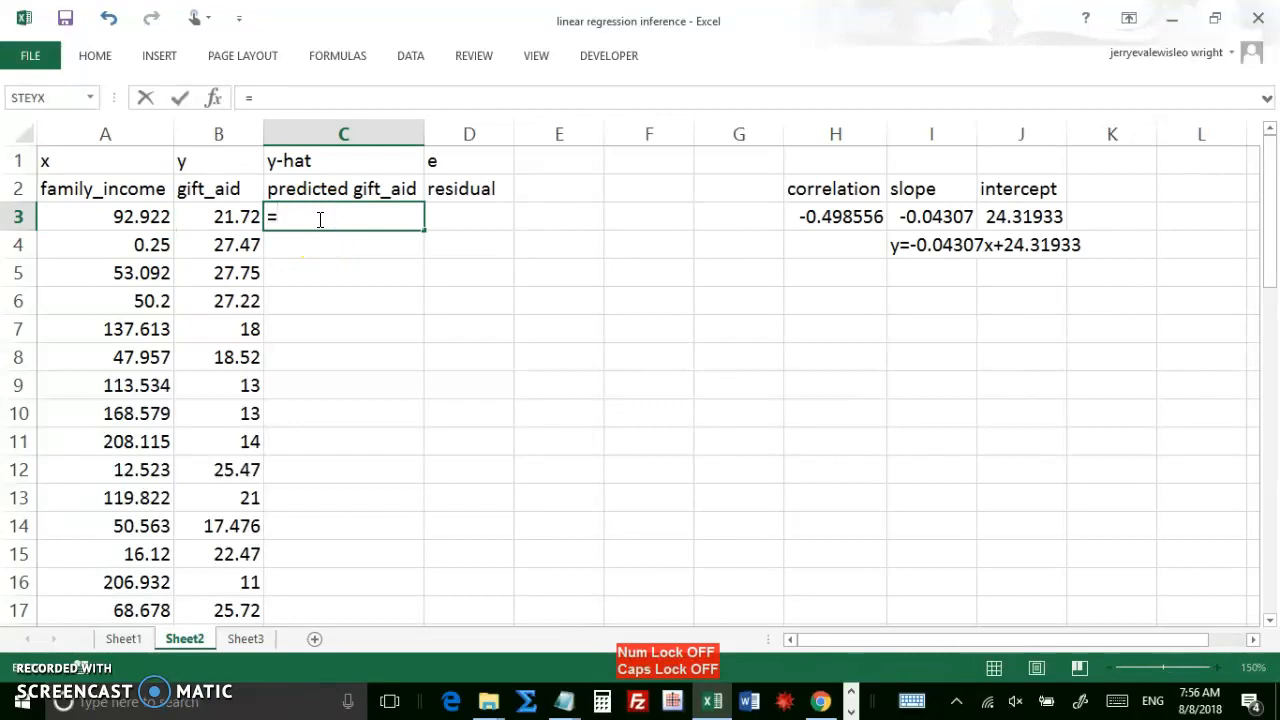
mouse_move(938, 266)
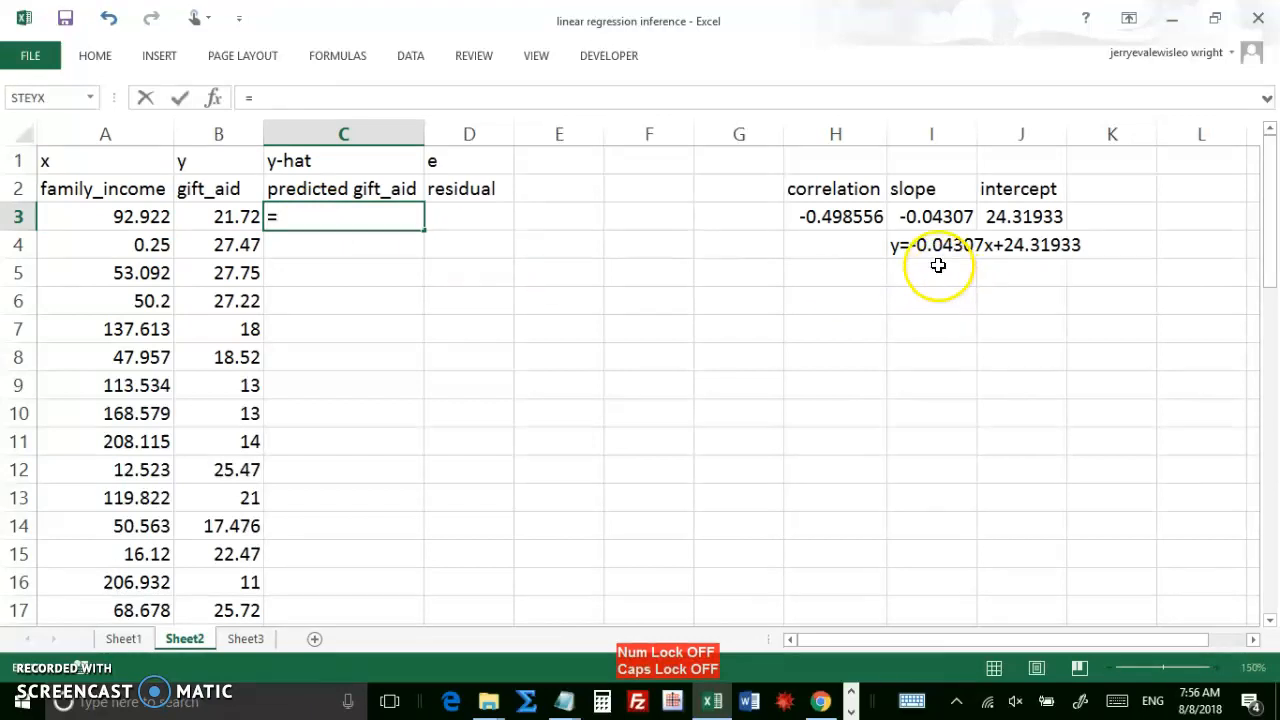
mouse_move(701, 280)
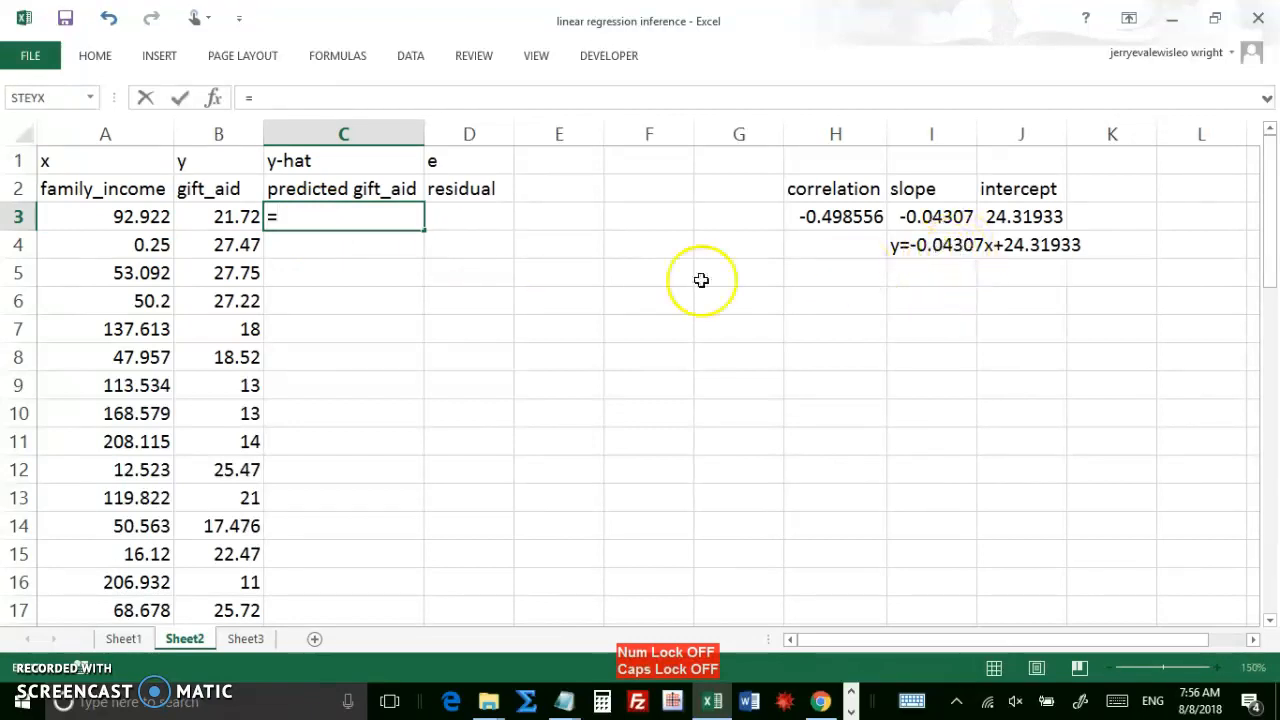
mouse_move(1043, 258)
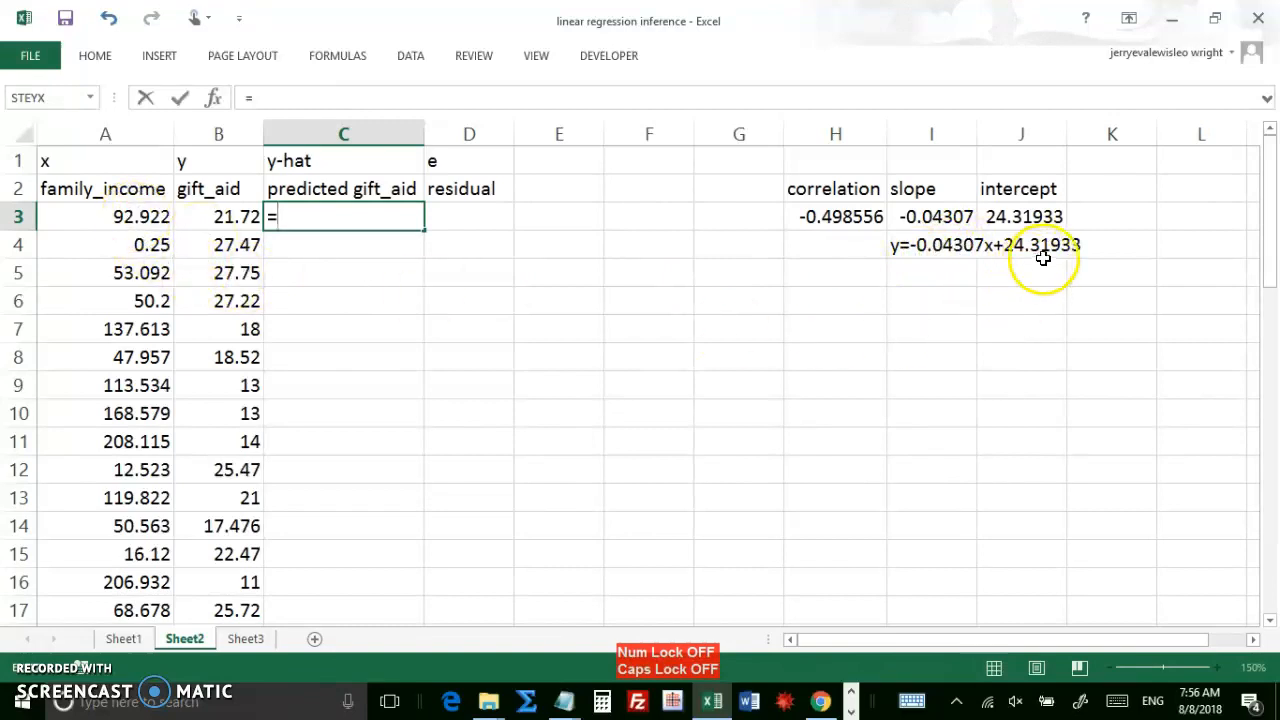
mouse_move(579, 275)
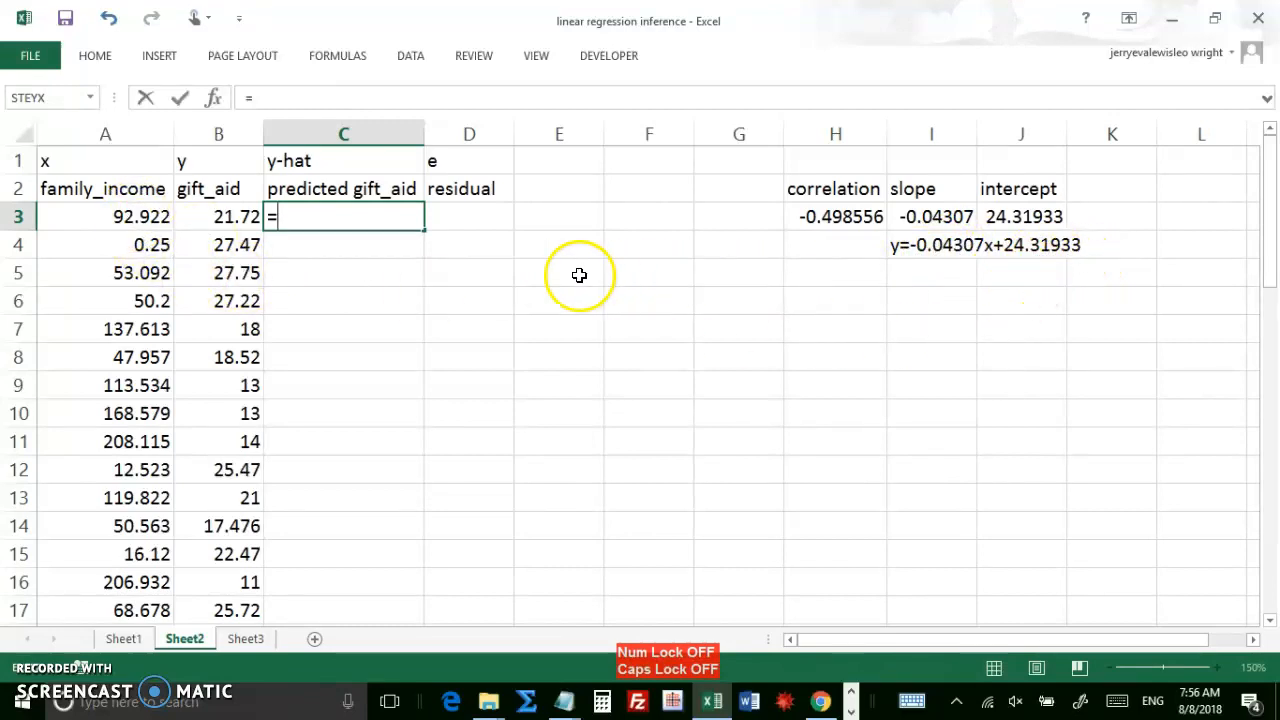
mouse_move(871, 231)
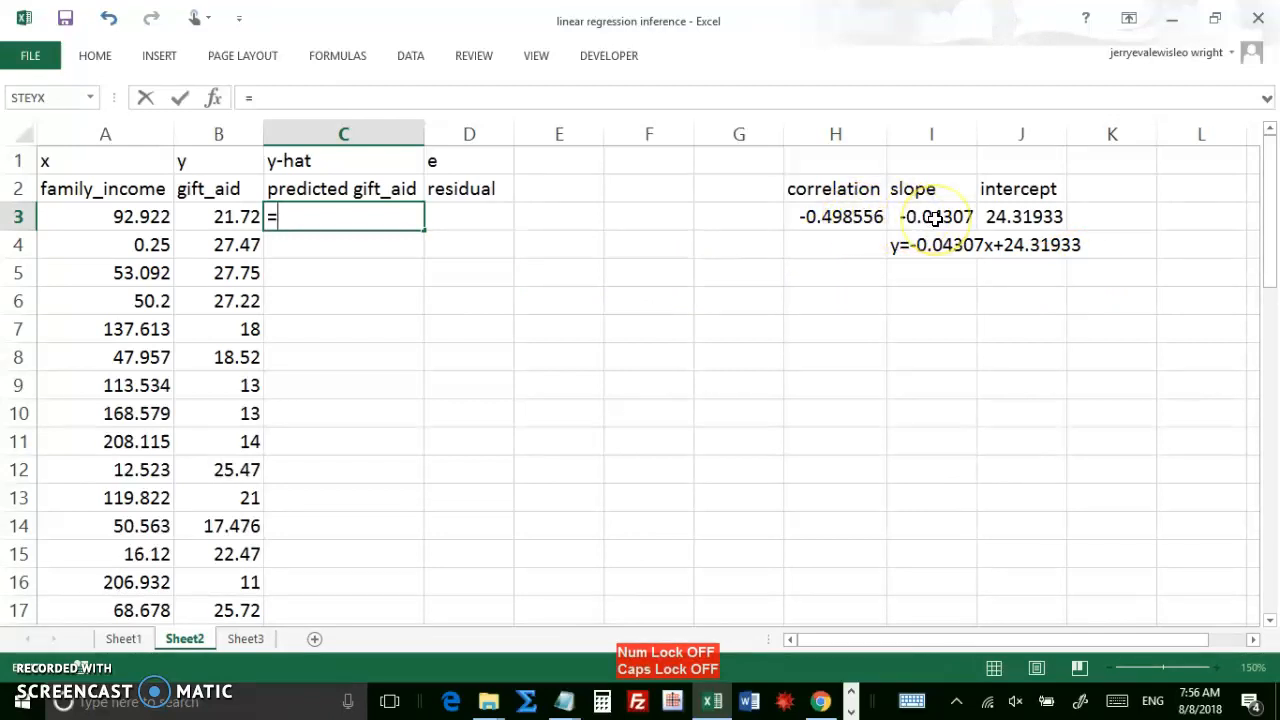
left_click(931, 216)
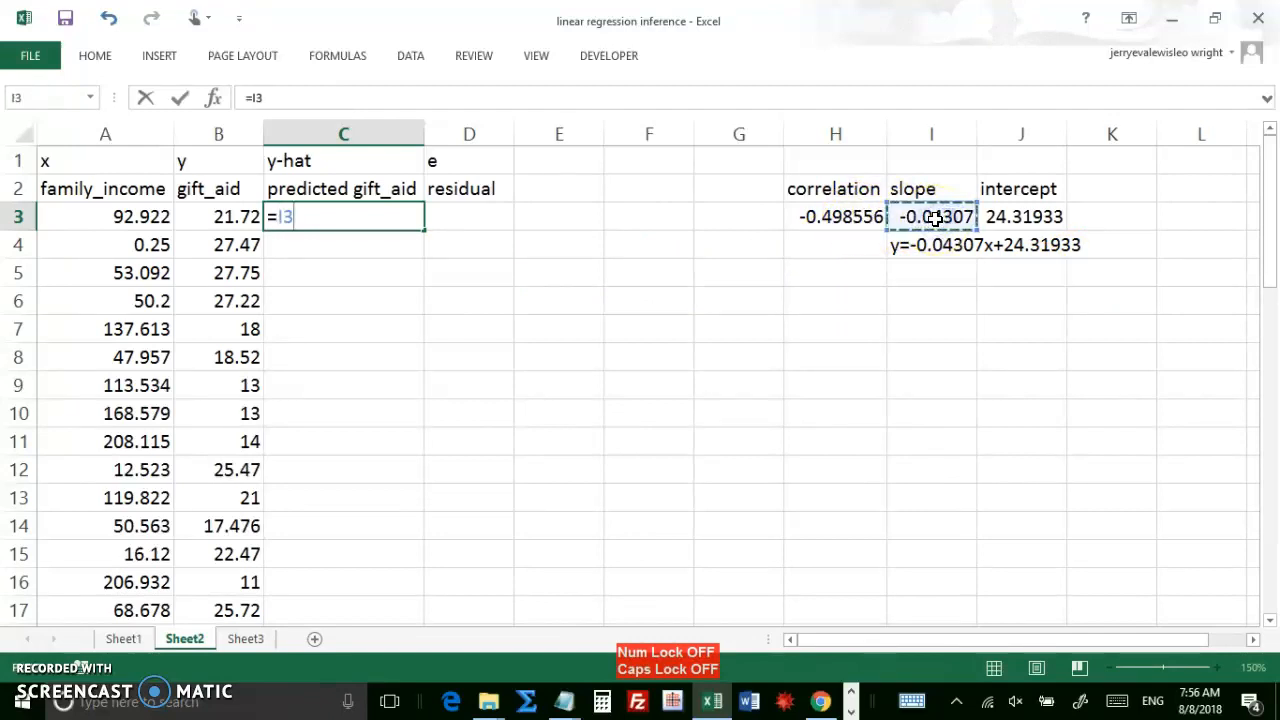
mouse_move(873, 261)
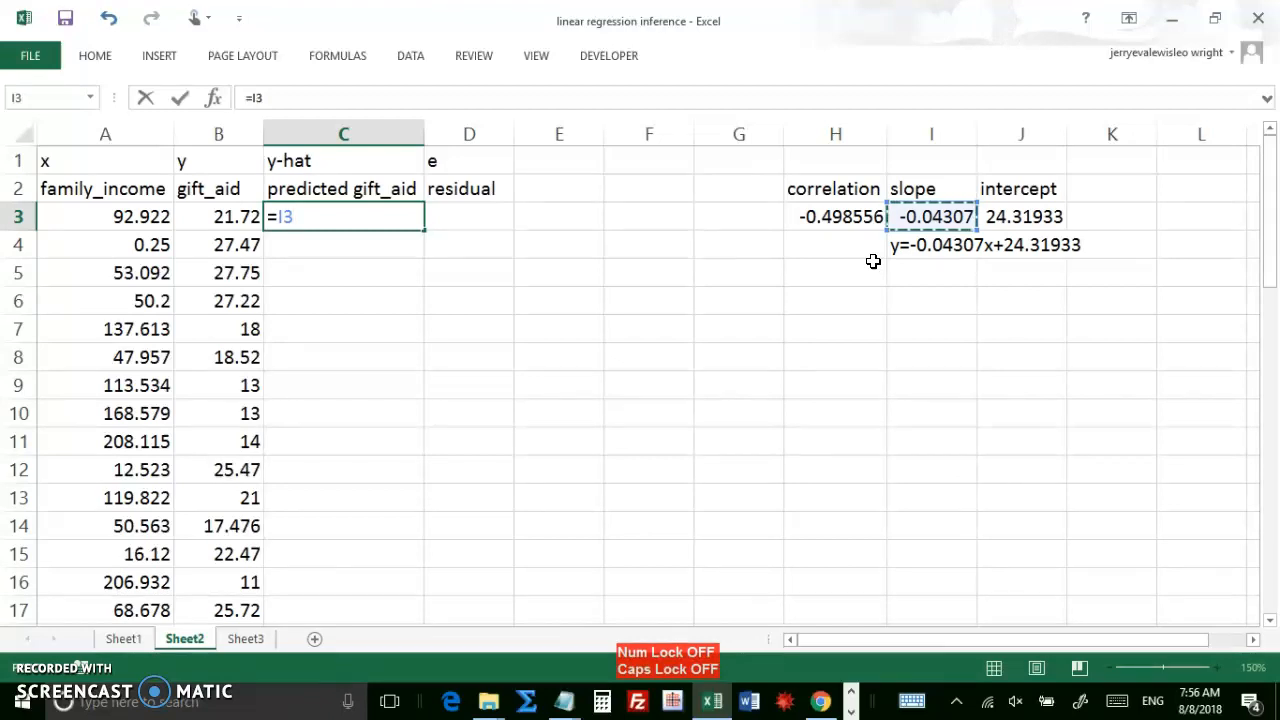
key("f4")
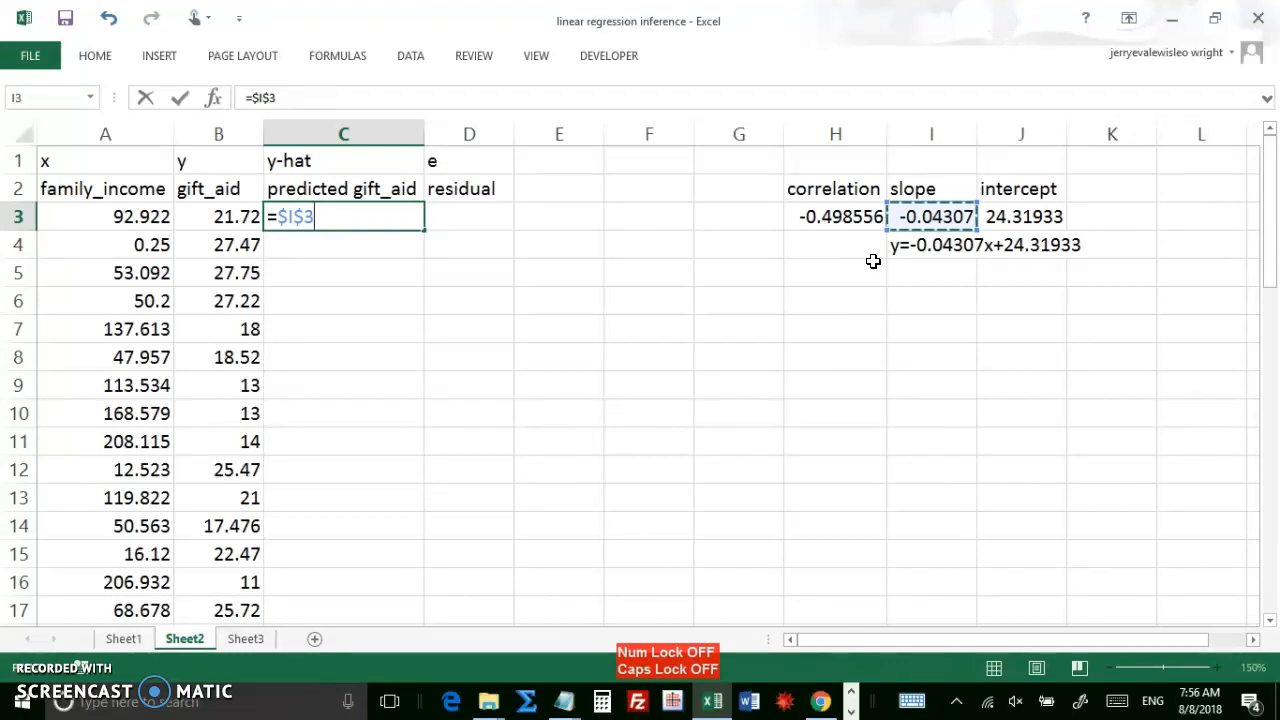
type("*")
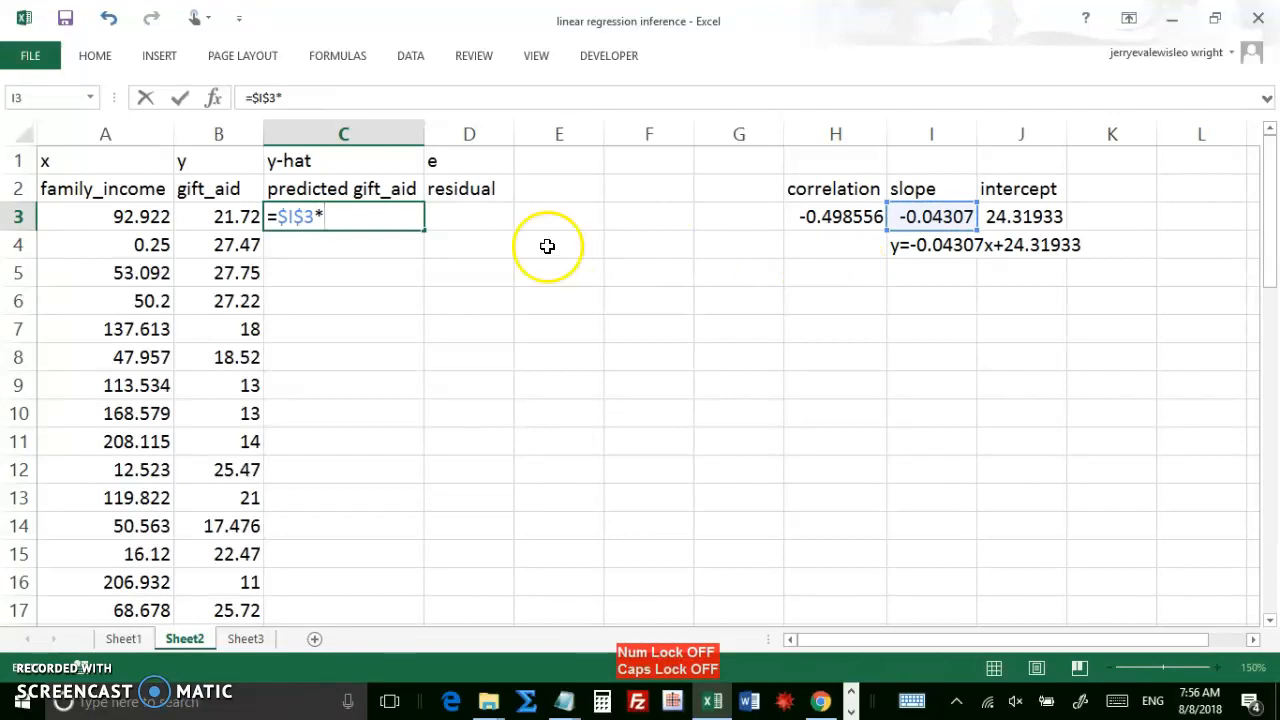
left_click(105, 216)
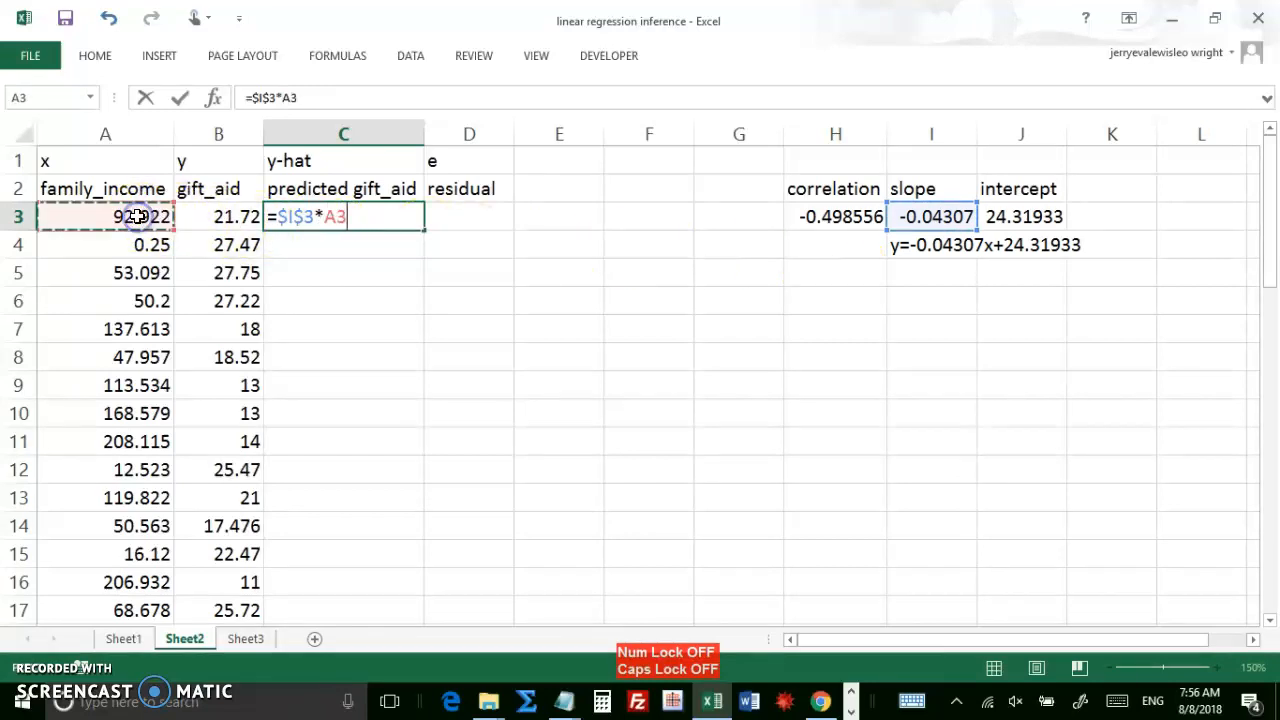
type("+")
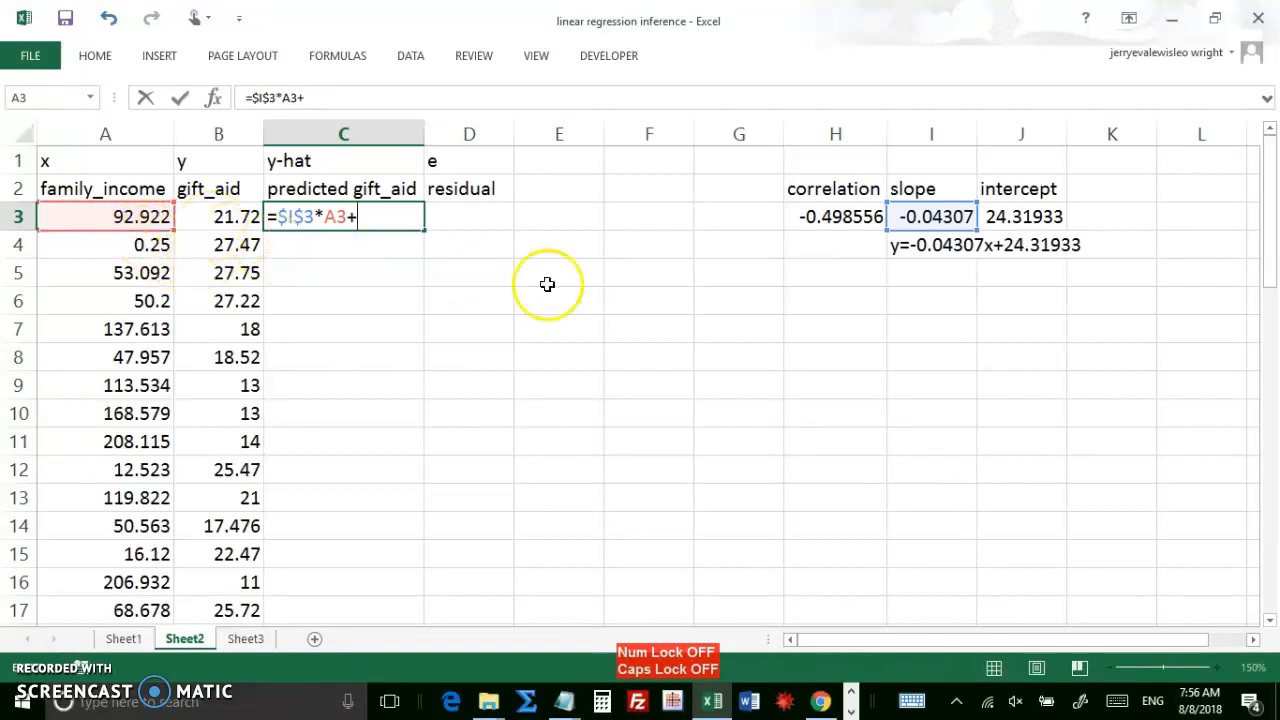
mouse_move(1037, 260)
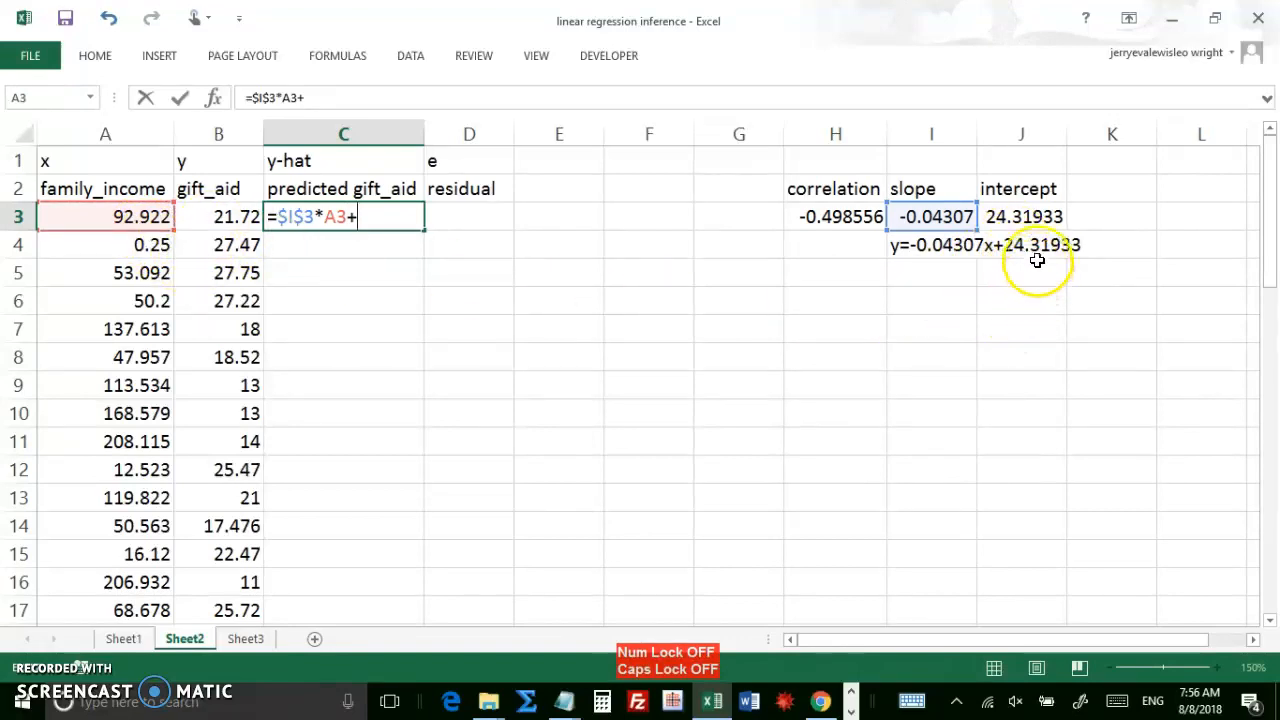
left_click(1021, 216)
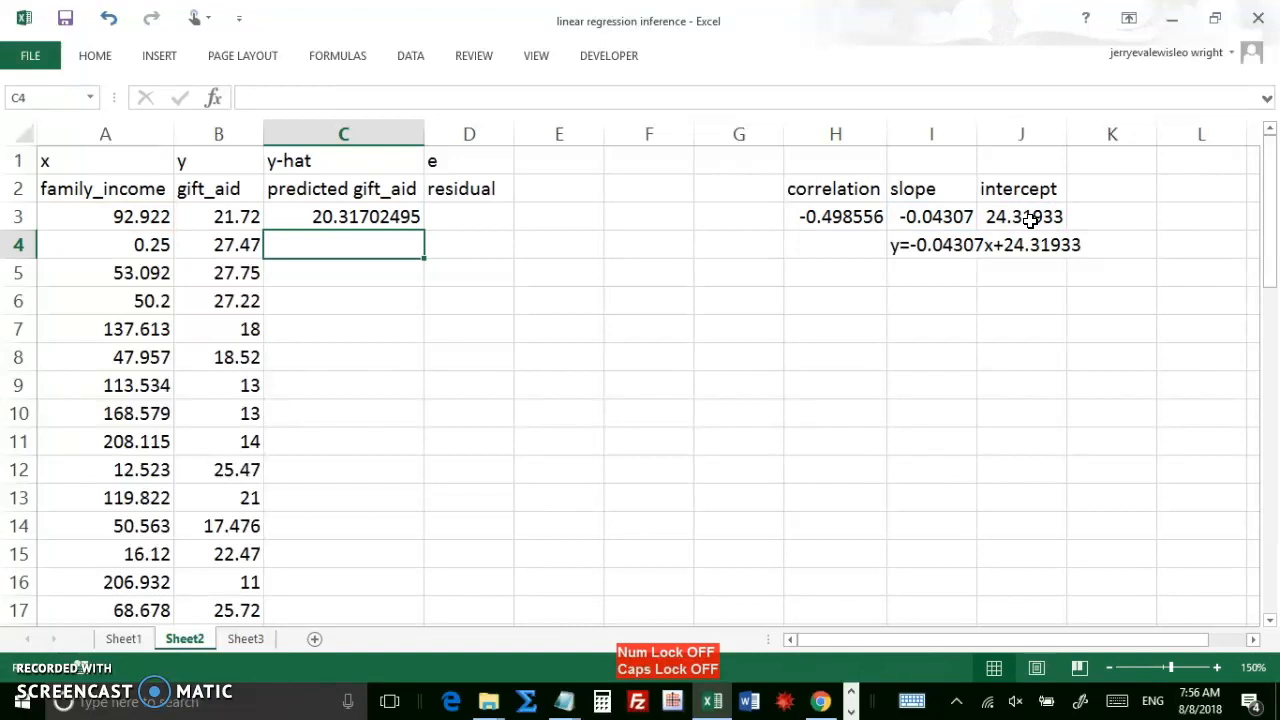
Step: Fill the C3 formula down column C and check that C4 keeps the slope and intercept references
left_click(343, 216)
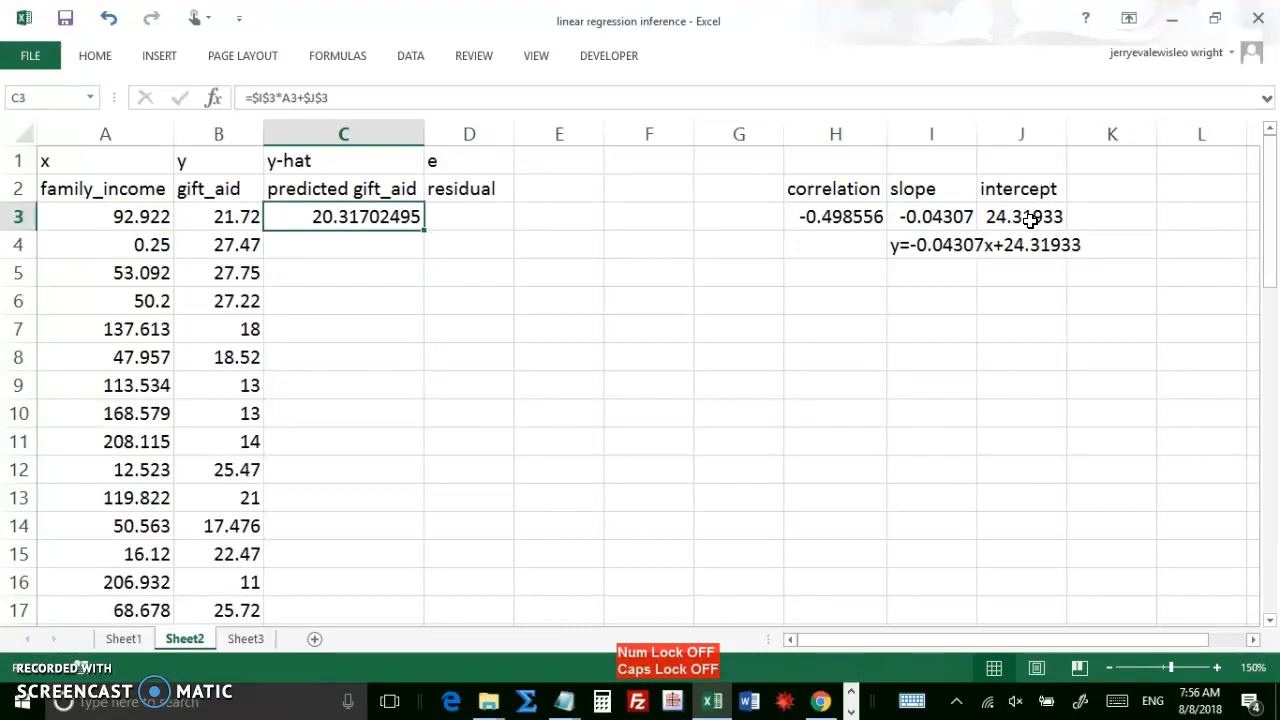
double_click(343, 216)
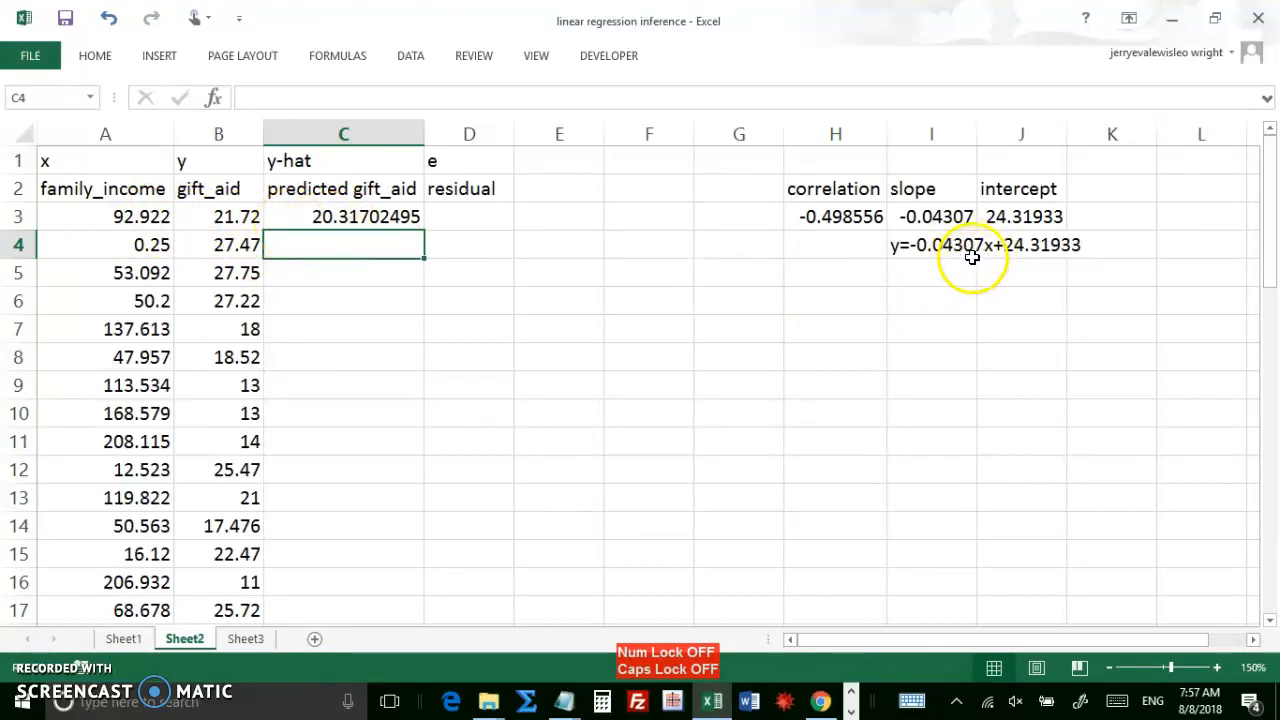
mouse_move(469, 247)
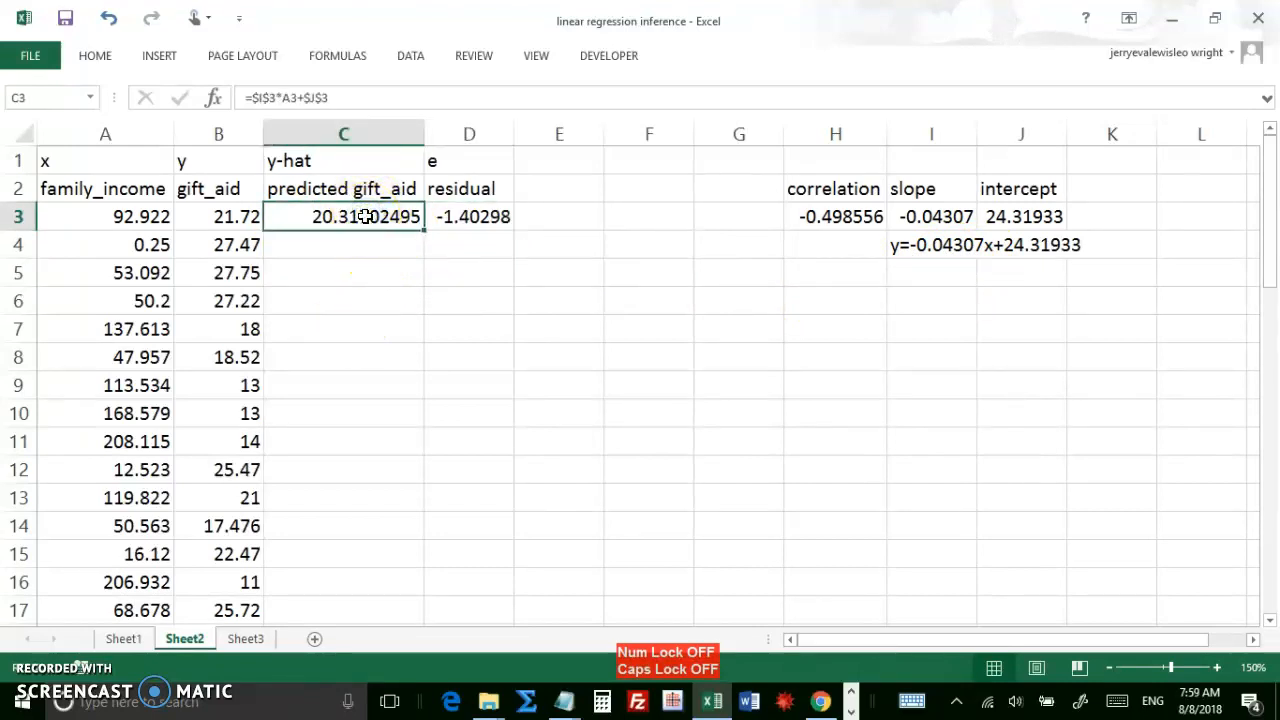
mouse_move(420, 236)
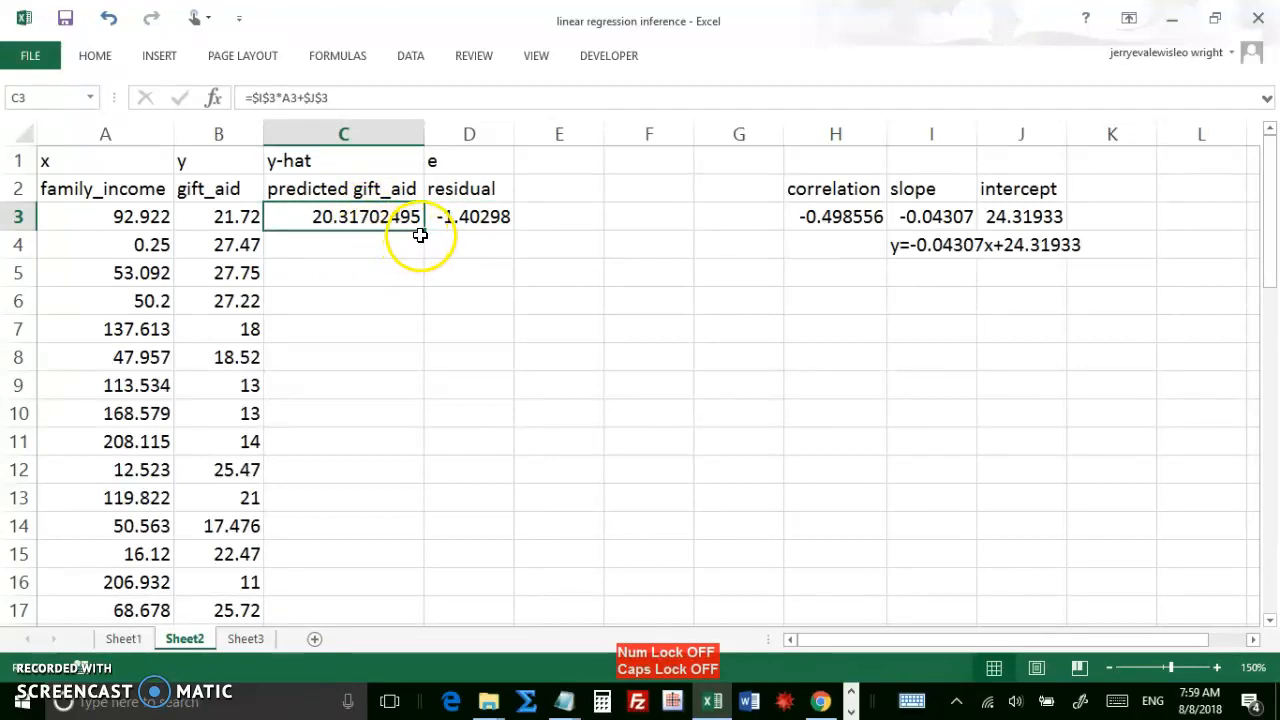
mouse_move(425, 229)
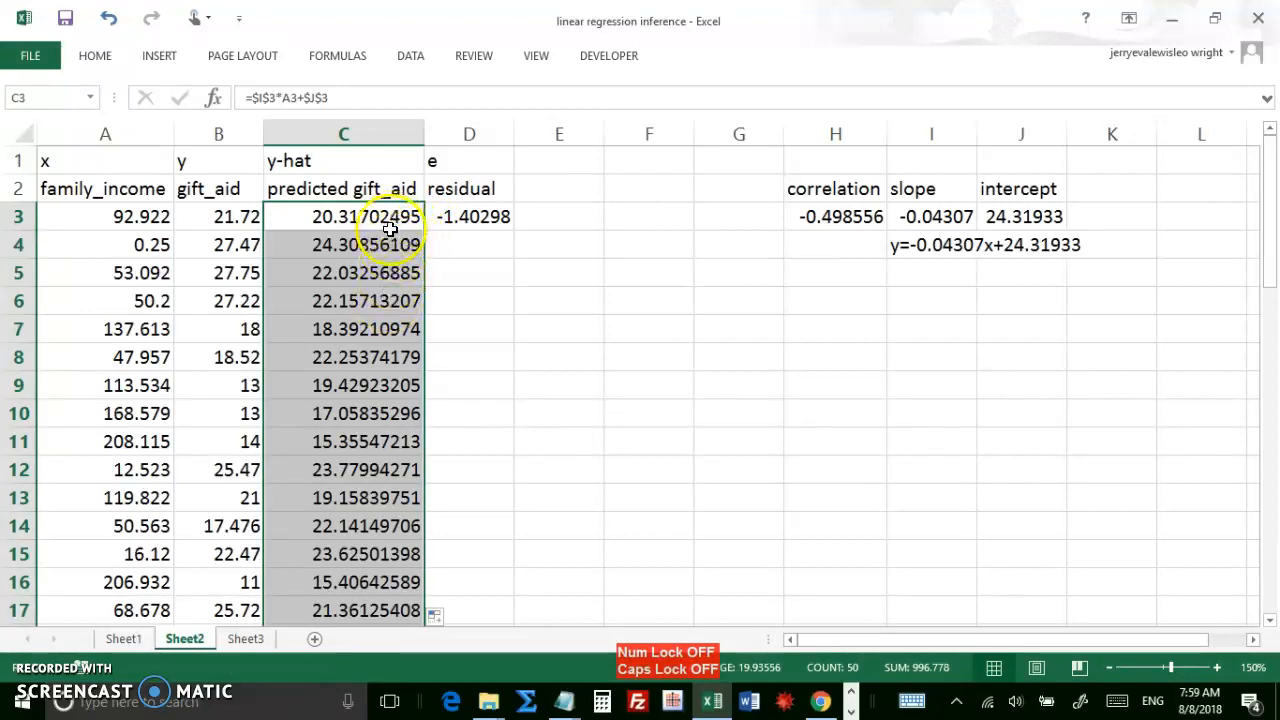
mouse_move(453, 305)
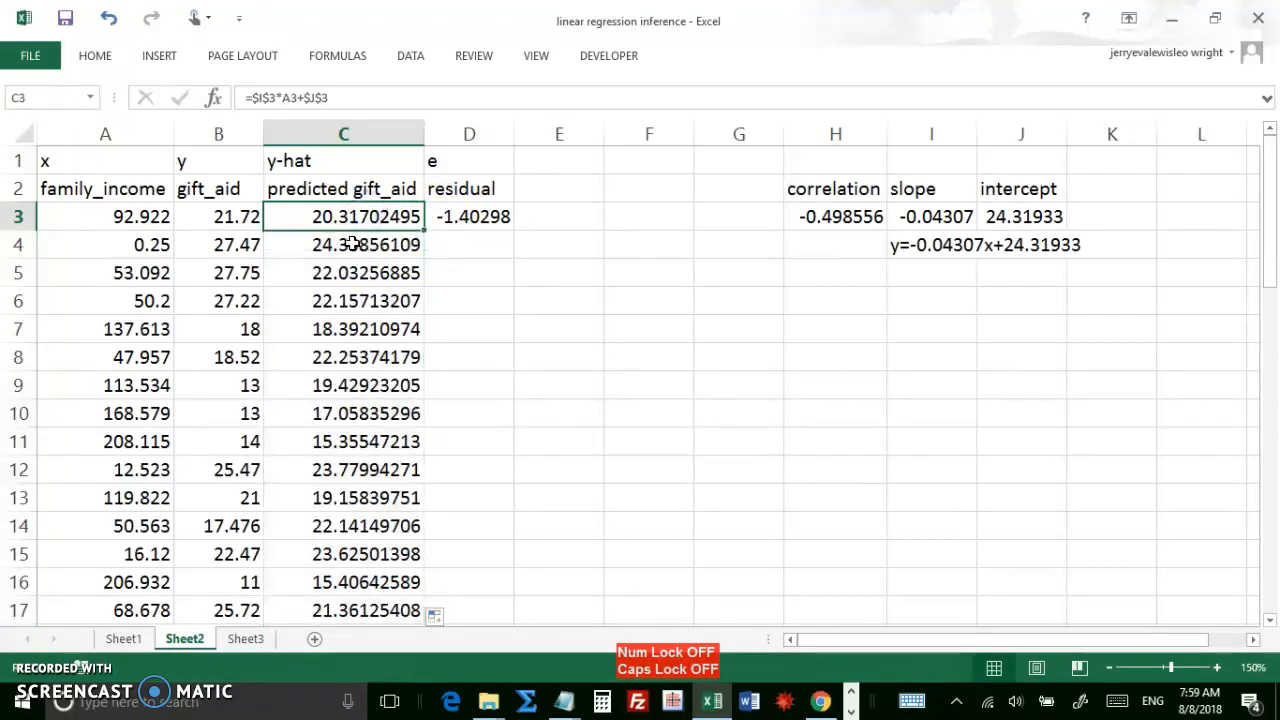
left_click(344, 244)
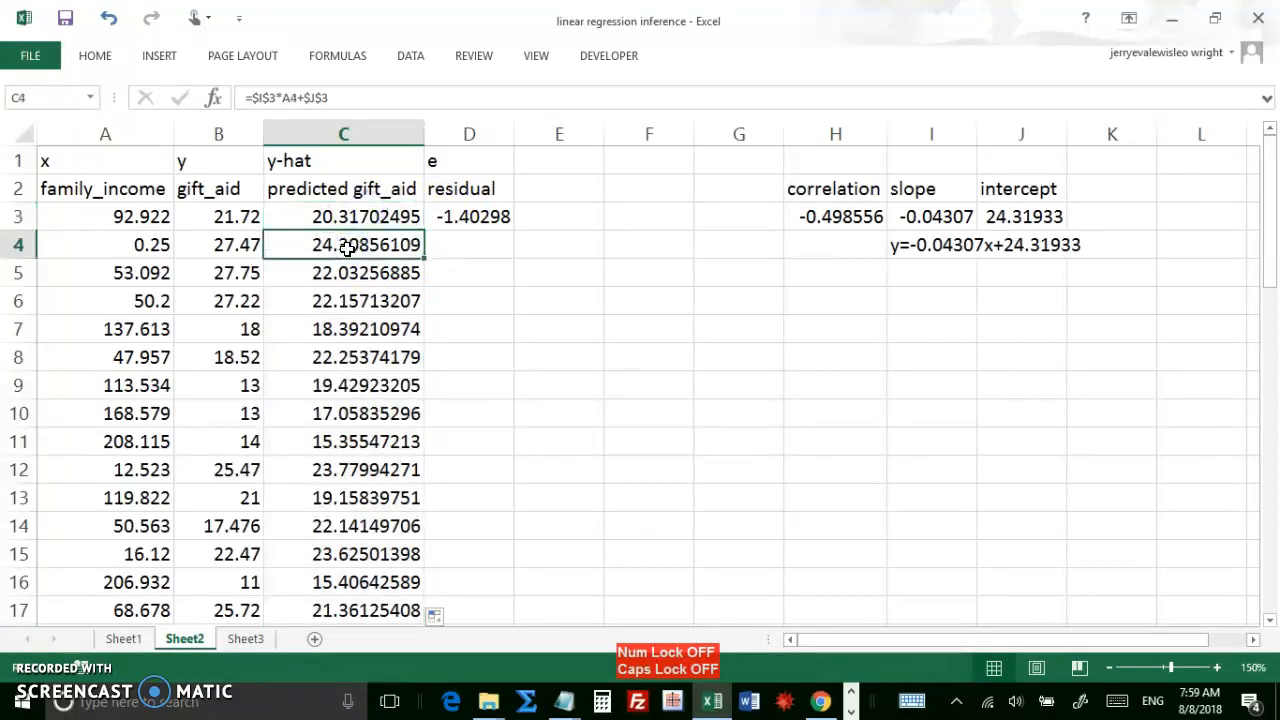
double_click(343, 244)
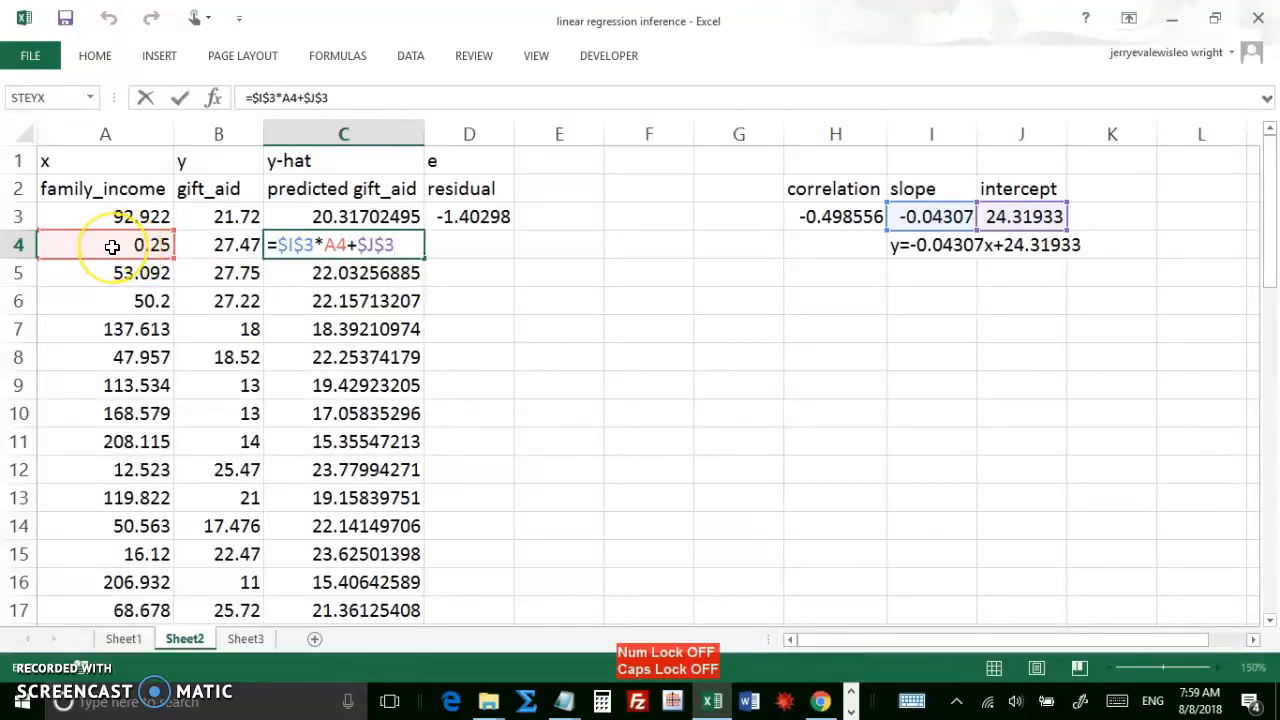
key("Enter")
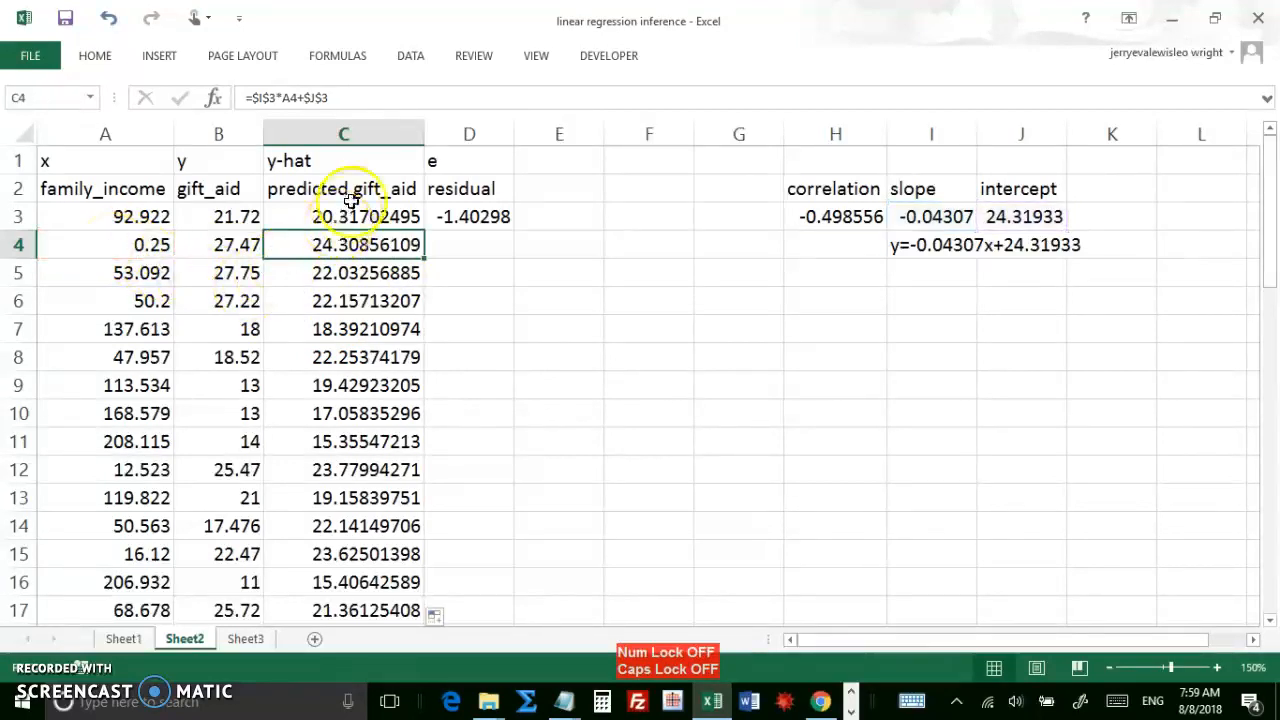
mouse_move(351, 323)
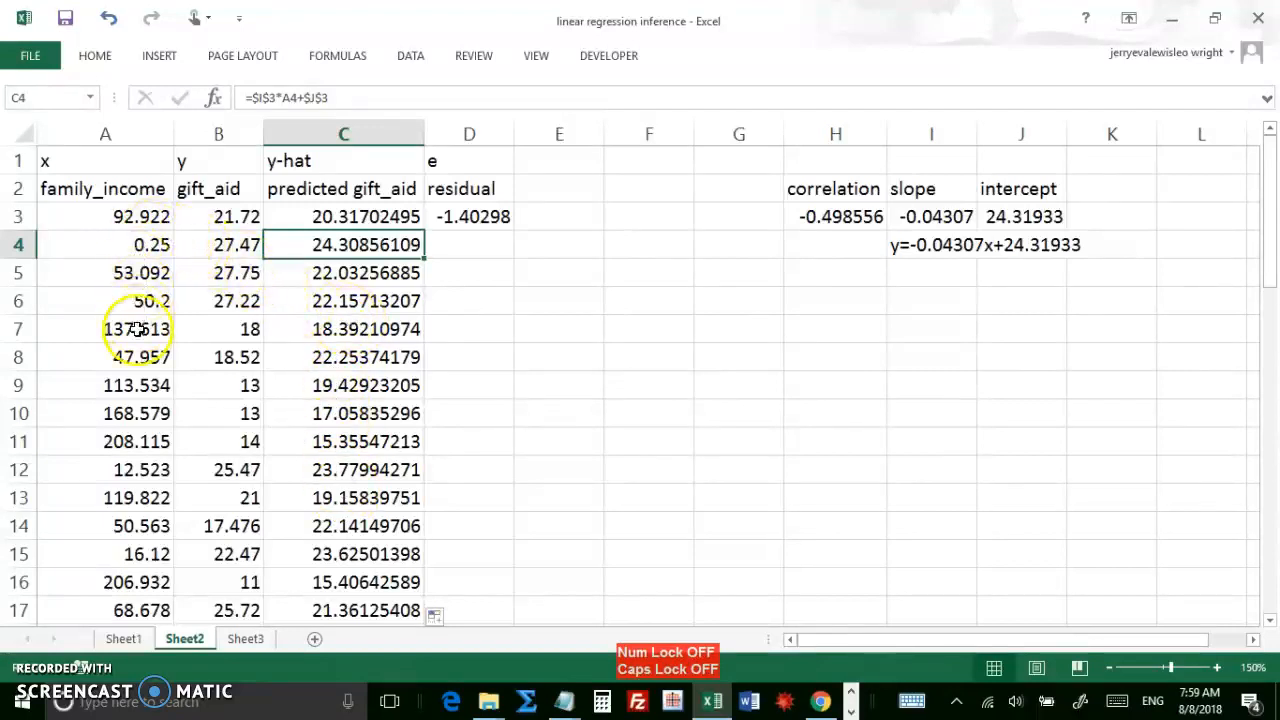
mouse_move(441, 497)
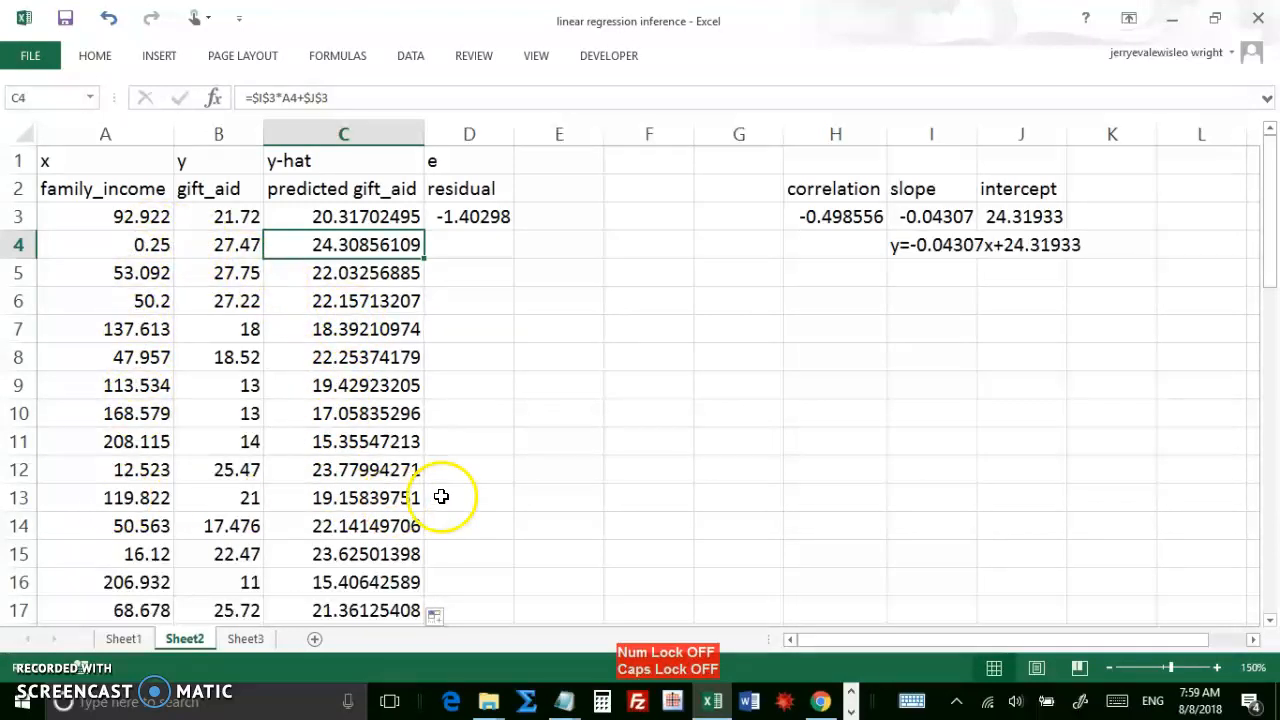
mouse_move(499, 246)
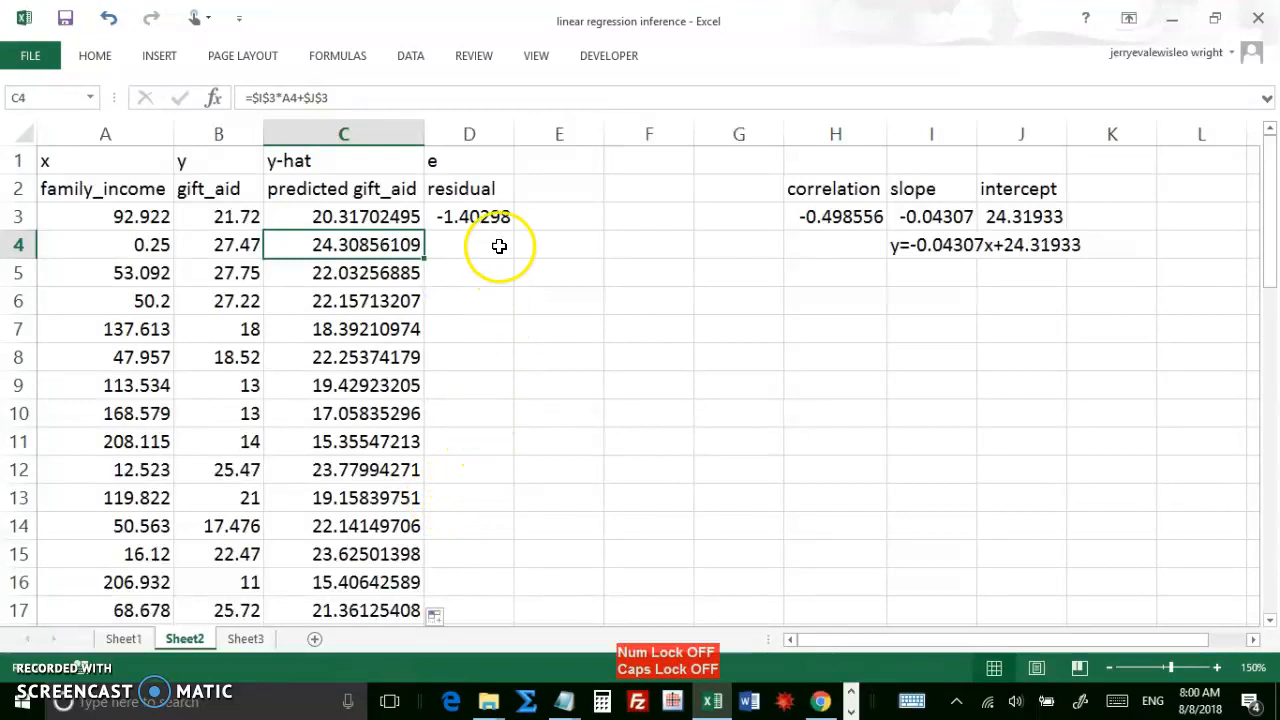
Step: Enter the residual formula =B3-C3 in D3
left_click(469, 216)
type("=")
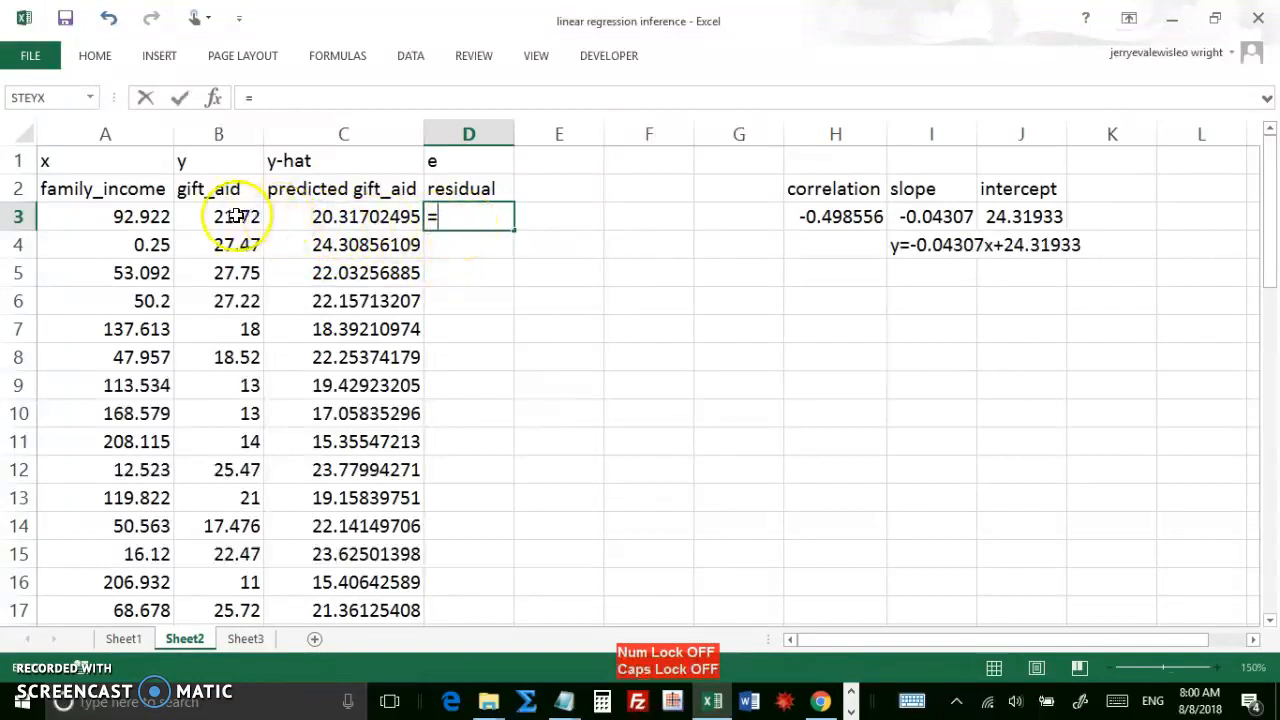
left_click(218, 216)
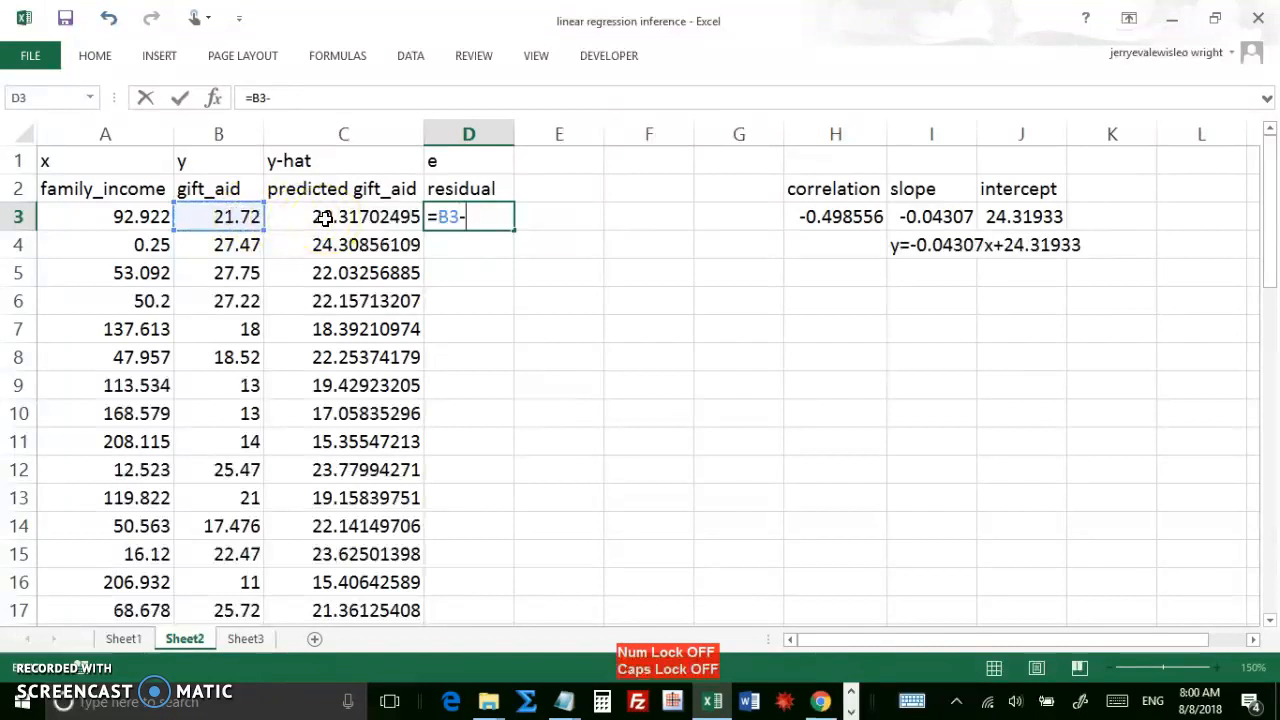
left_click(343, 216)
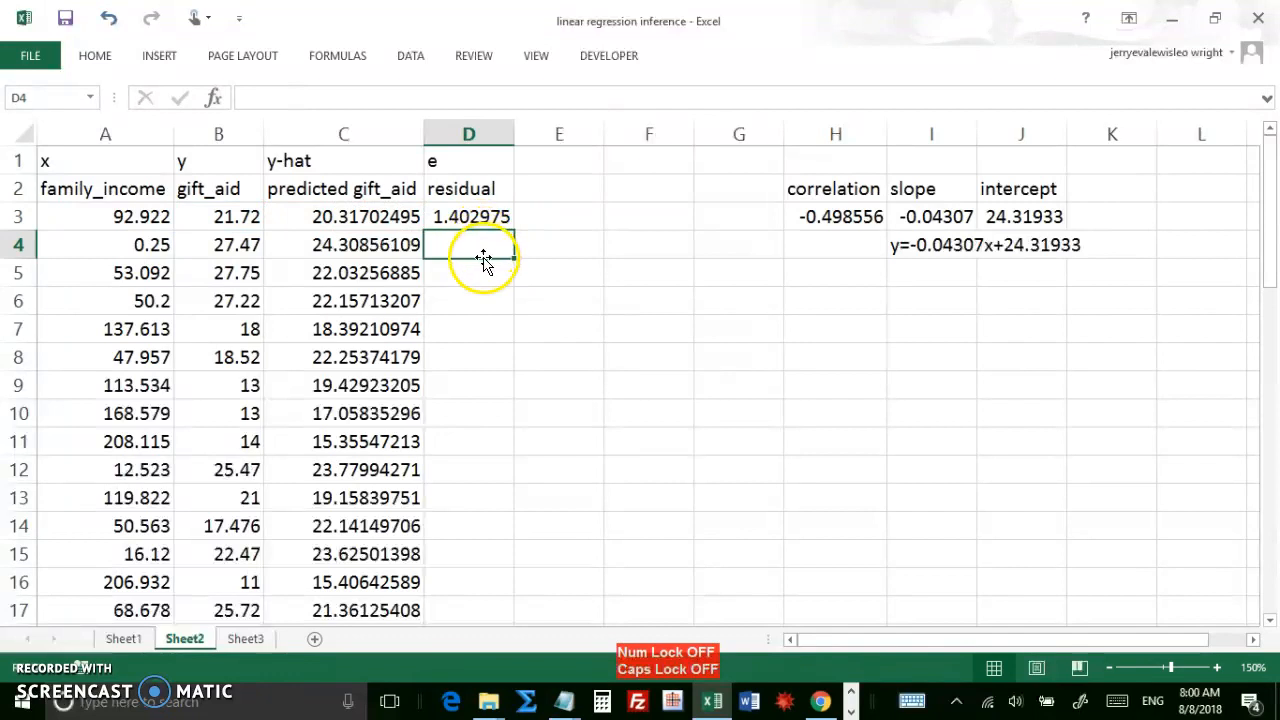
left_click(468, 216)
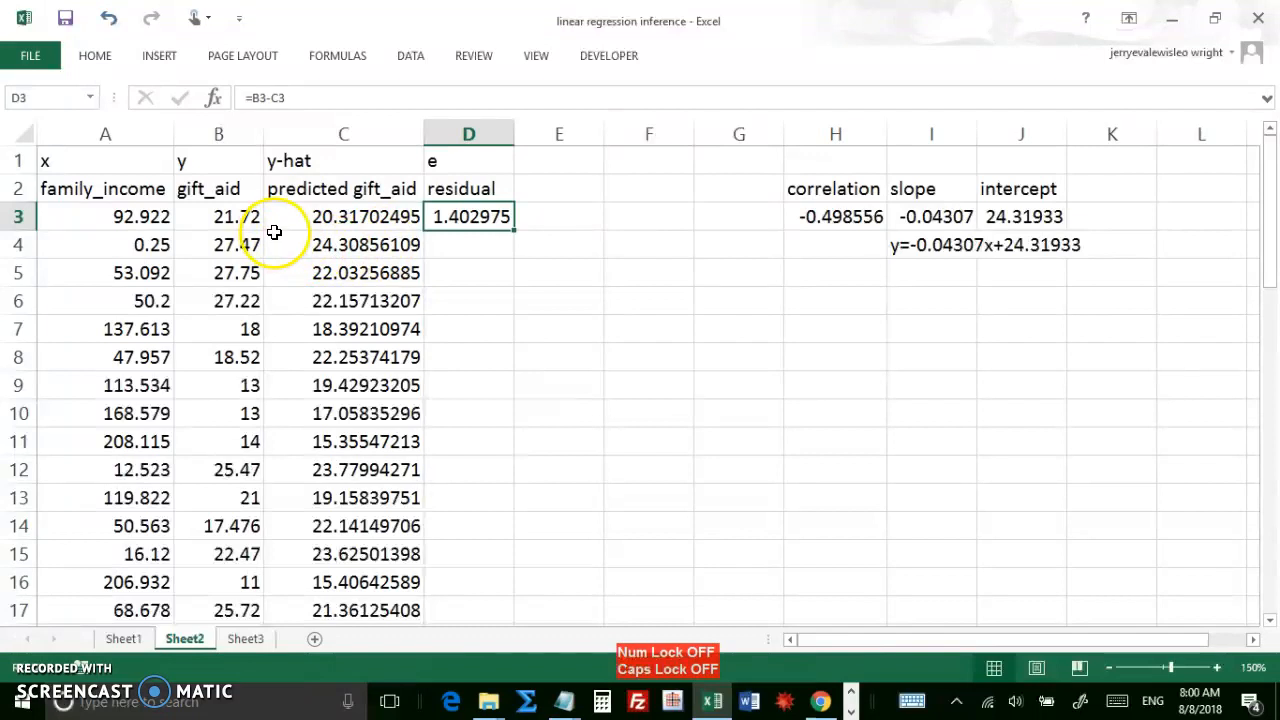
mouse_move(207, 216)
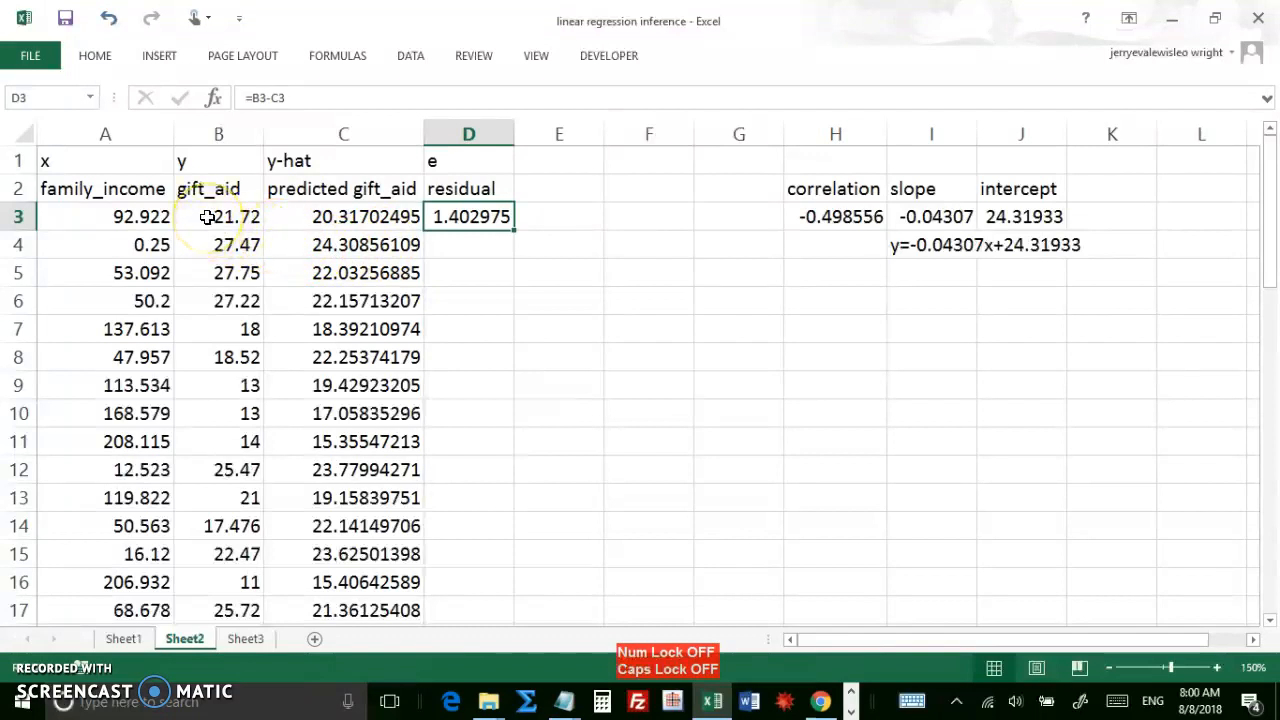
mouse_move(307, 217)
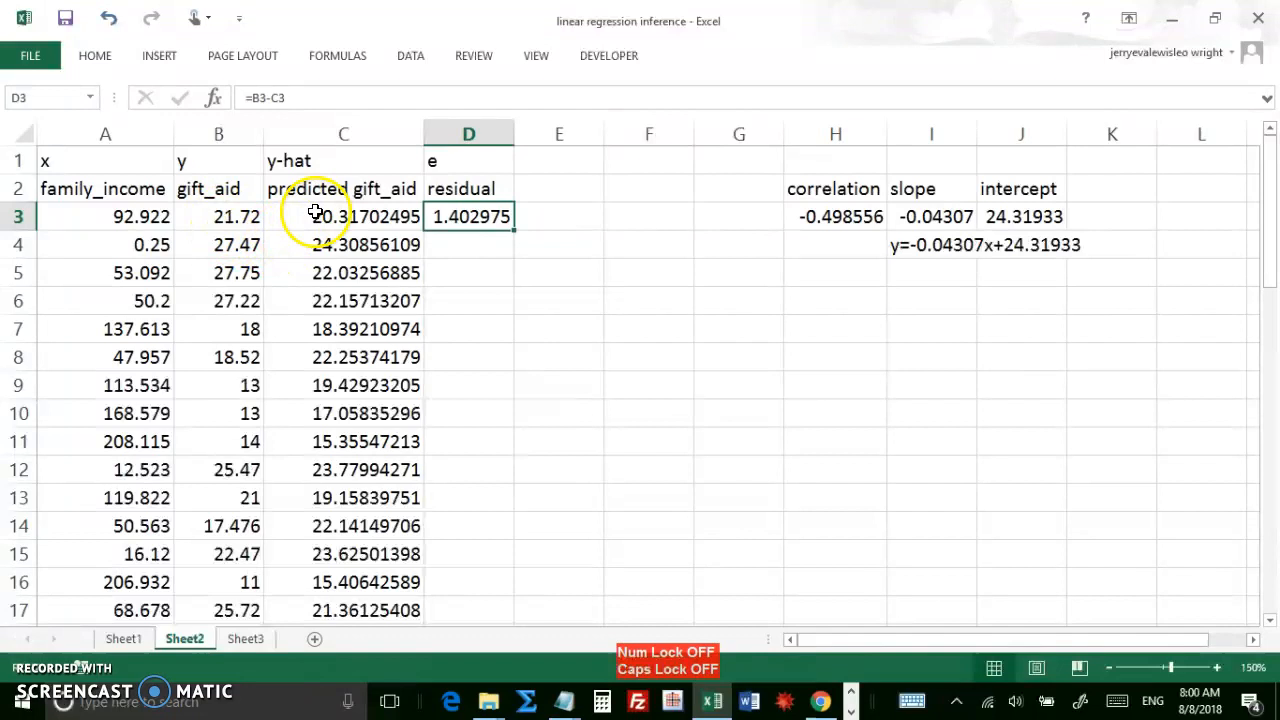
mouse_move(481, 247)
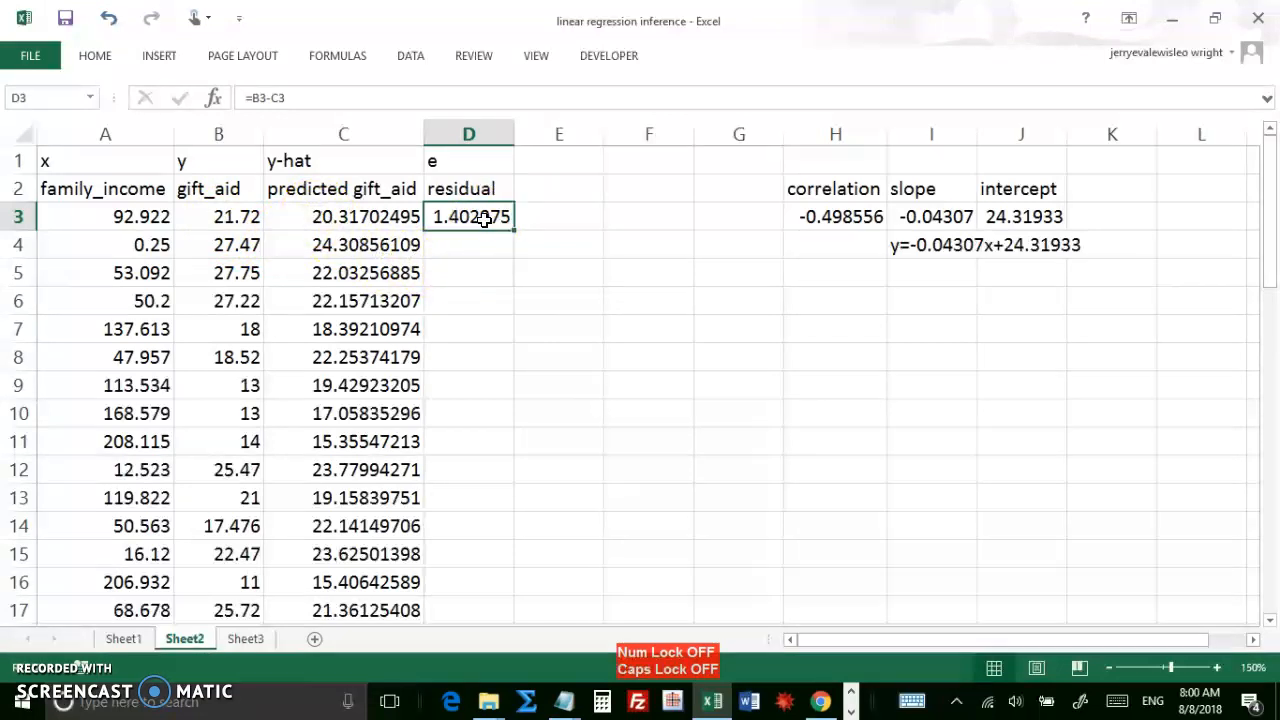
Step: Copy the D3 residual formula down column D via the fill handle
double_click(468, 216)
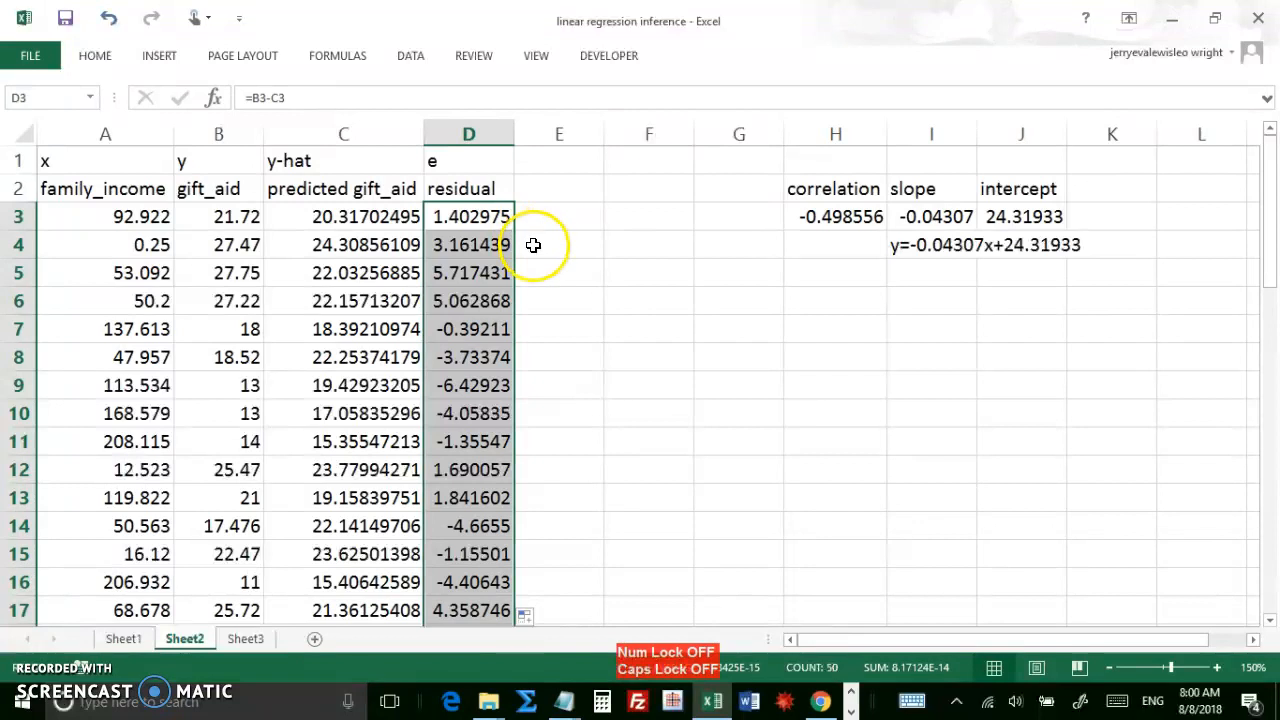
mouse_move(465, 217)
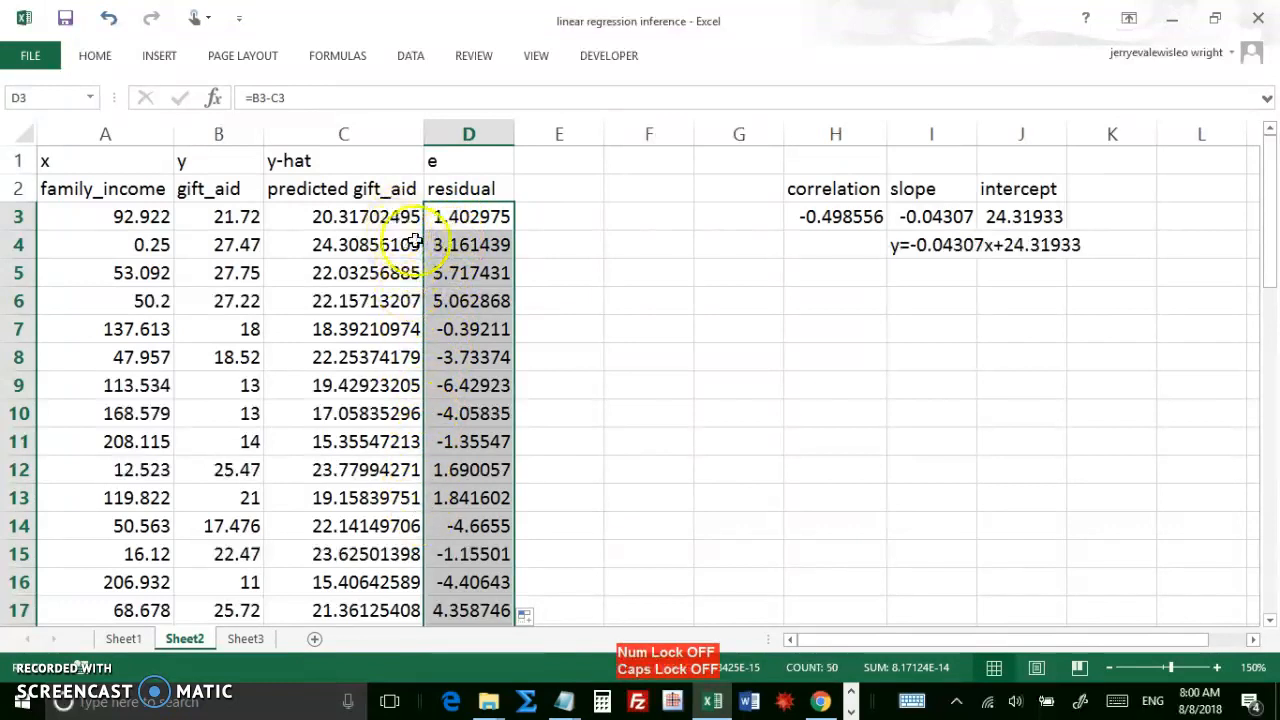
mouse_move(455, 386)
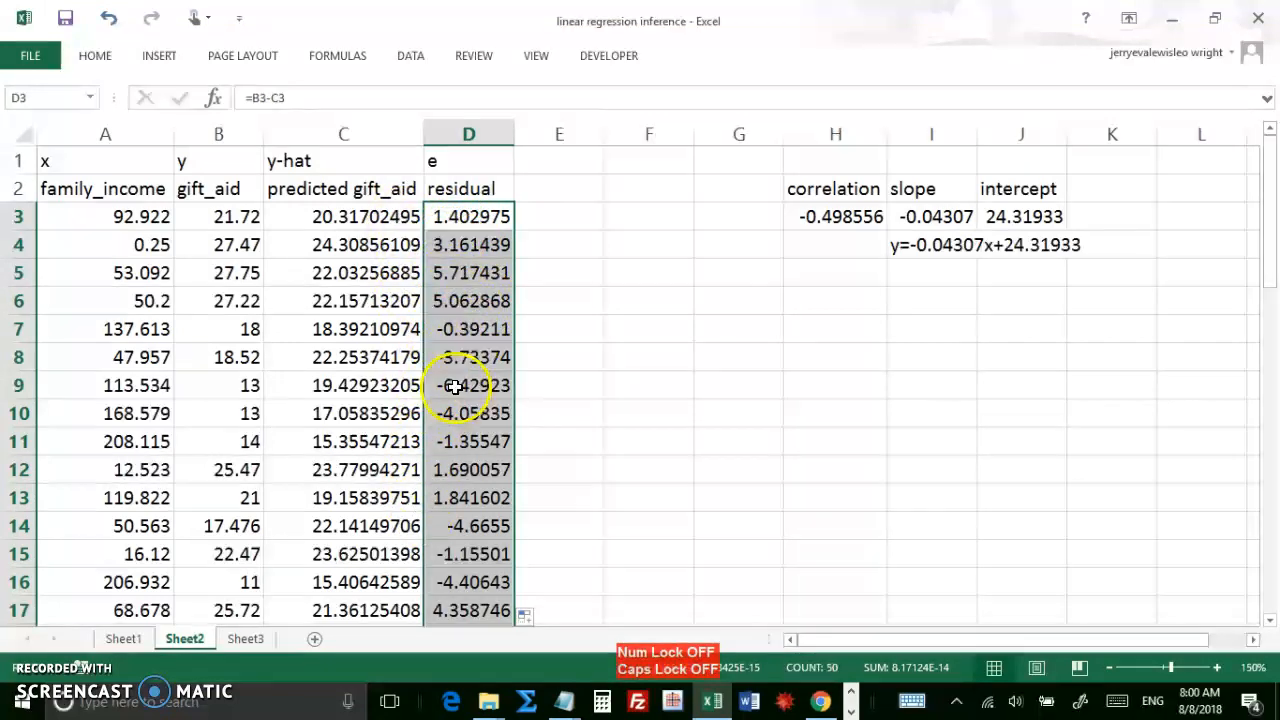
mouse_move(483, 265)
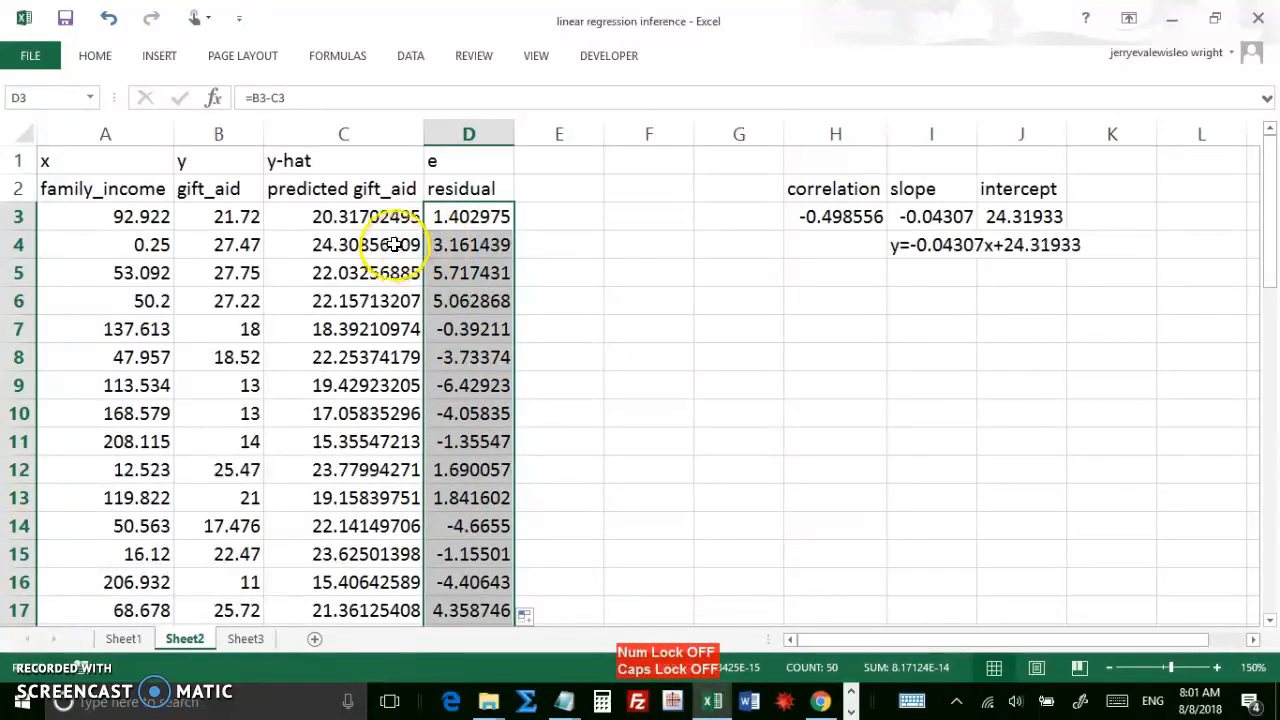
mouse_move(559, 222)
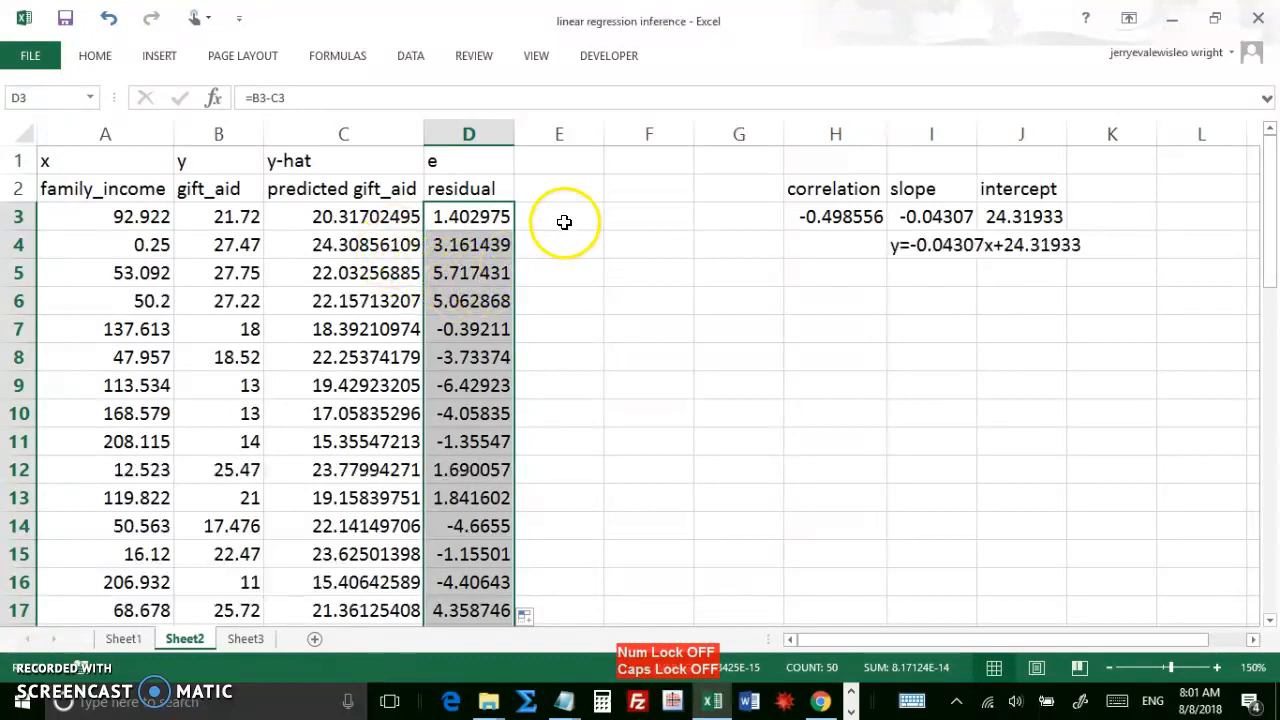
left_click(558, 216)
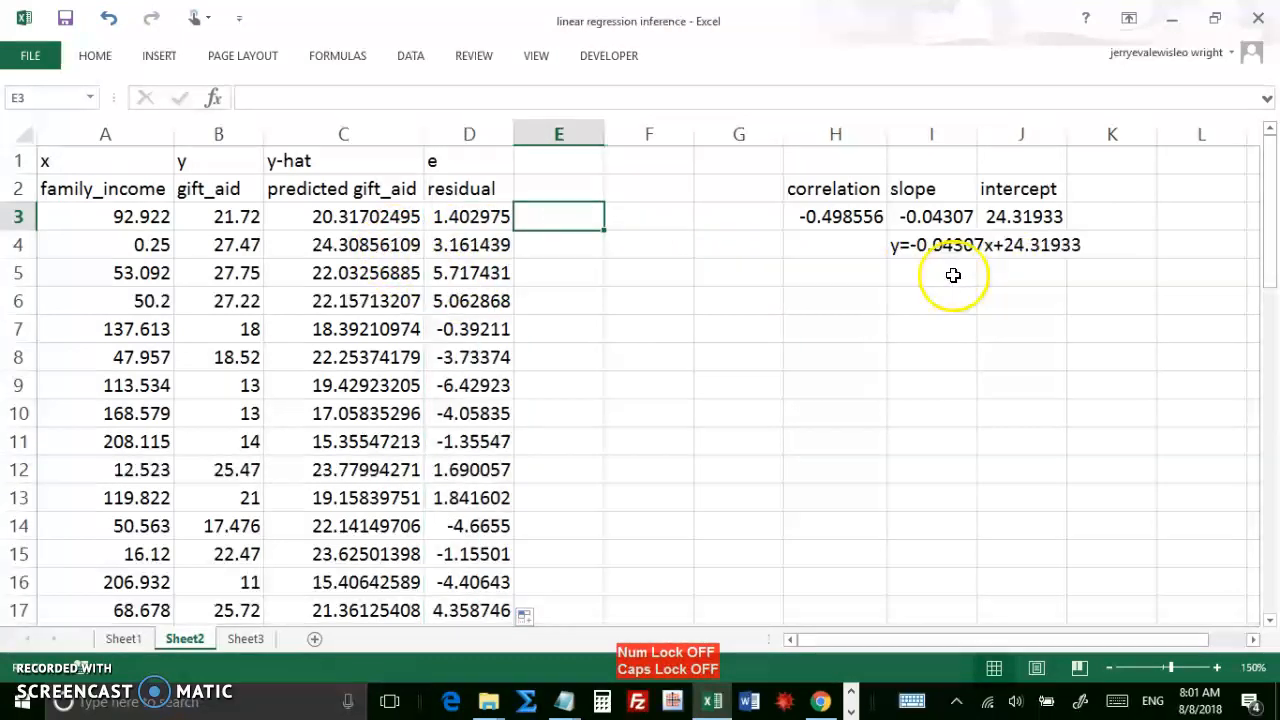
mouse_move(853, 307)
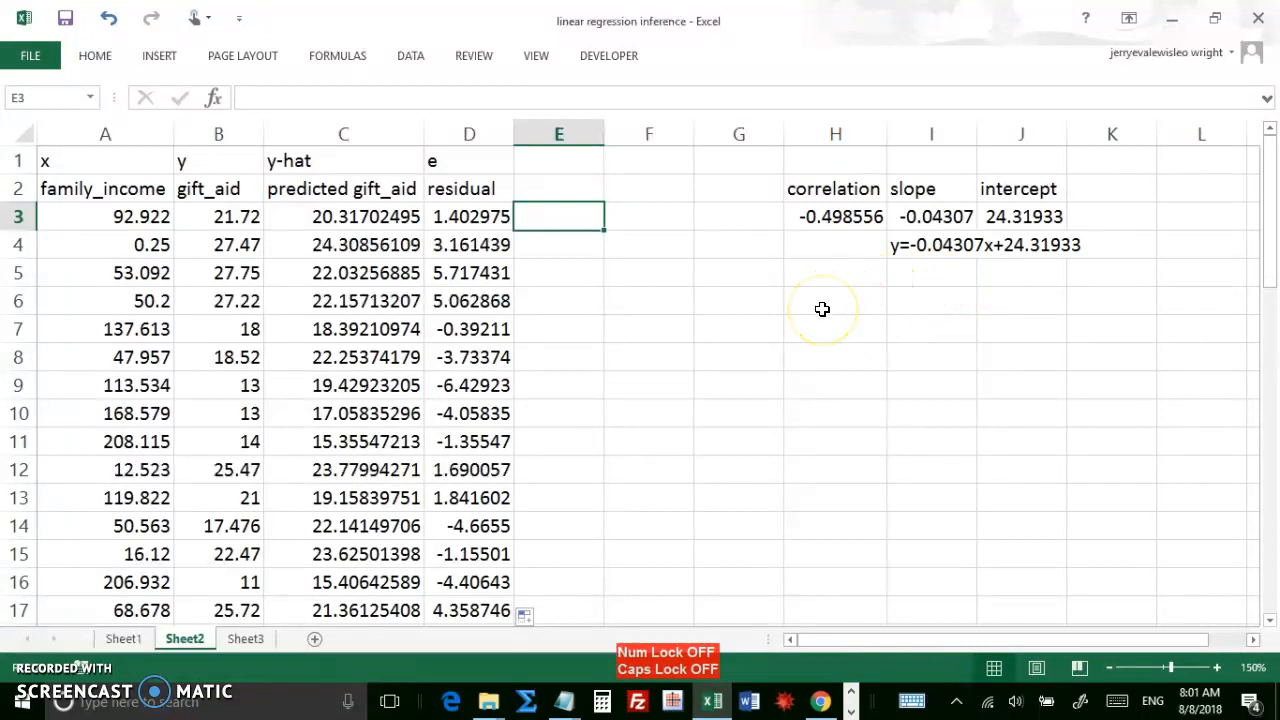
mouse_move(745, 310)
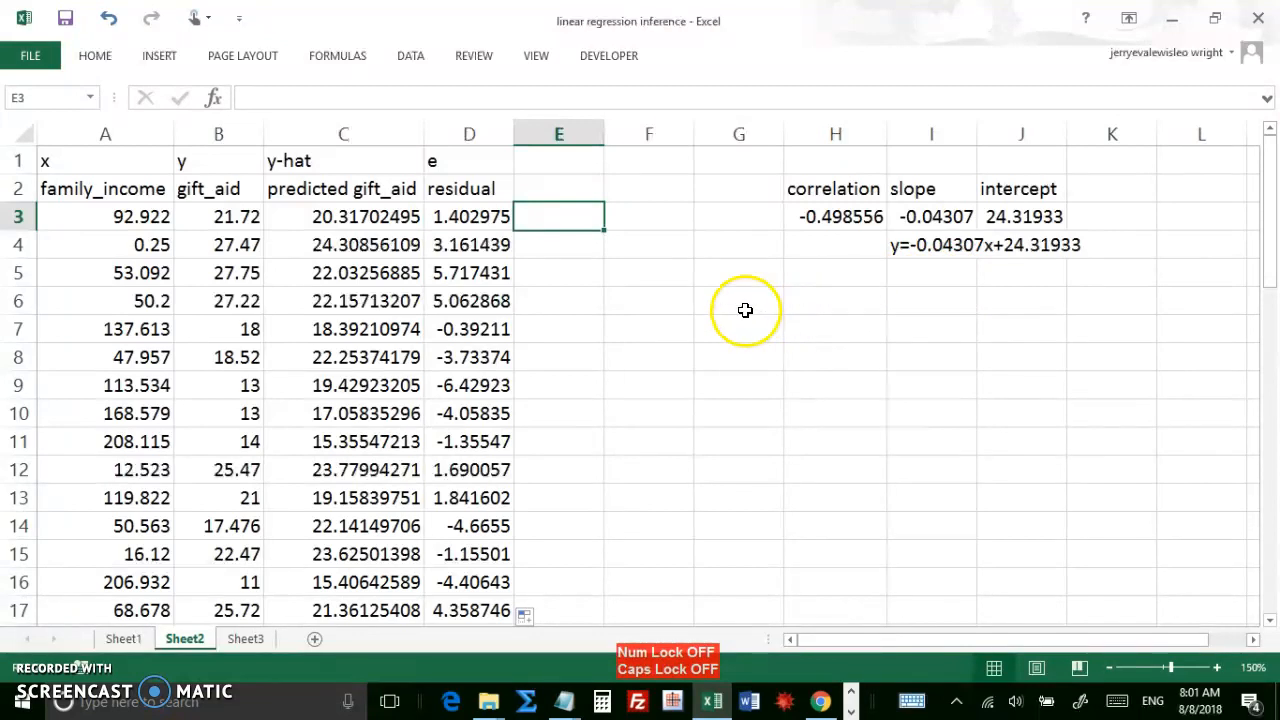
mouse_move(407, 283)
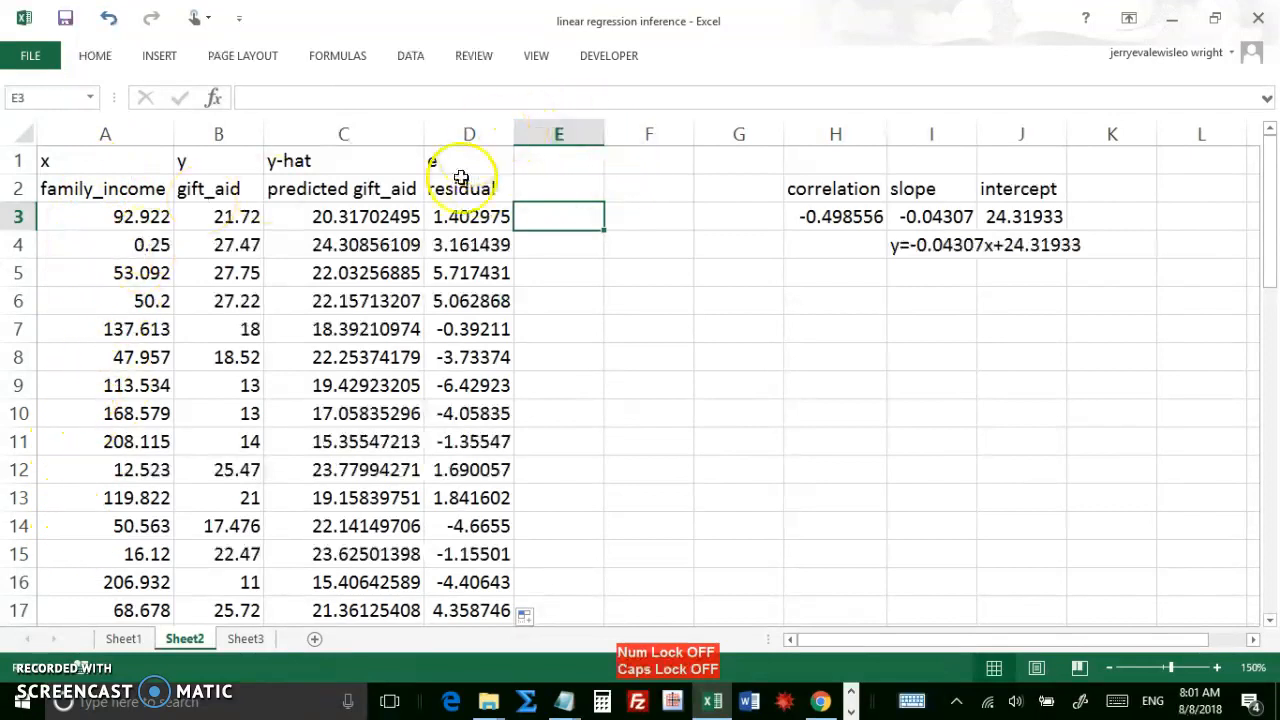
mouse_move(221, 362)
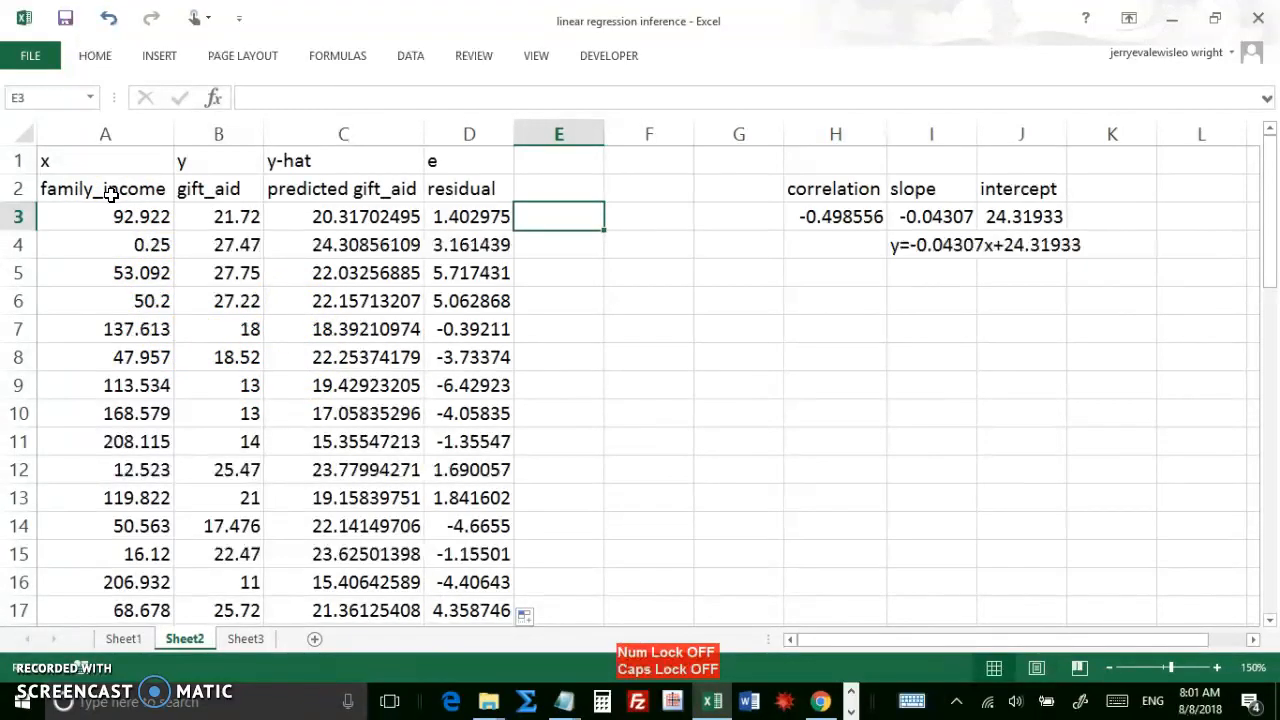
Step: Select column A's family_income values and add column D's residual values to the selection
left_click(105, 188)
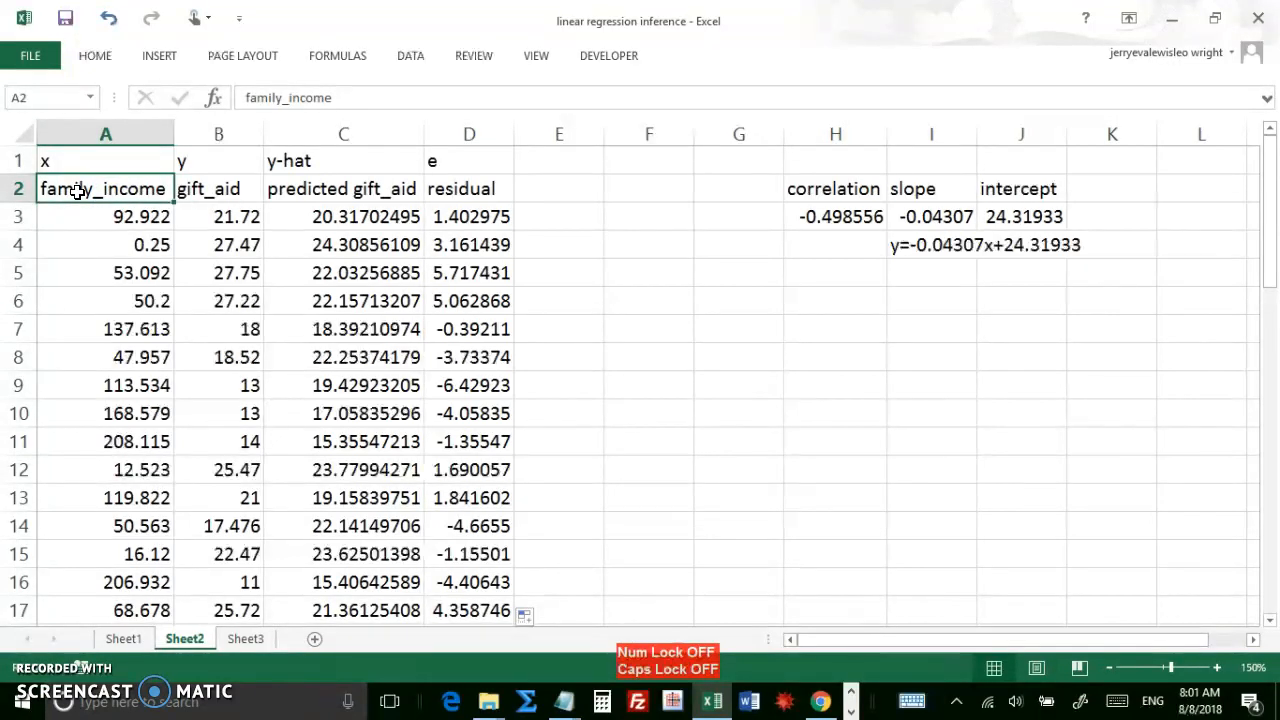
scroll("down", 3)
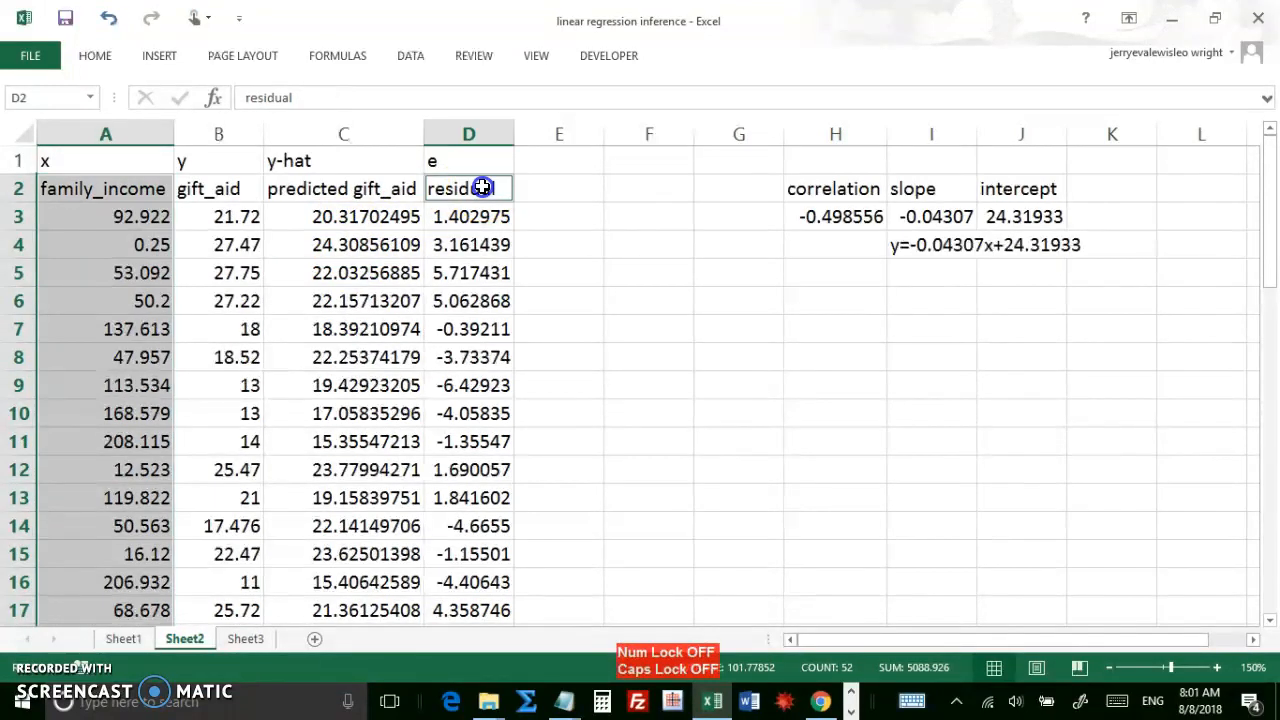
left_click_drag(468, 188, 468, 469)
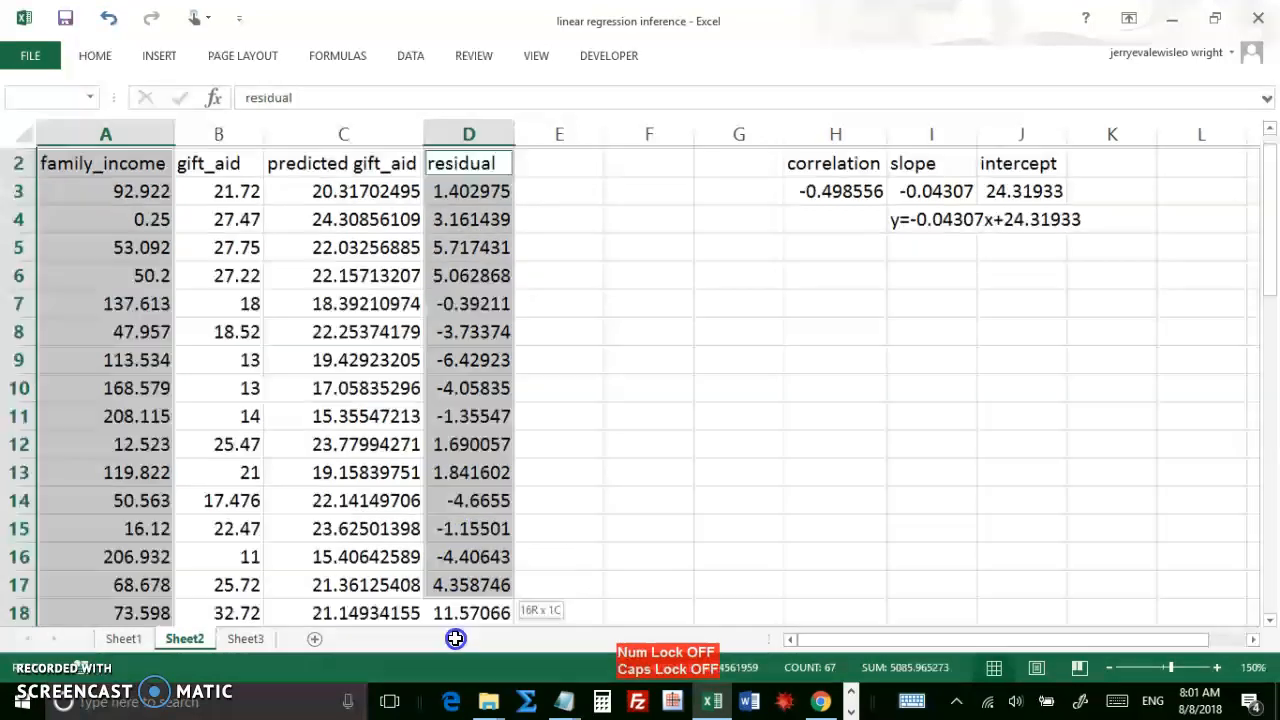
scroll("down", 3)
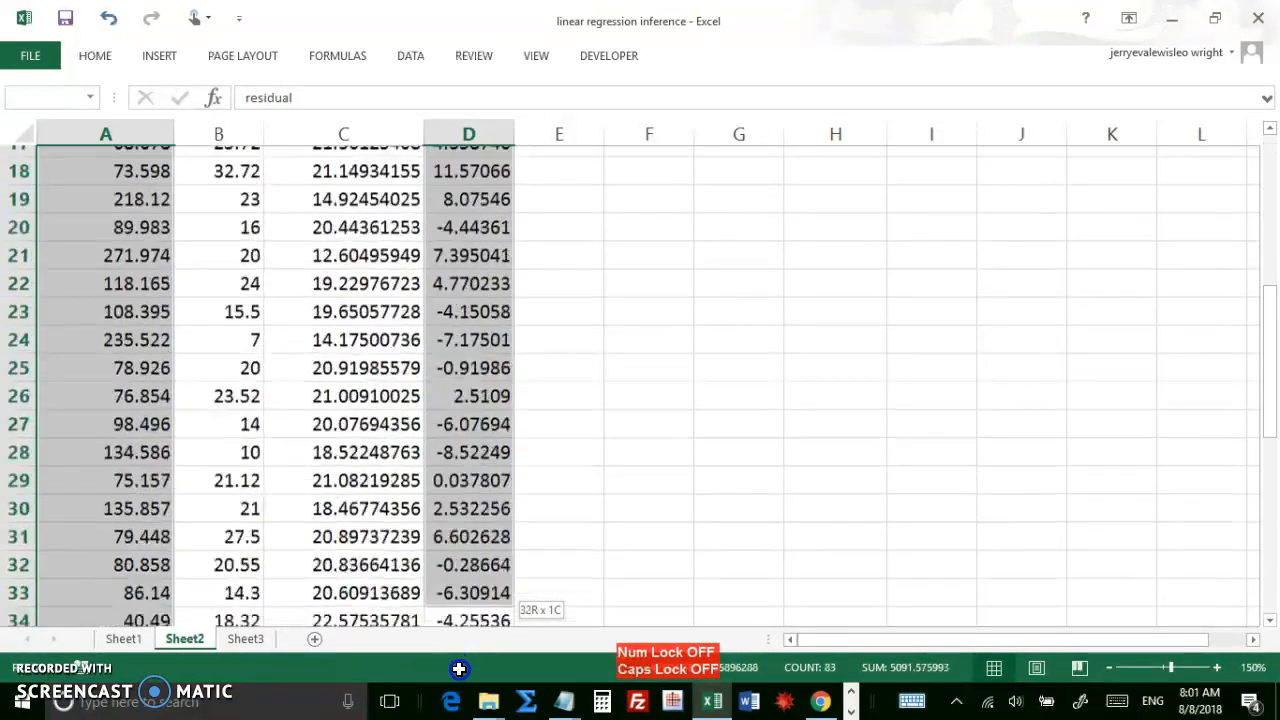
scroll("down", 3)
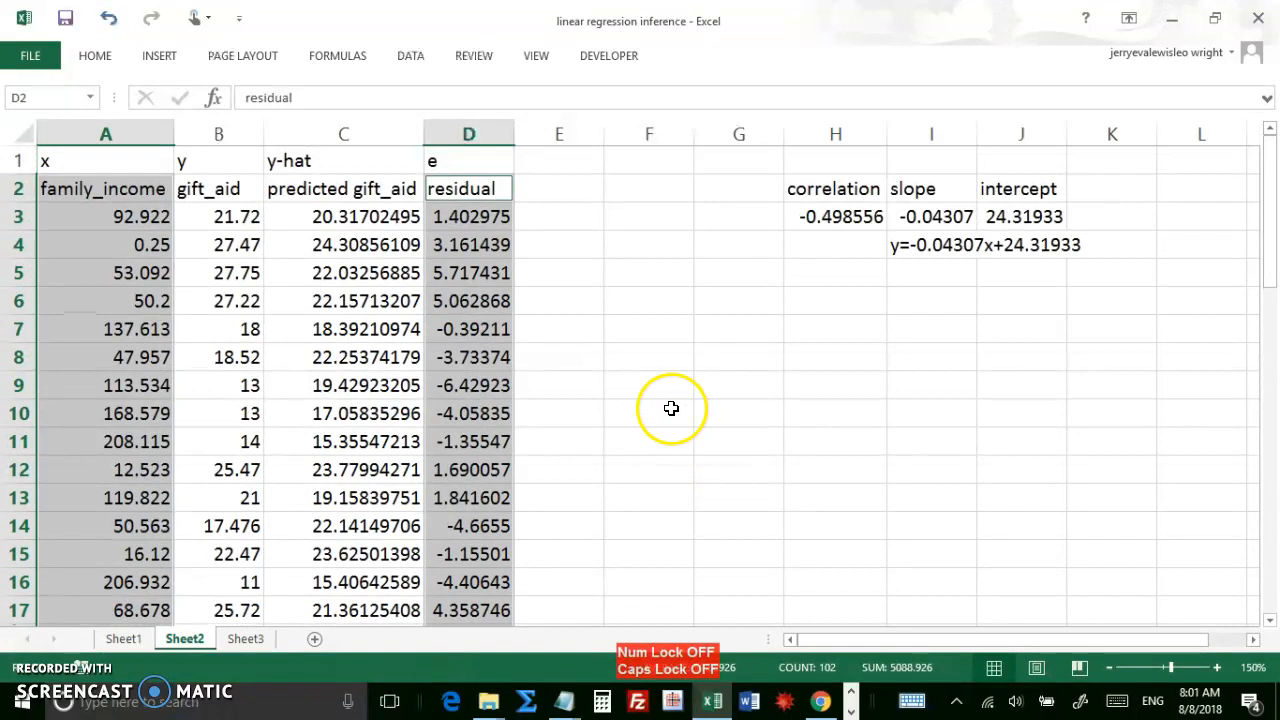
mouse_move(113, 352)
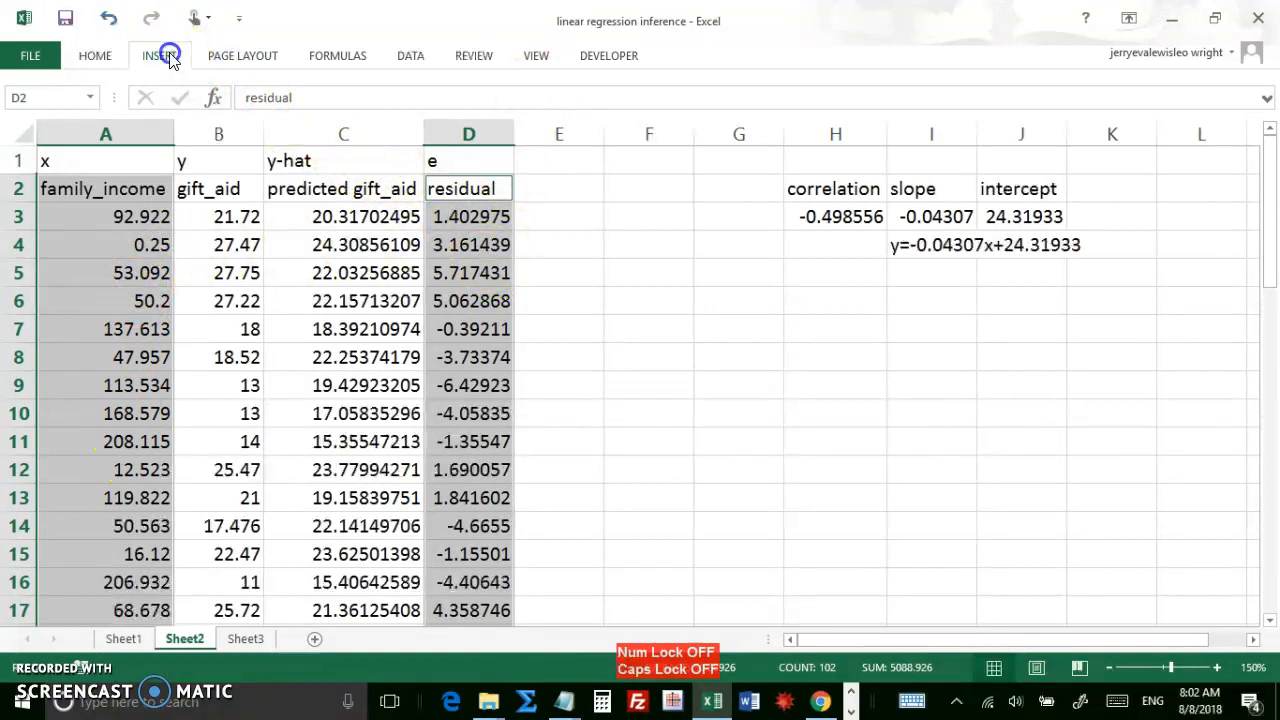
Step: Insert a markers-only scatter chart from the selected data
left_click(159, 55)
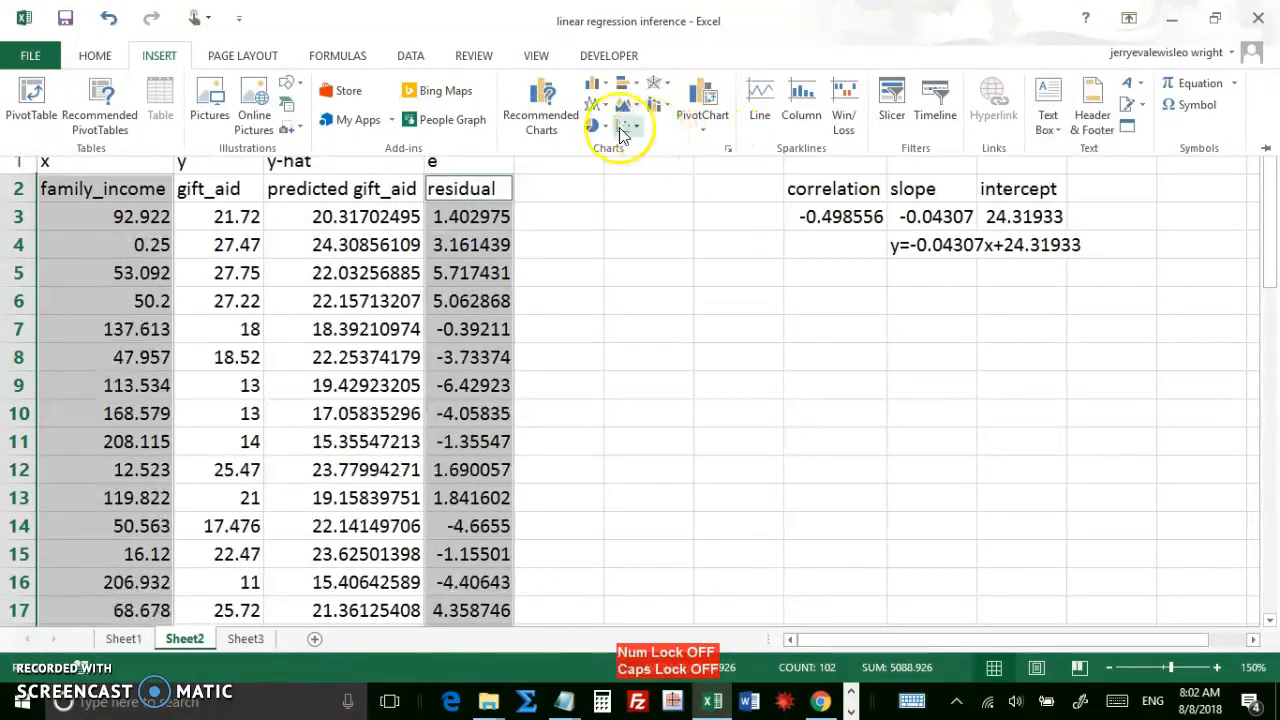
left_click(626, 127)
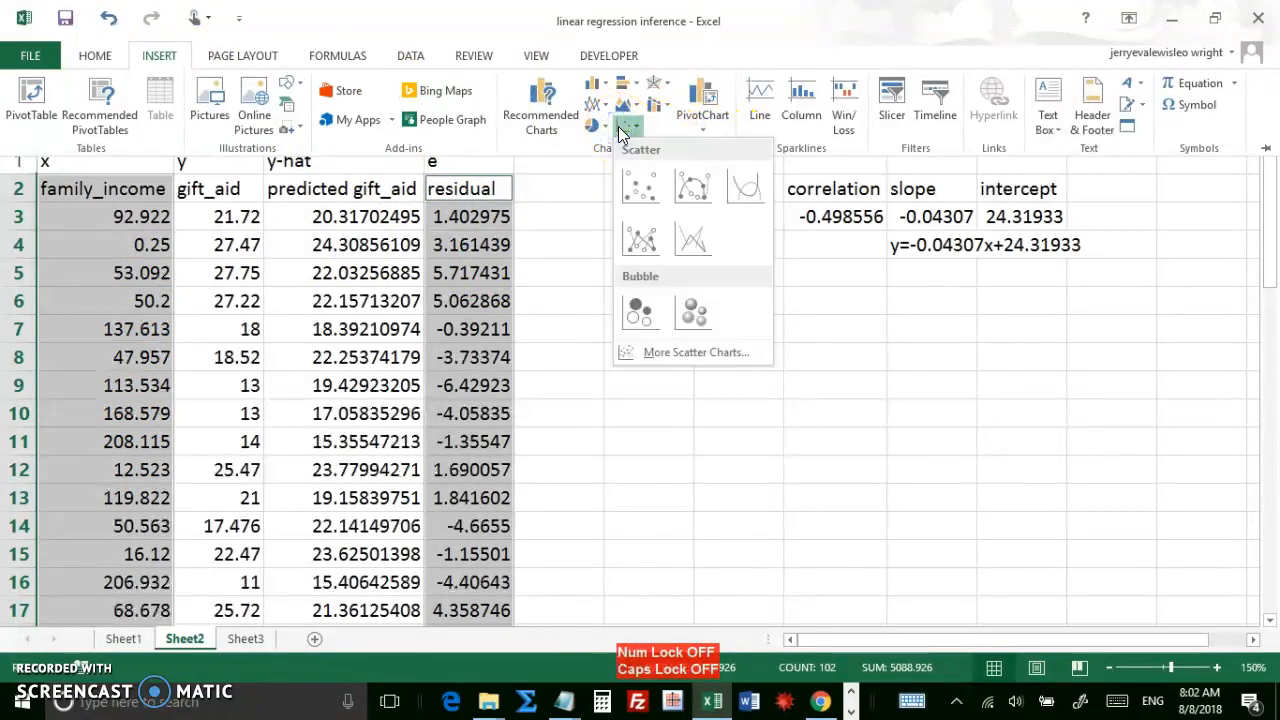
left_click(640, 186)
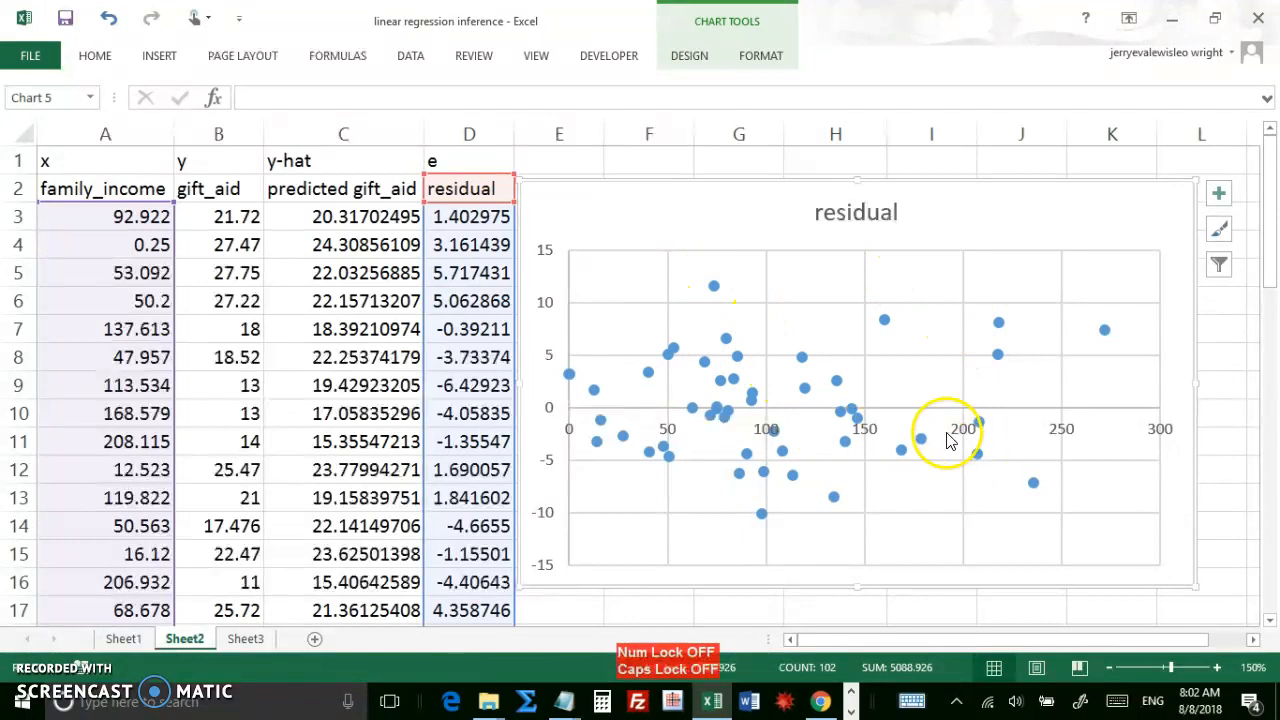
mouse_move(663, 473)
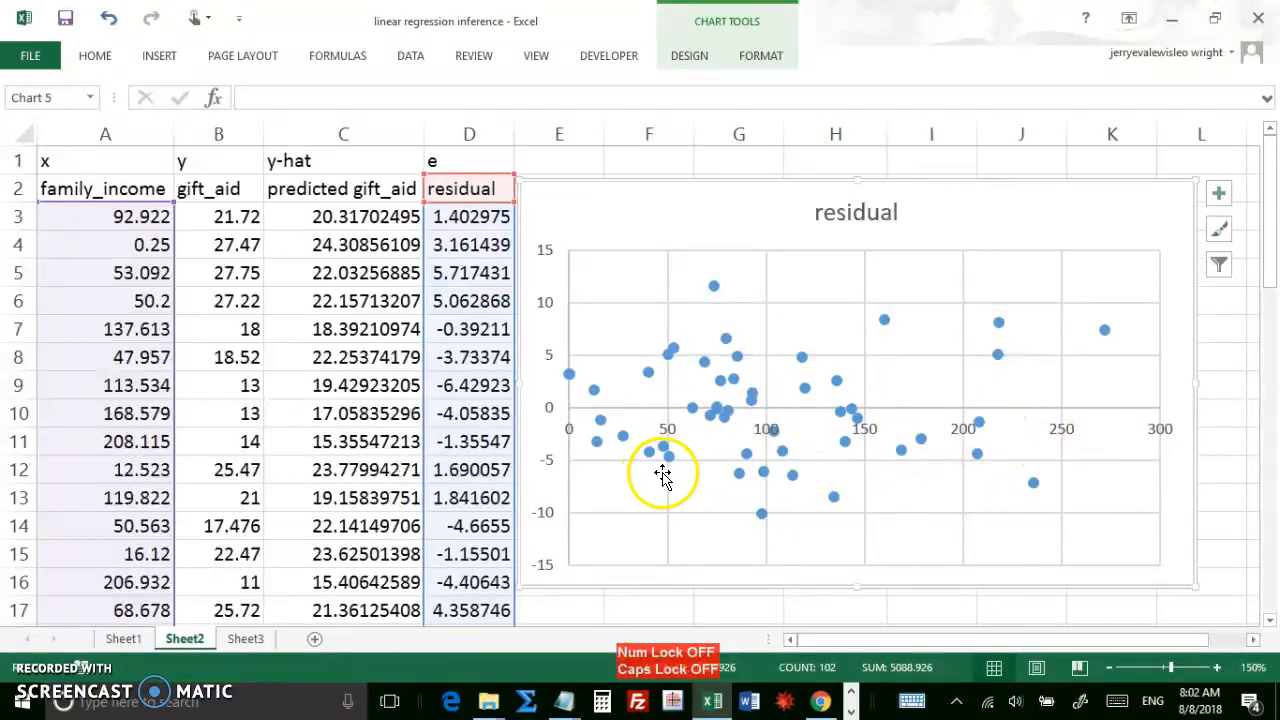
mouse_move(700, 492)
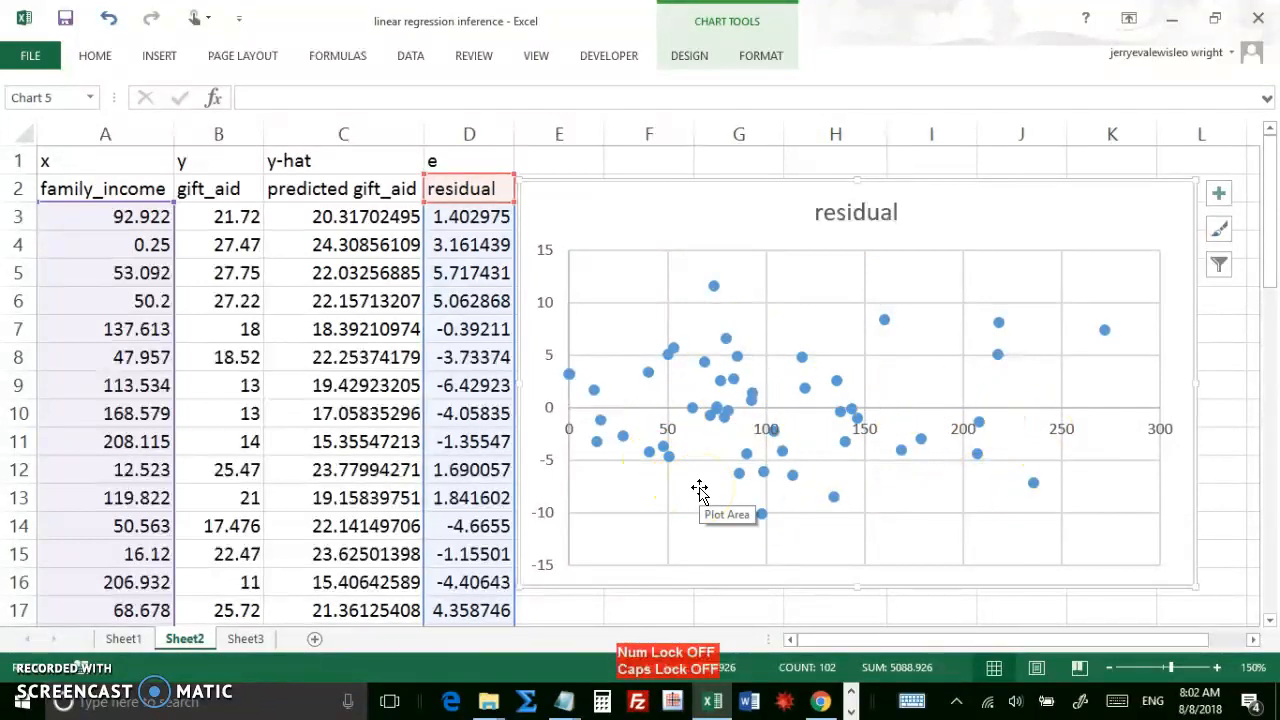
mouse_move(798, 408)
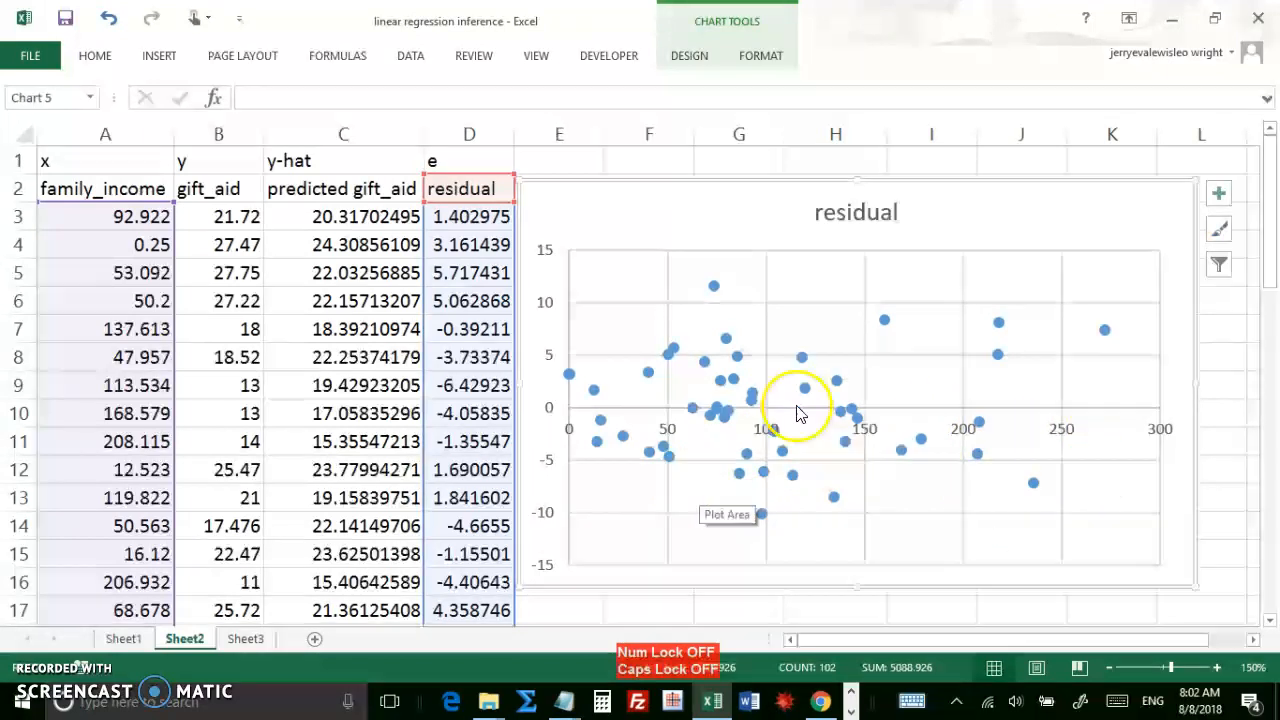
mouse_move(723, 438)
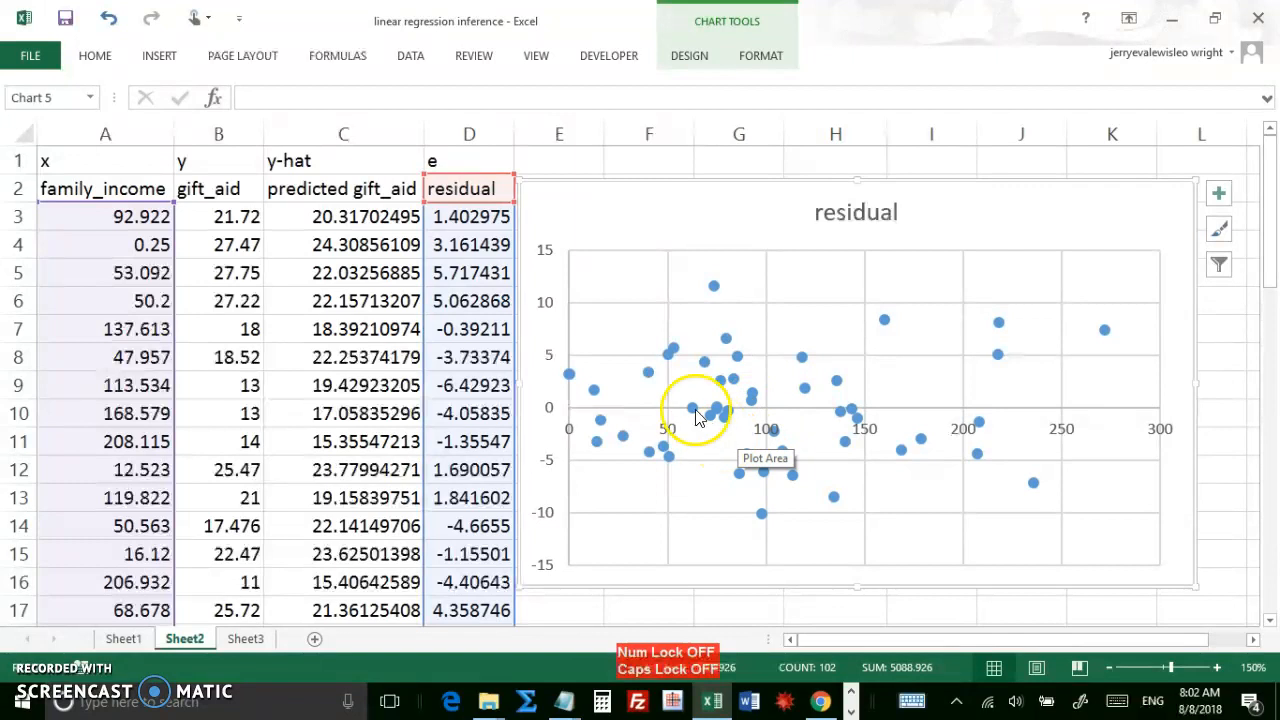
mouse_move(628, 290)
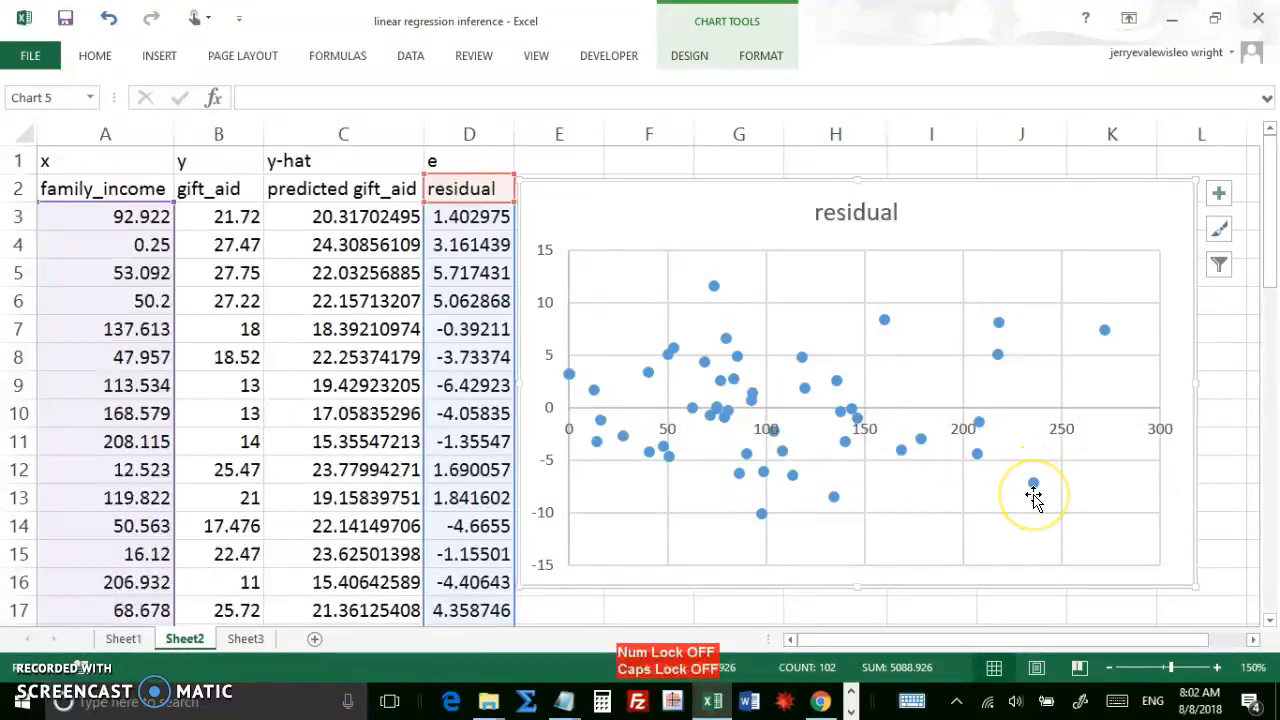
mouse_move(1013, 470)
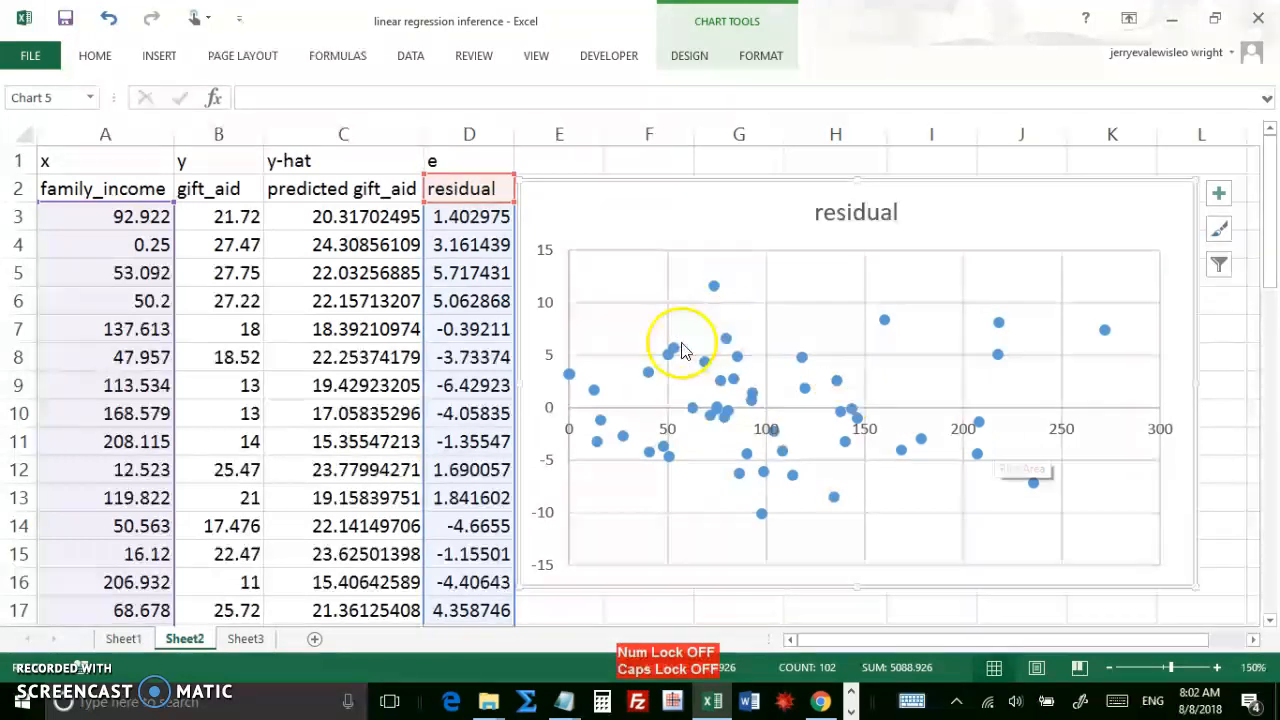
mouse_move(865, 385)
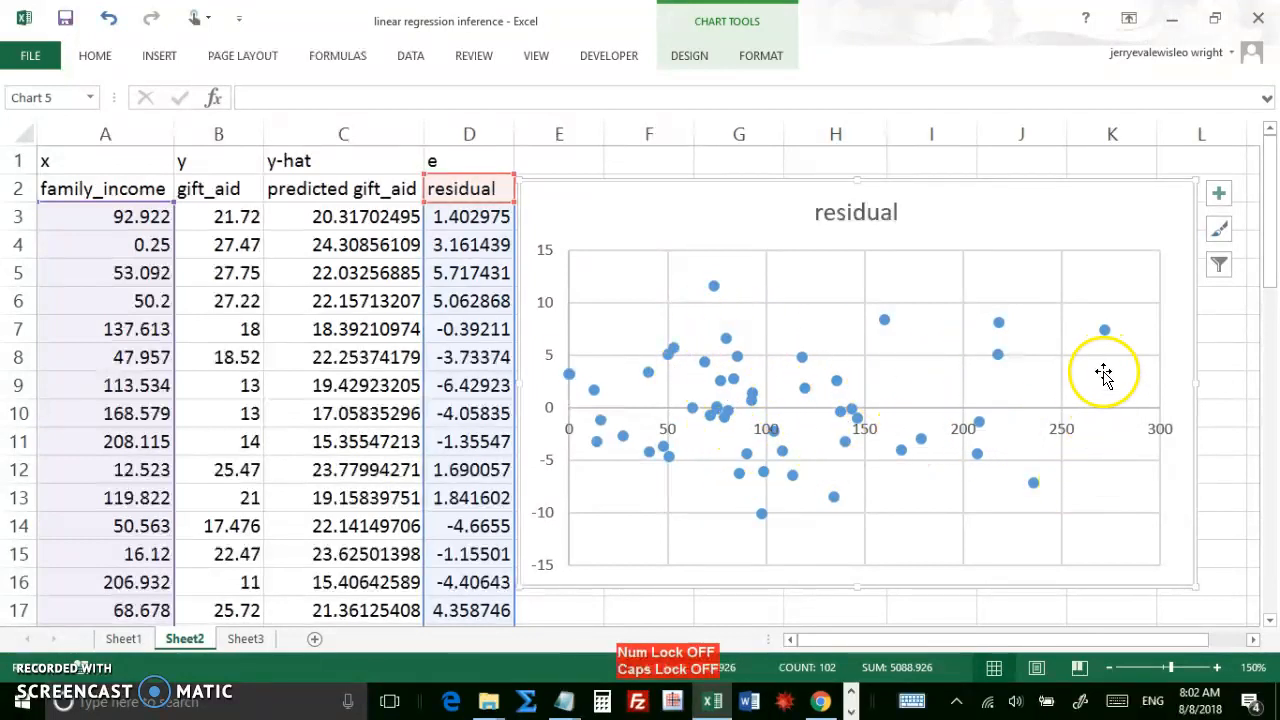
mouse_move(783, 435)
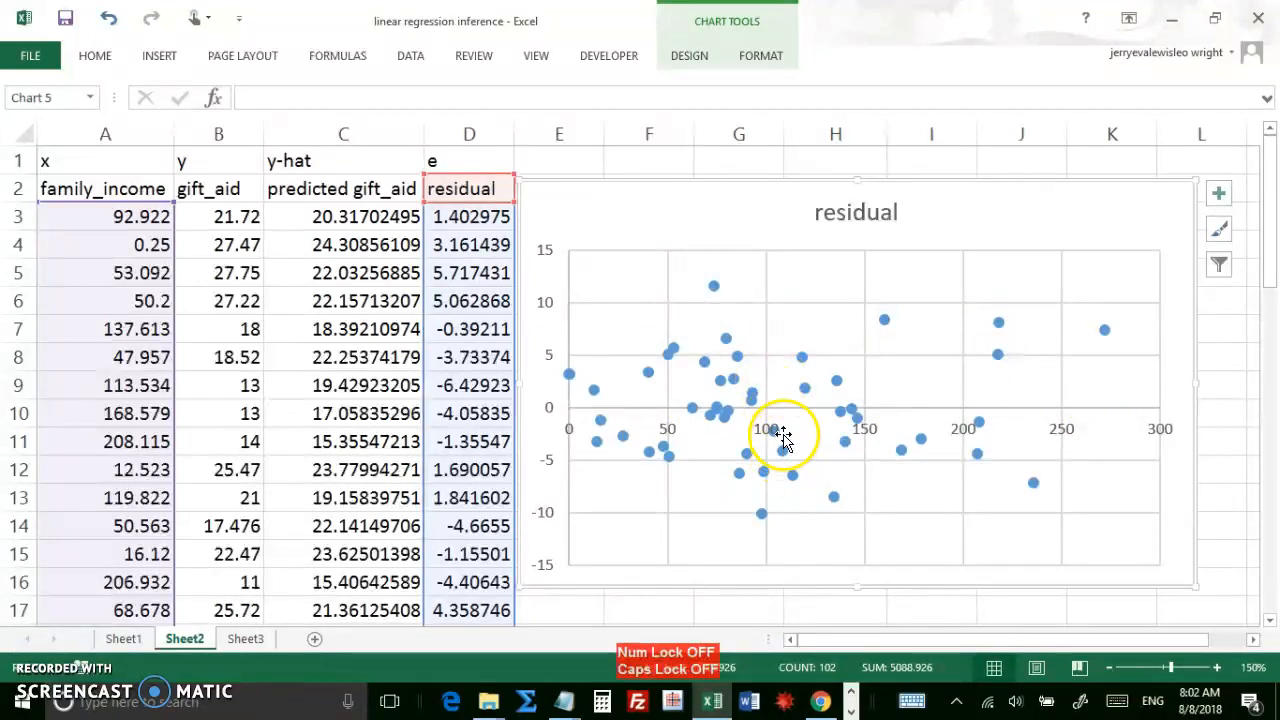
mouse_move(790, 445)
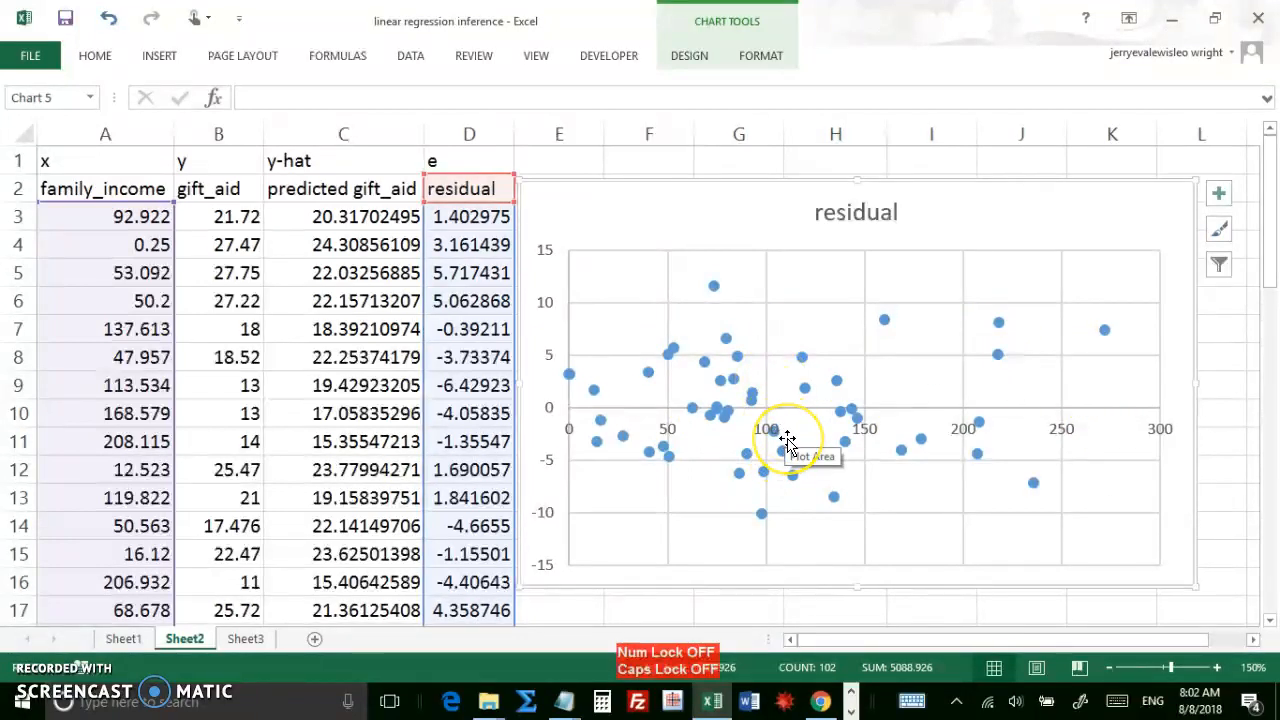